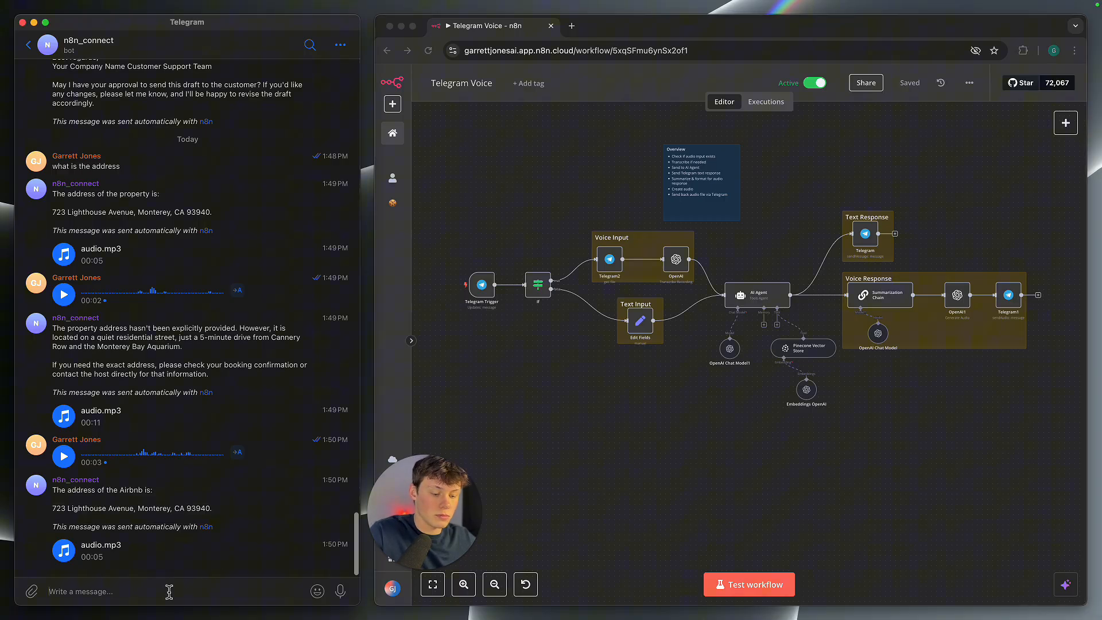
Ask the bot 'what are the check in procedures', play its audio reply and highlight the check-in details.
type("what are the check in procedures")
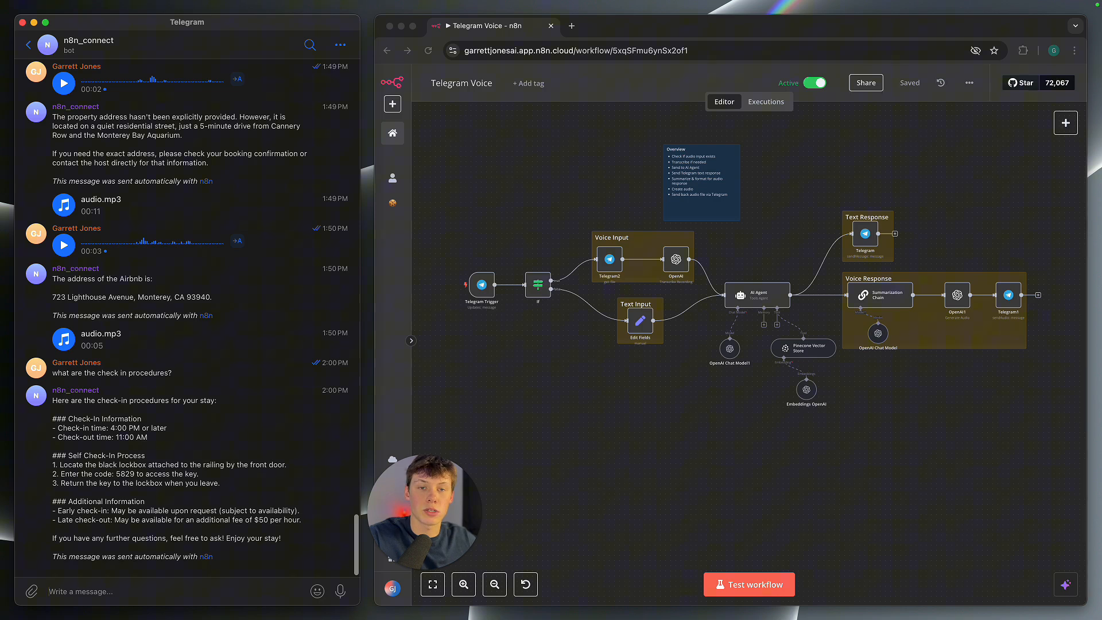
scroll("down", 3)
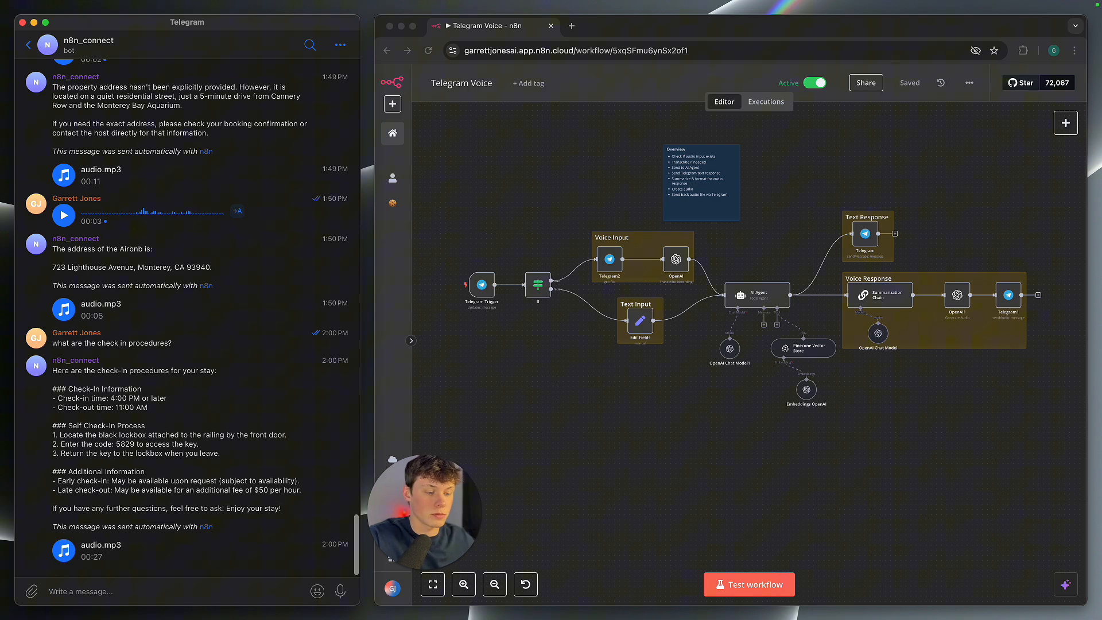
left_click(63, 550)
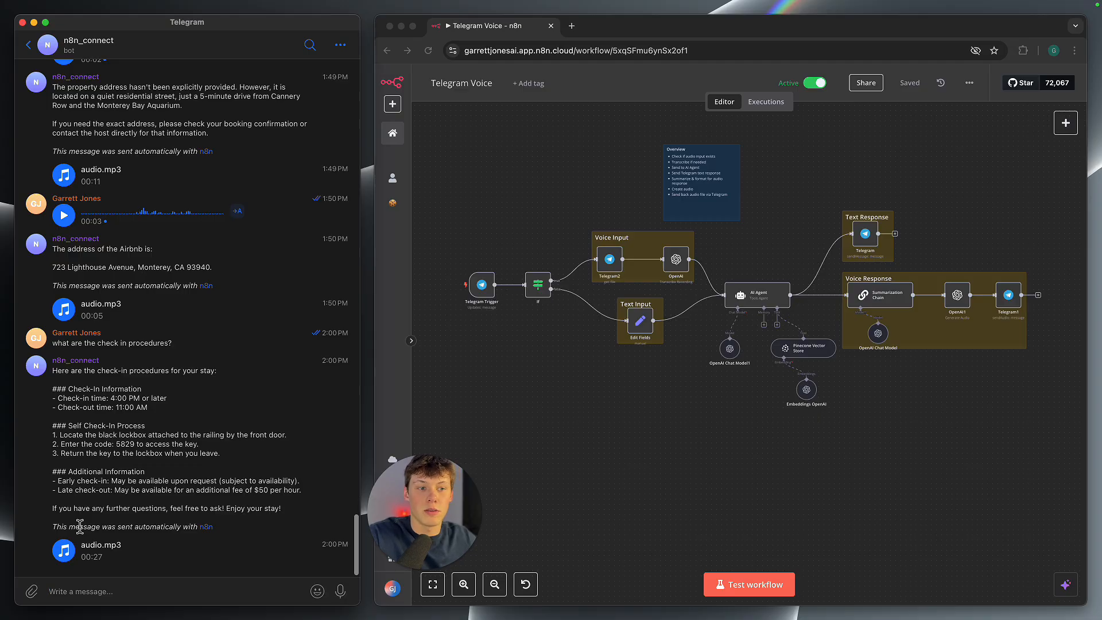
left_click_drag(51, 388, 169, 452)
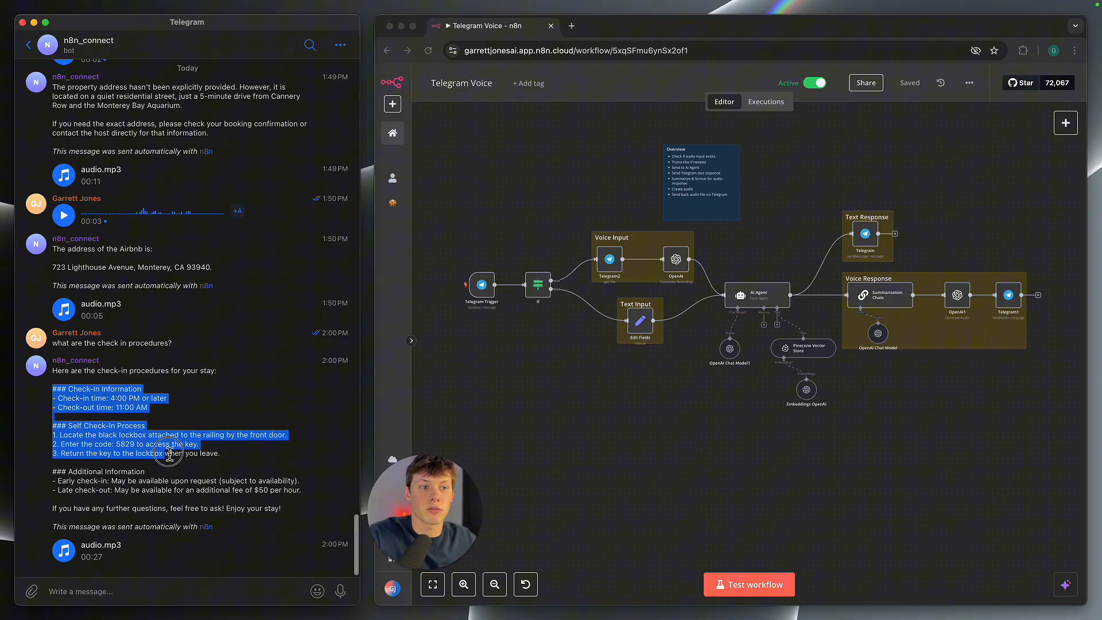
left_click_drag(168, 453, 197, 489)
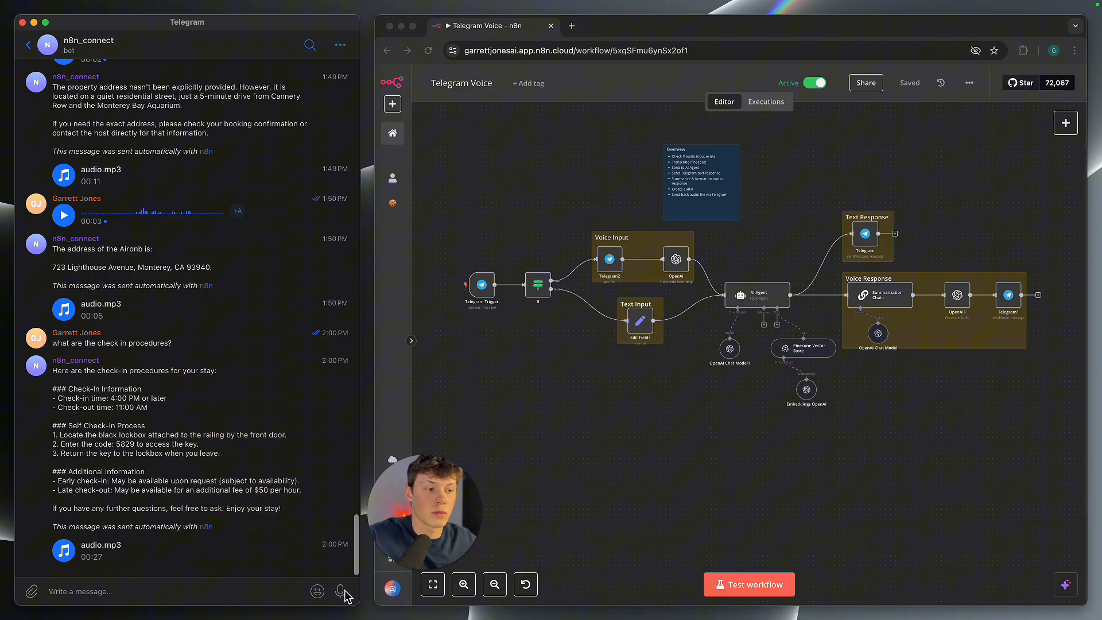
Record a spoken checkout question for the bot and play its 26-second audio reply.
left_click(344, 591)
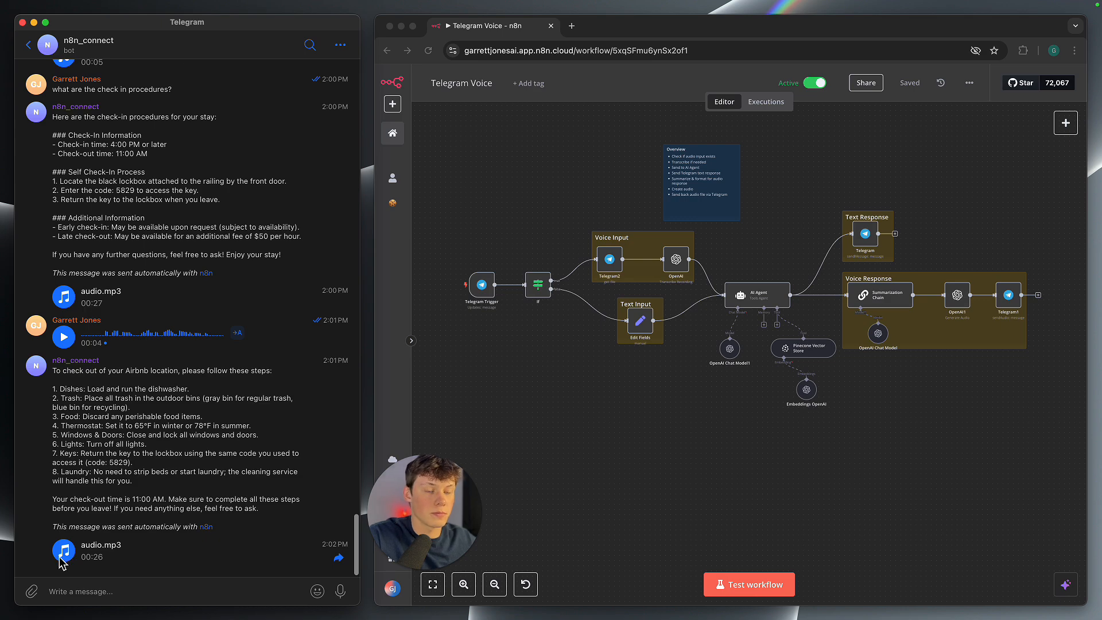
left_click(63, 551)
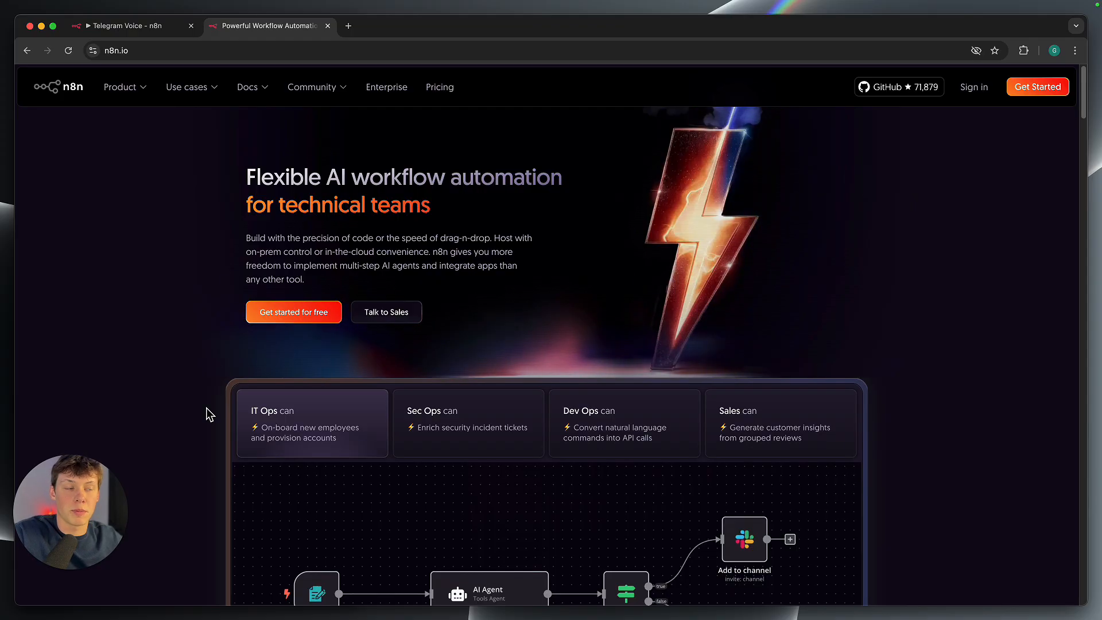
mouse_move(295, 266)
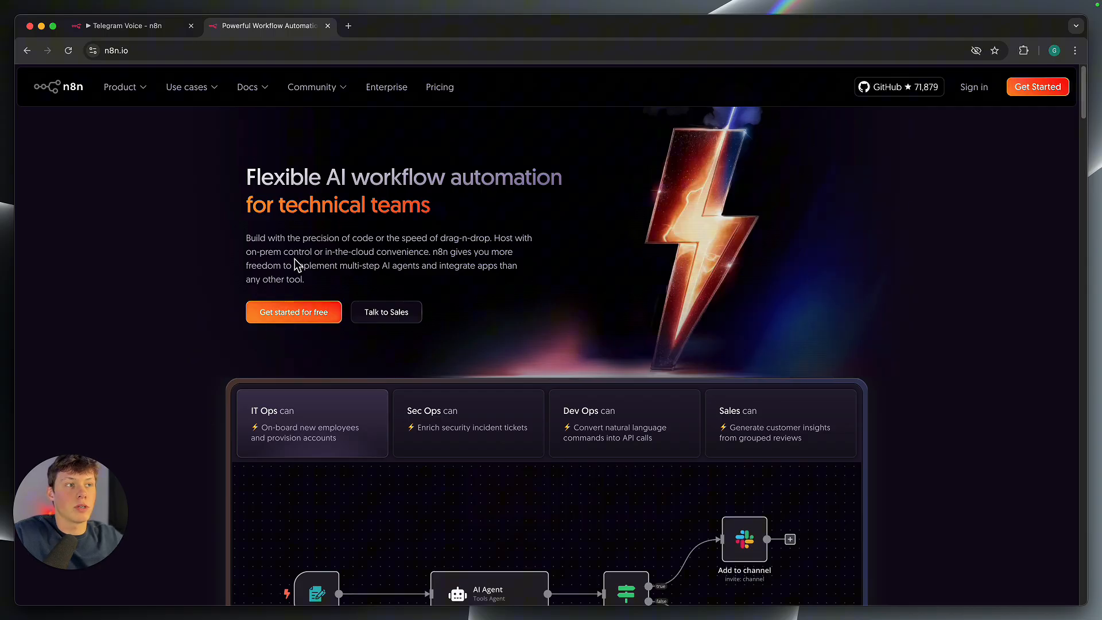
From the workflows overview, create a blank workflow and choose Import from File.
left_click(119, 87)
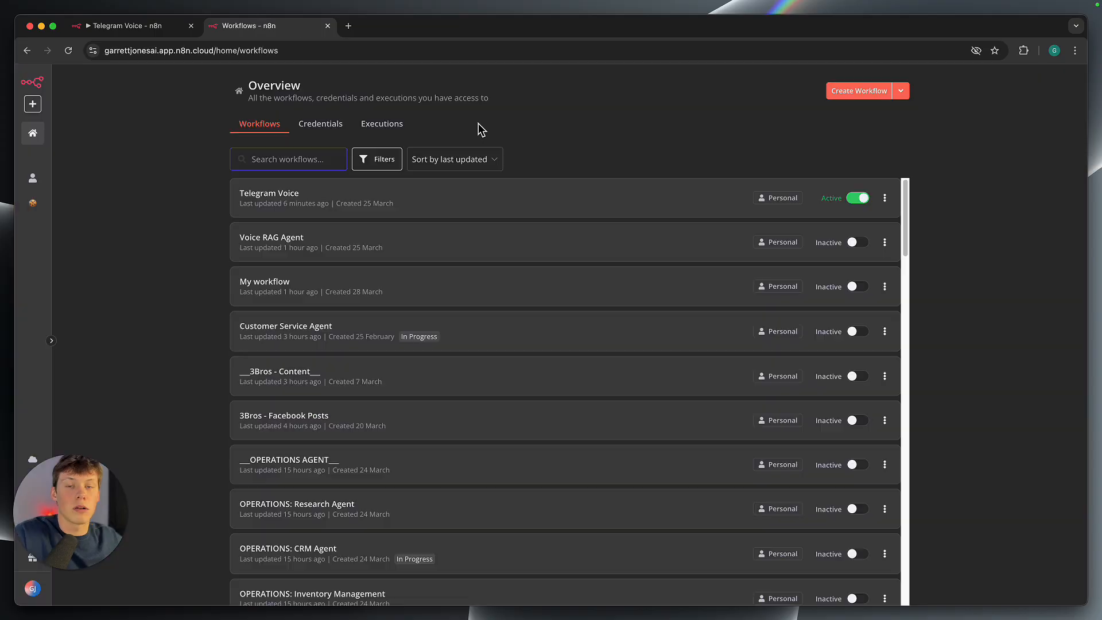
mouse_move(363, 84)
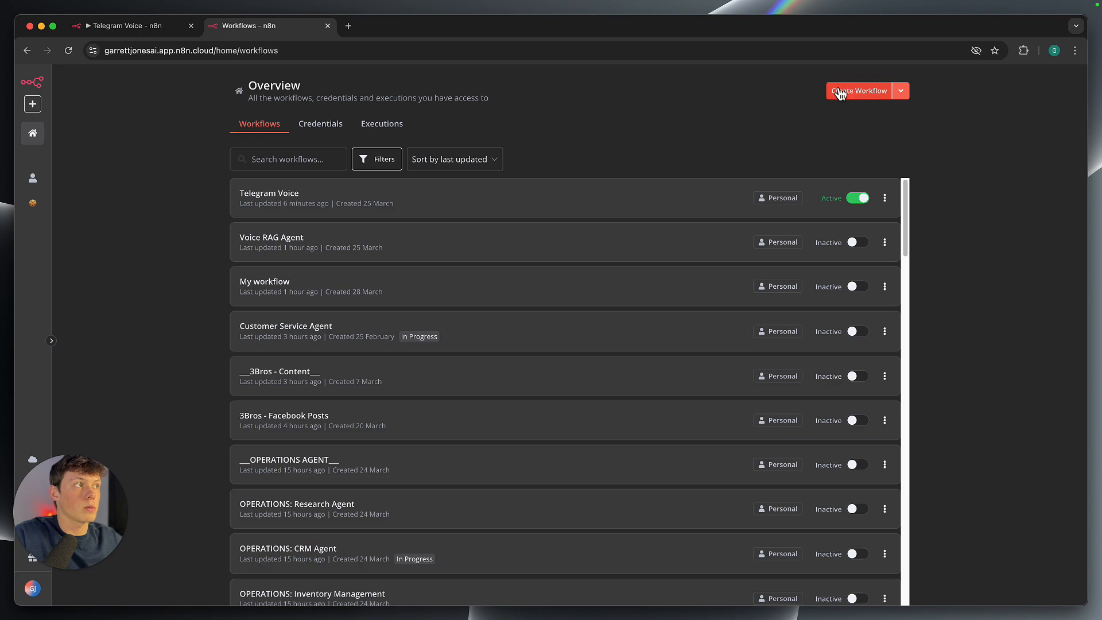
left_click(859, 91)
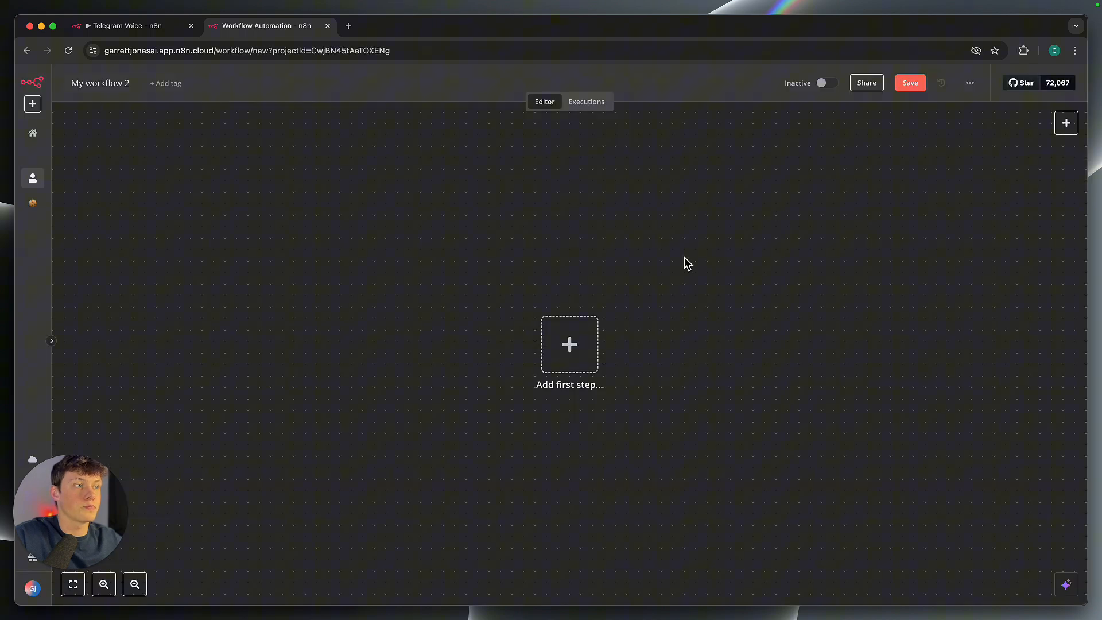
mouse_move(596, 330)
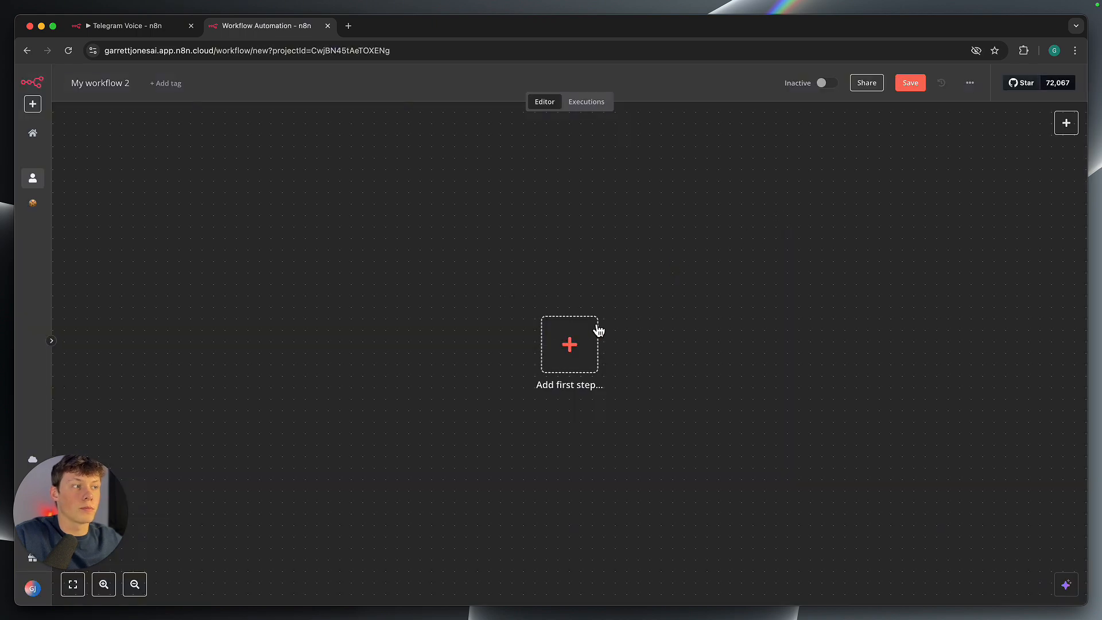
mouse_move(945, 126)
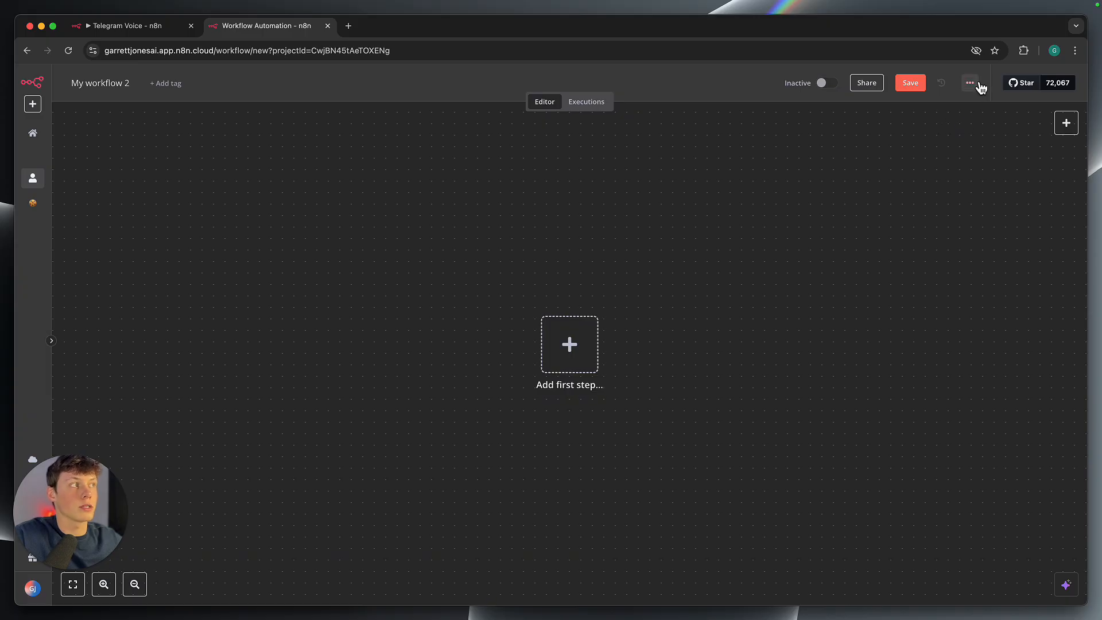
left_click(970, 83)
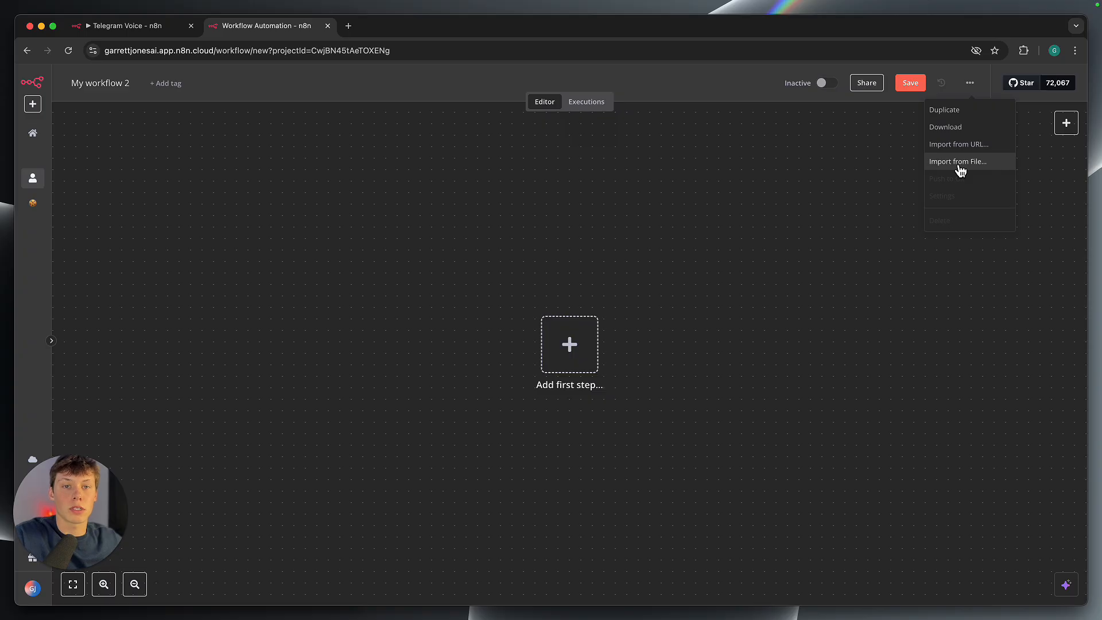
mouse_move(569, 191)
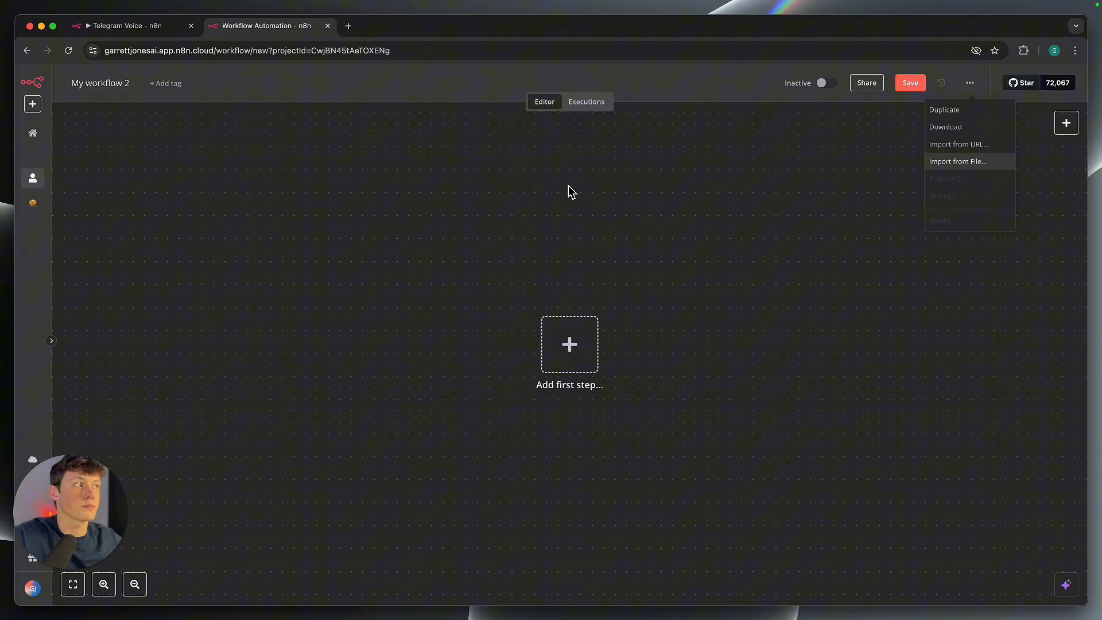
left_click(127, 26)
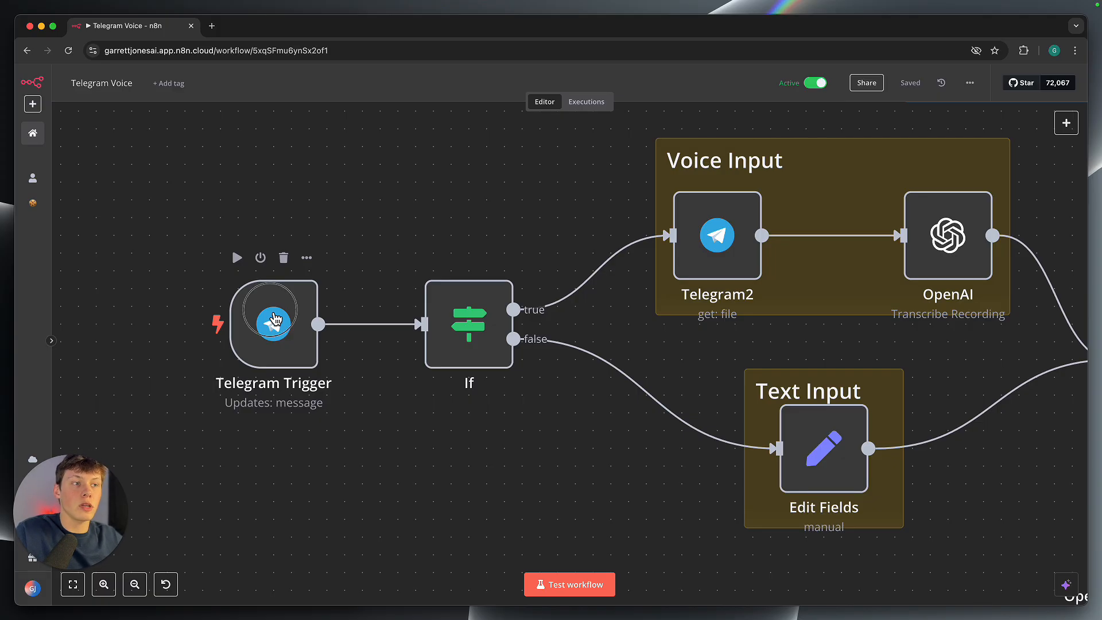
Open the Telegram Trigger node, then scroll BotFather's chat to the n8n_gar_bot token message.
double_click(273, 323)
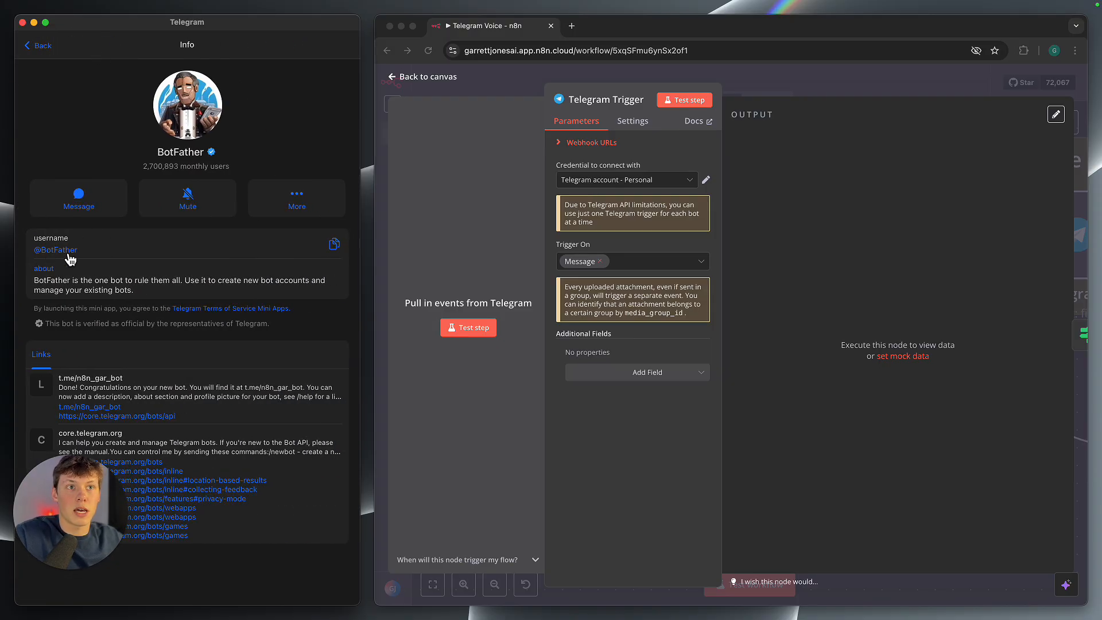
left_click(37, 45)
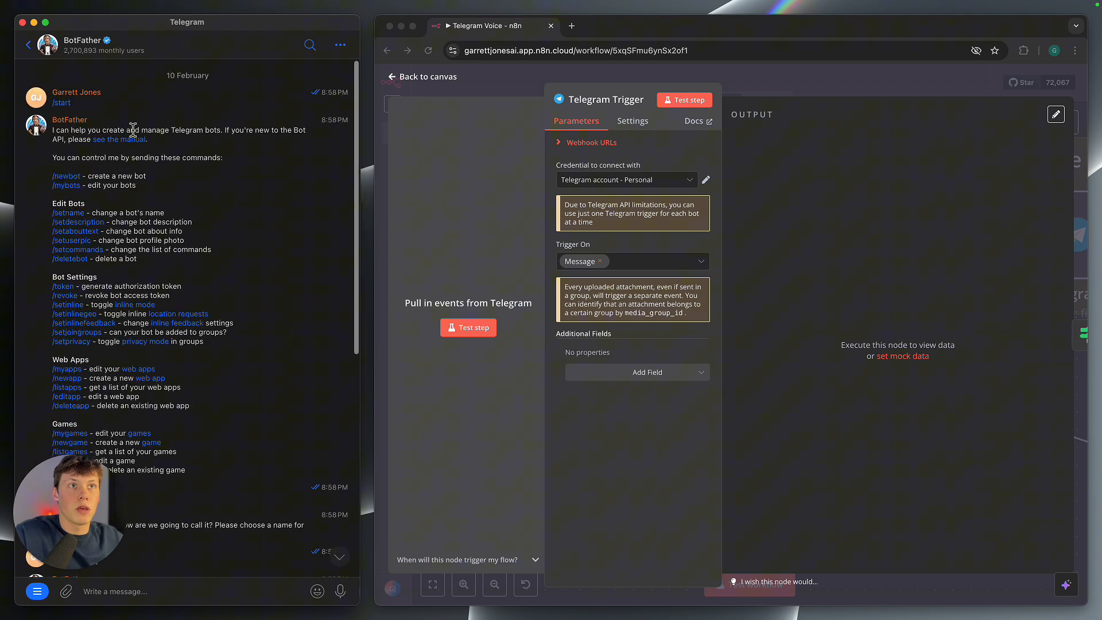
scroll("down", 3)
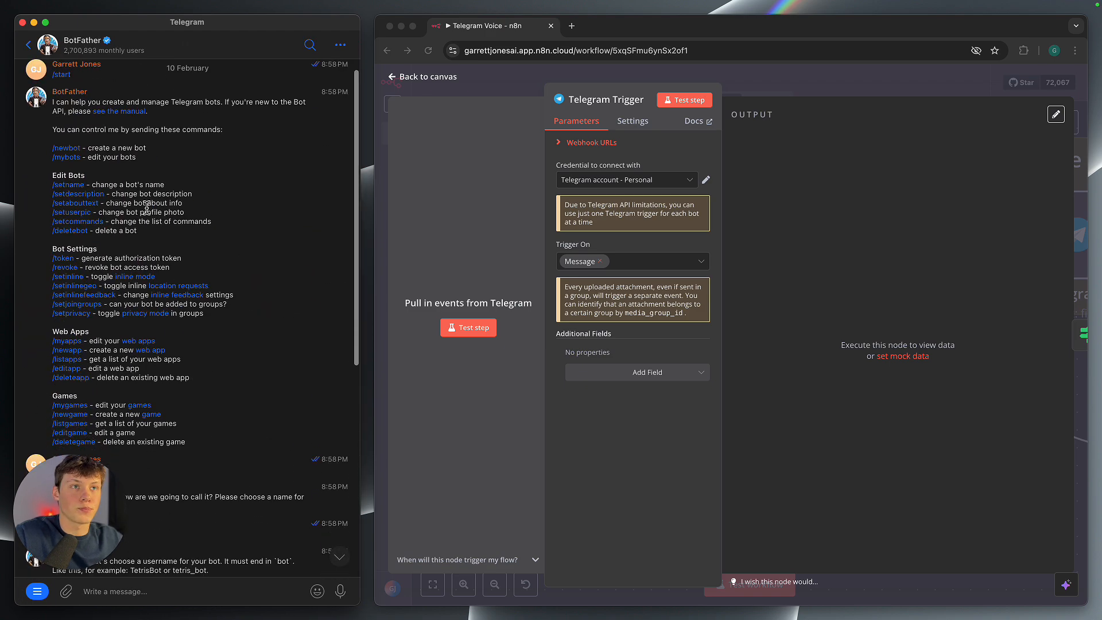
scroll("down", 3)
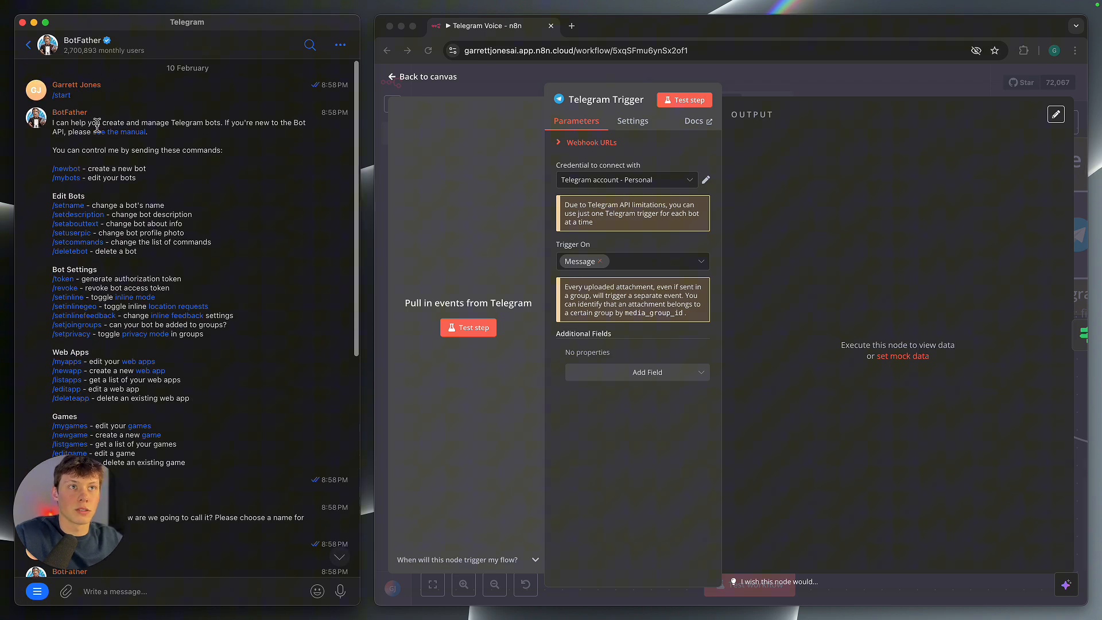
scroll("down", 3)
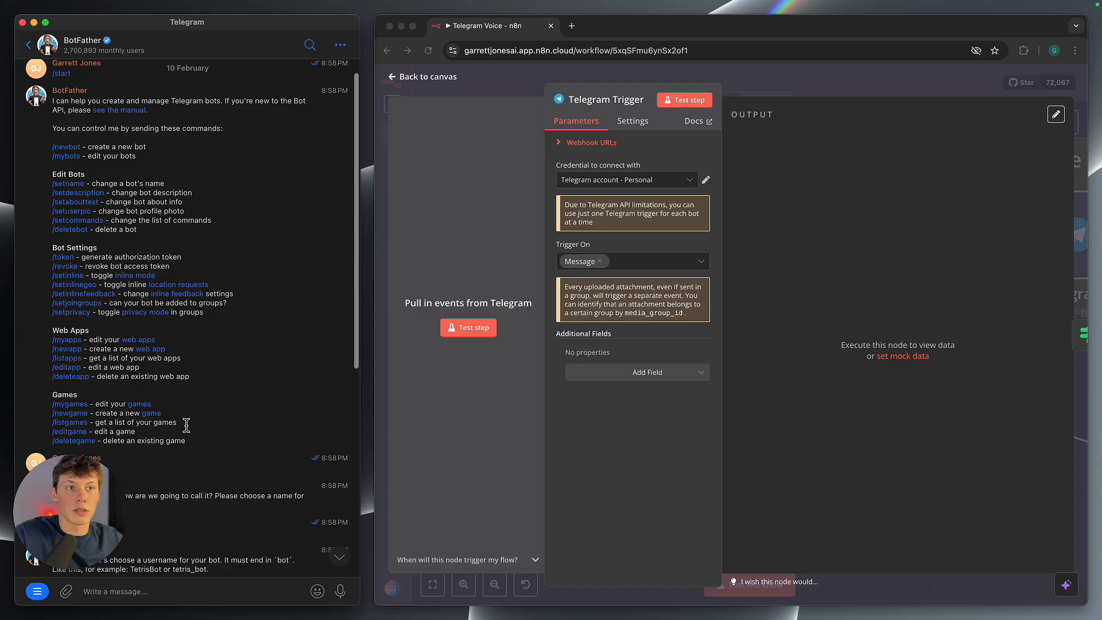
scroll("down", 3)
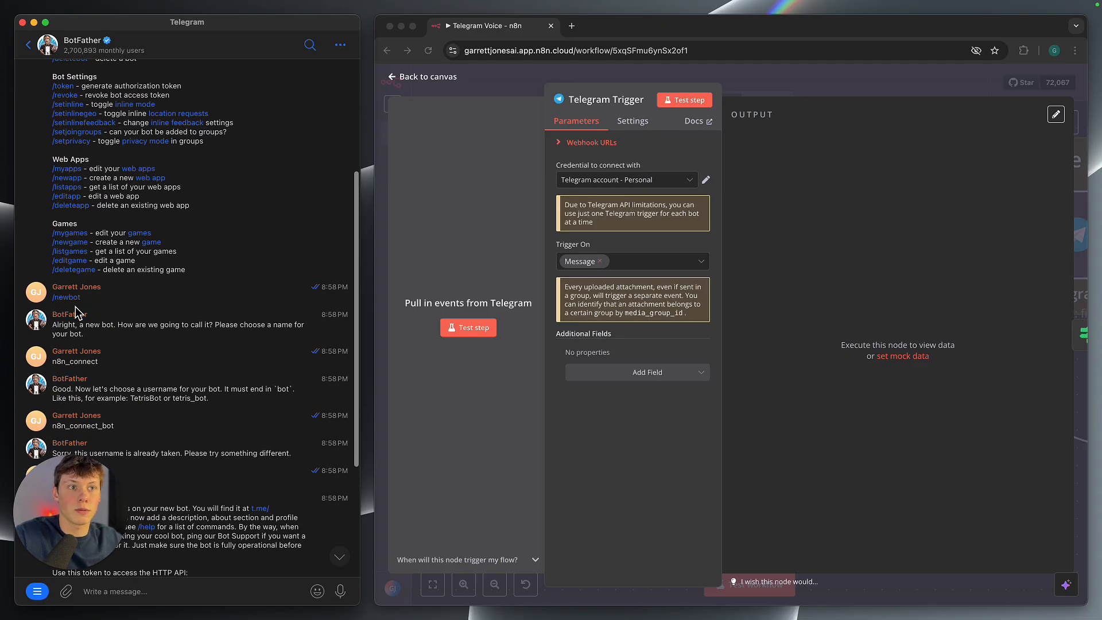
scroll("down", 3)
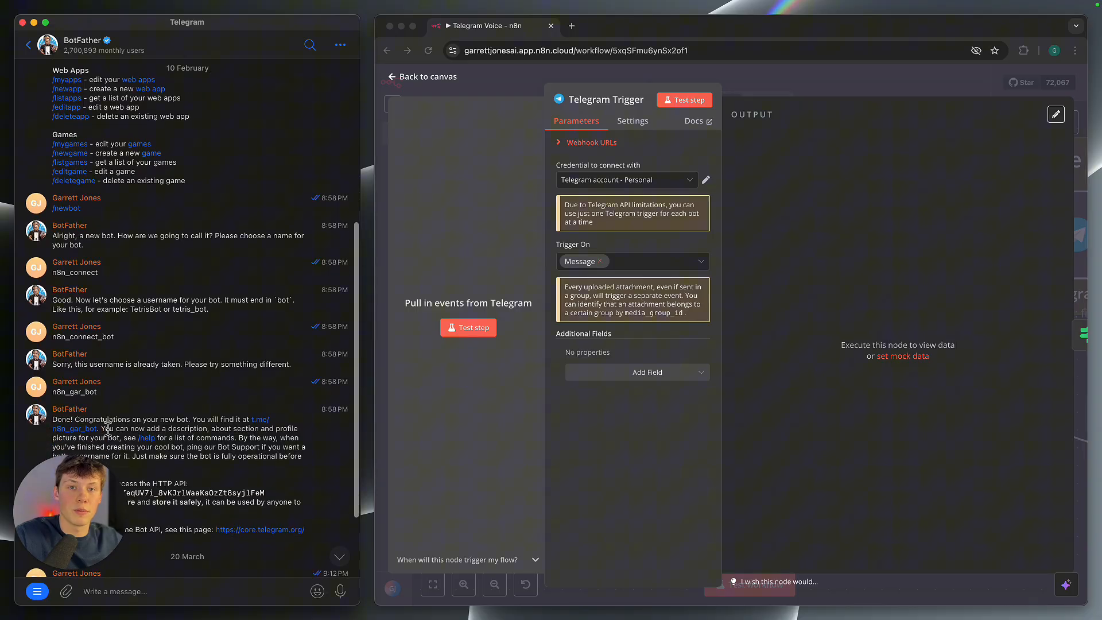
scroll("down", 3)
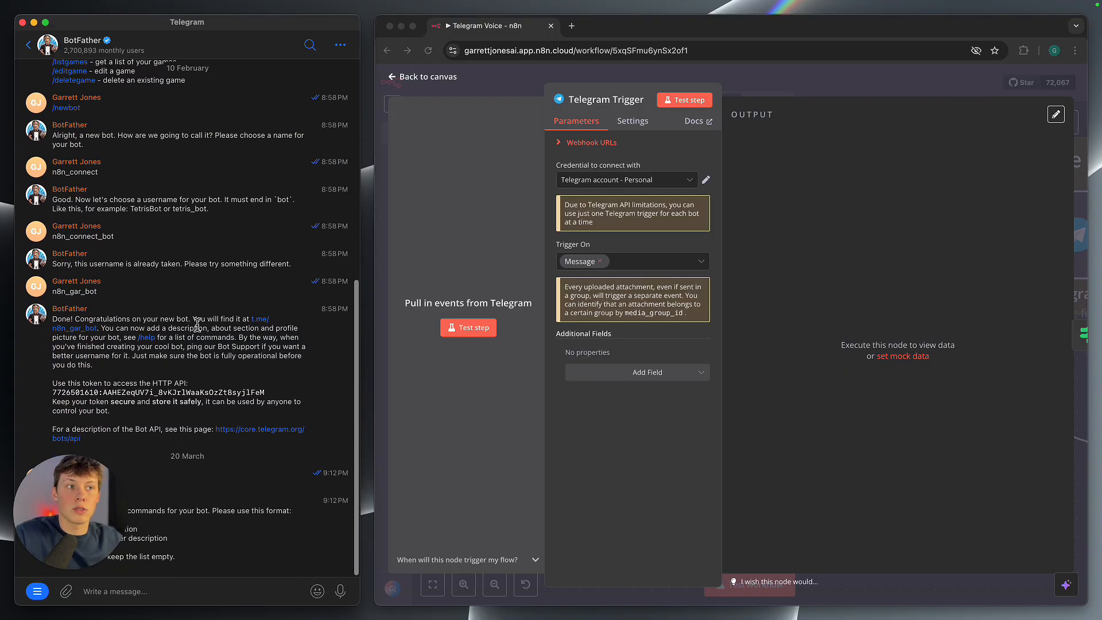
mouse_move(267, 326)
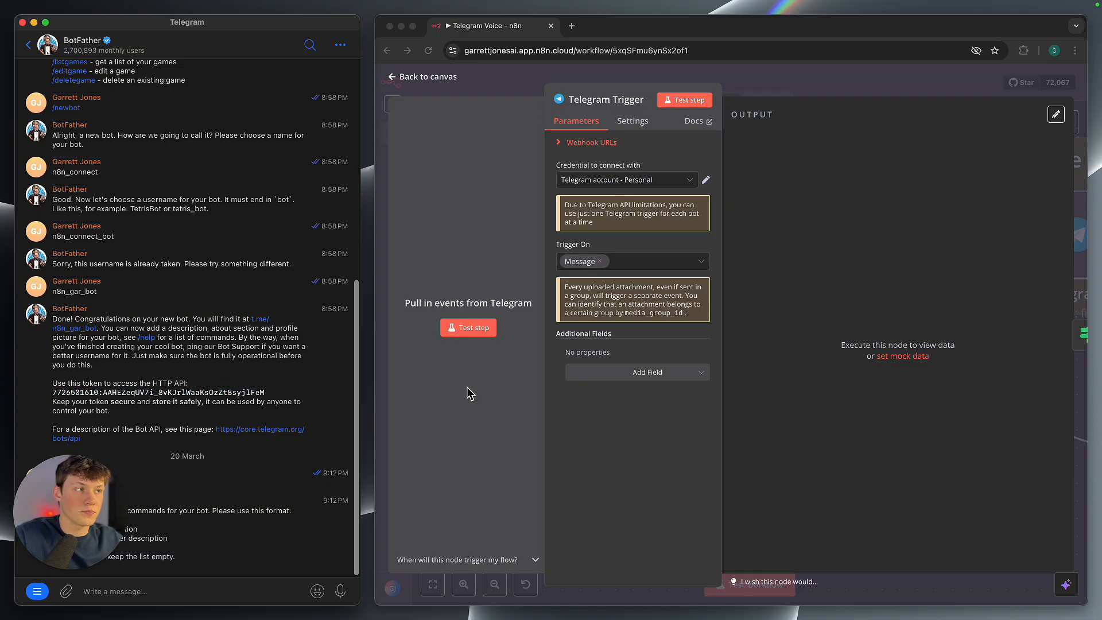
Check the Telegram credential list and access token field, then close the form unsaved.
left_click(625, 179)
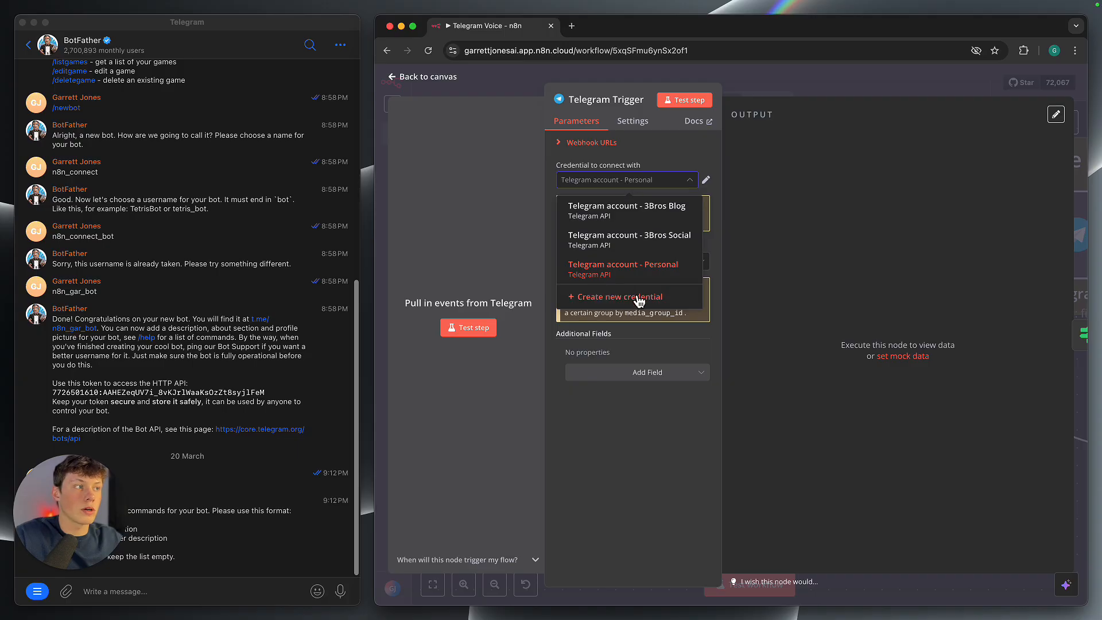
left_click(617, 297)
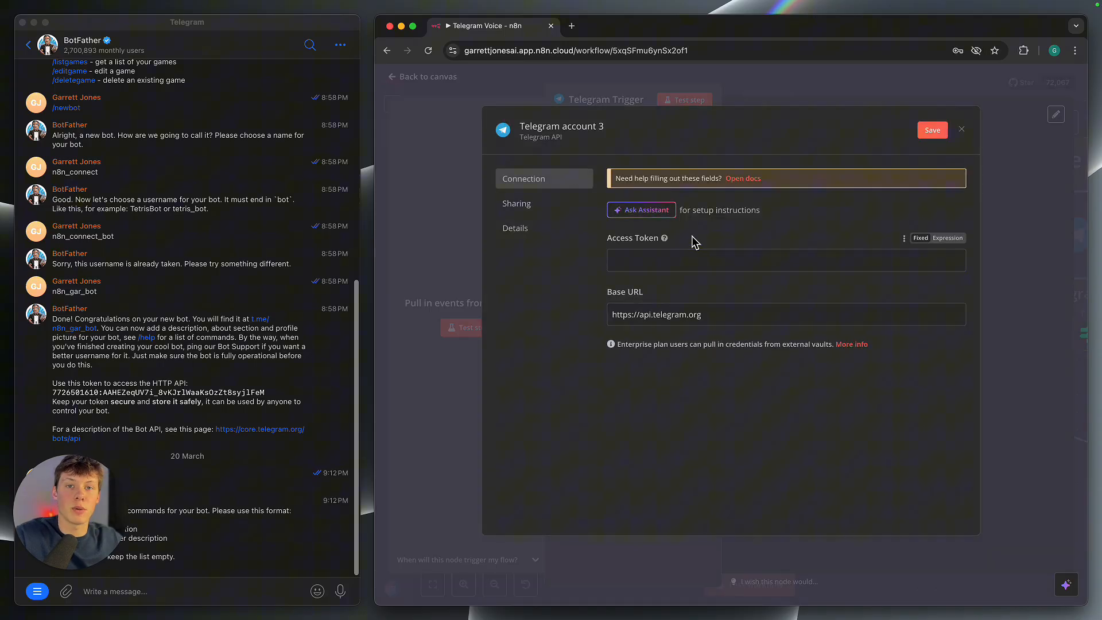
left_click(785, 260)
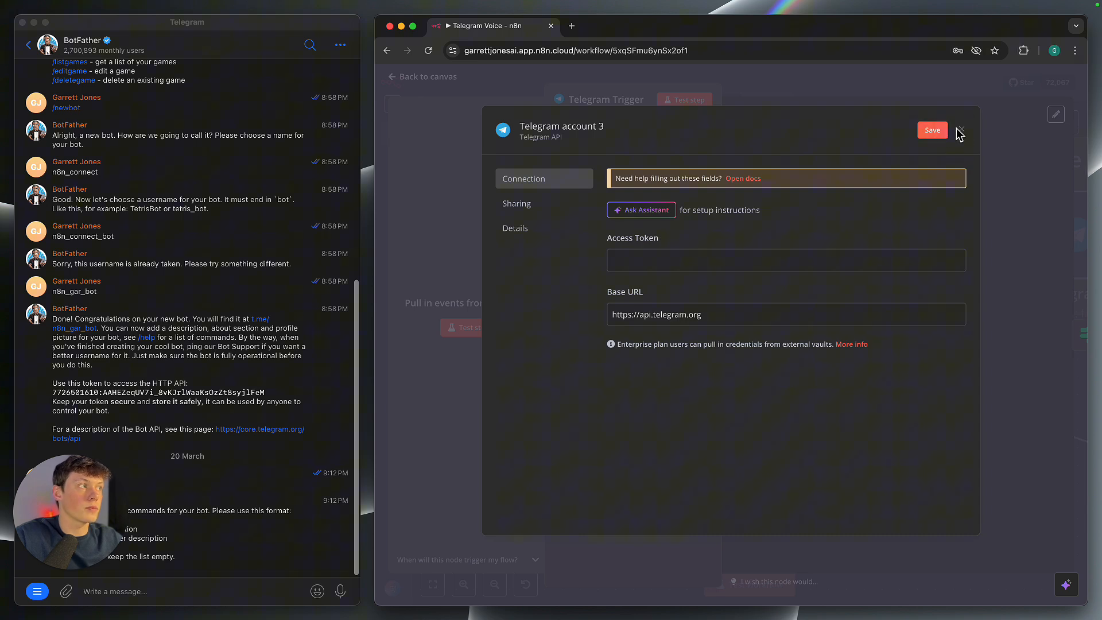
left_click(957, 133)
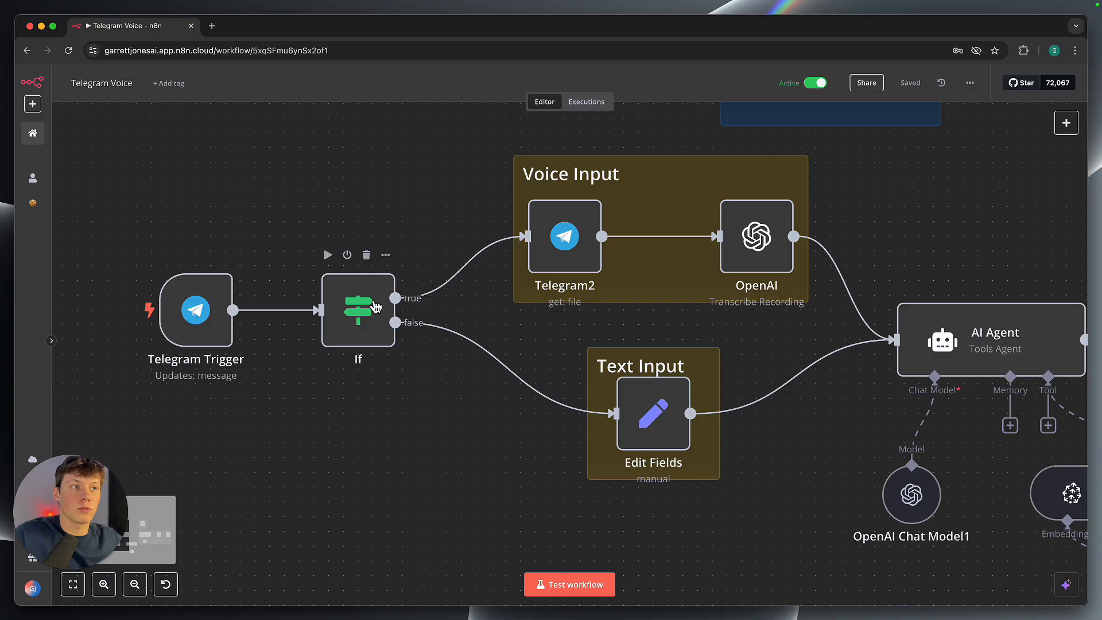
double_click(358, 310)
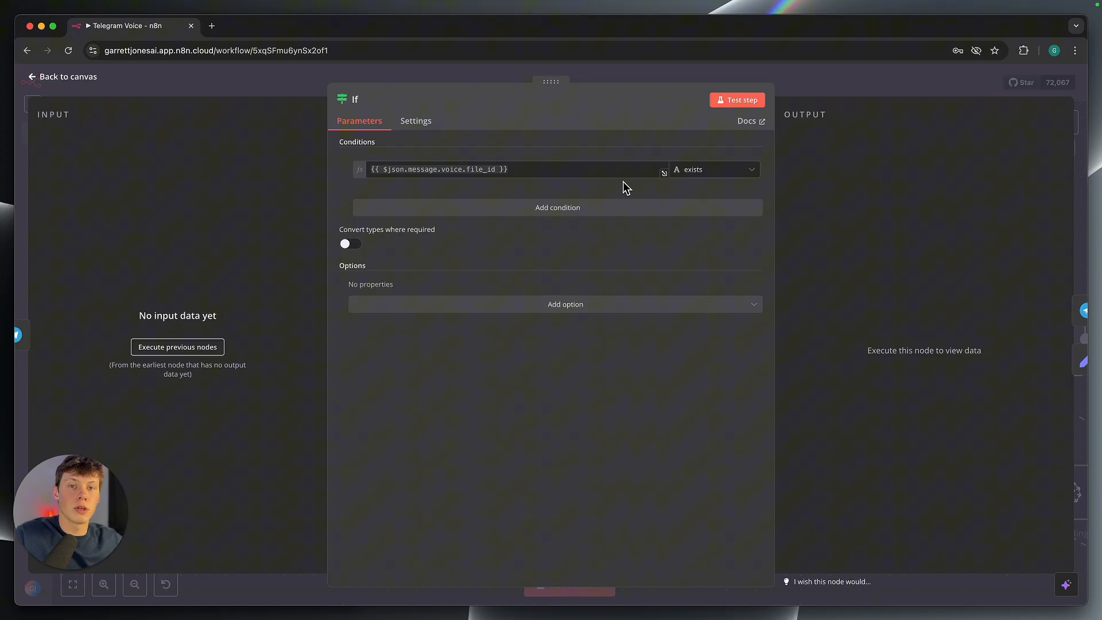
left_click(61, 76)
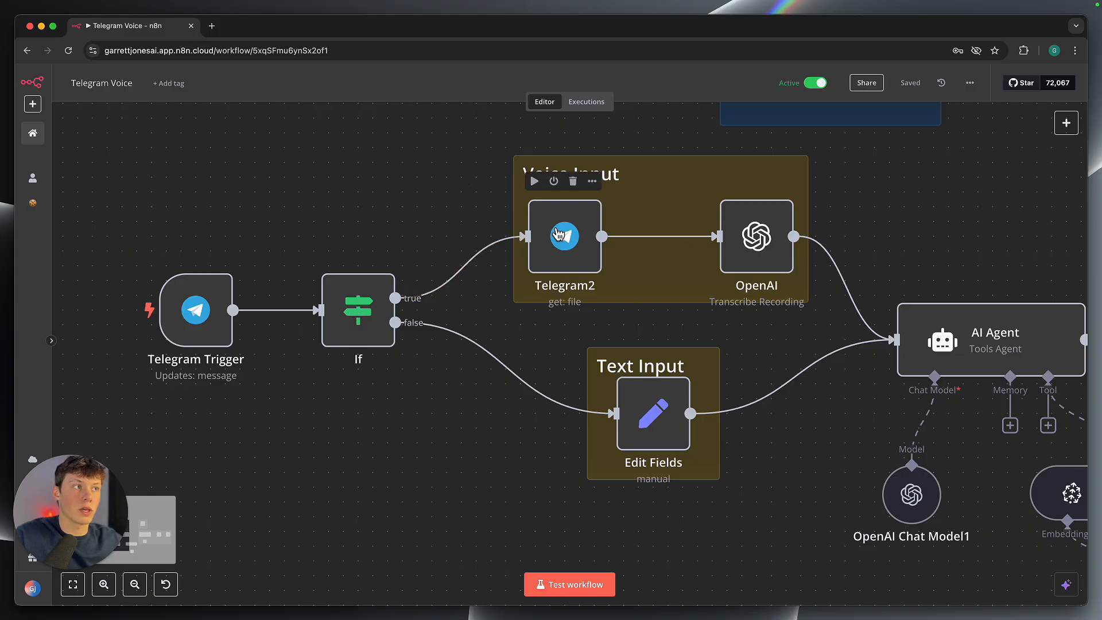
mouse_move(372, 332)
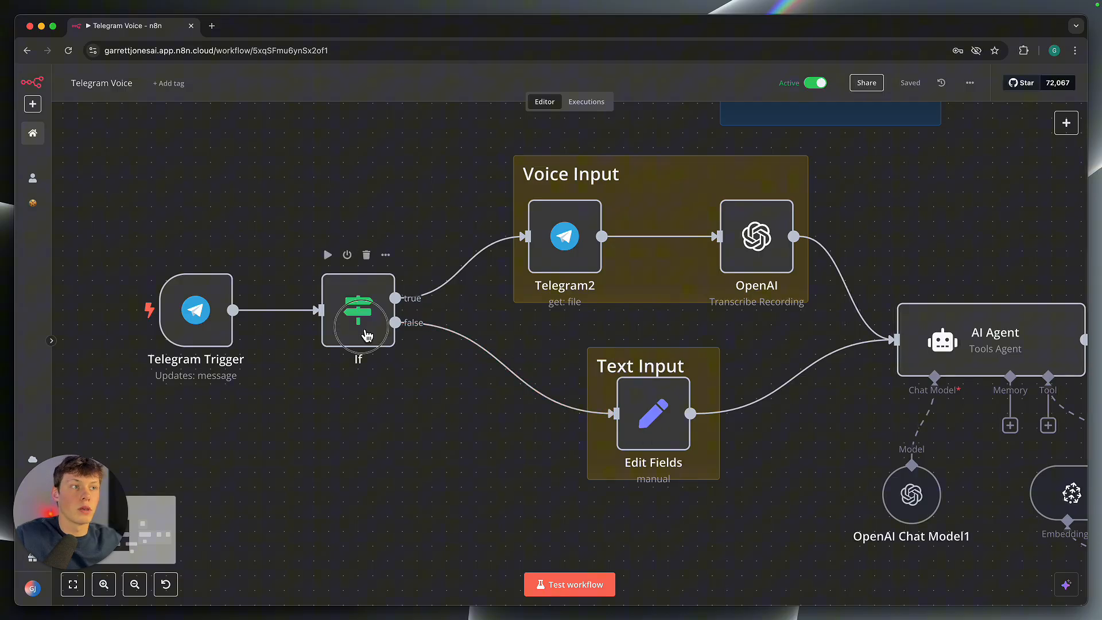
double_click(358, 309)
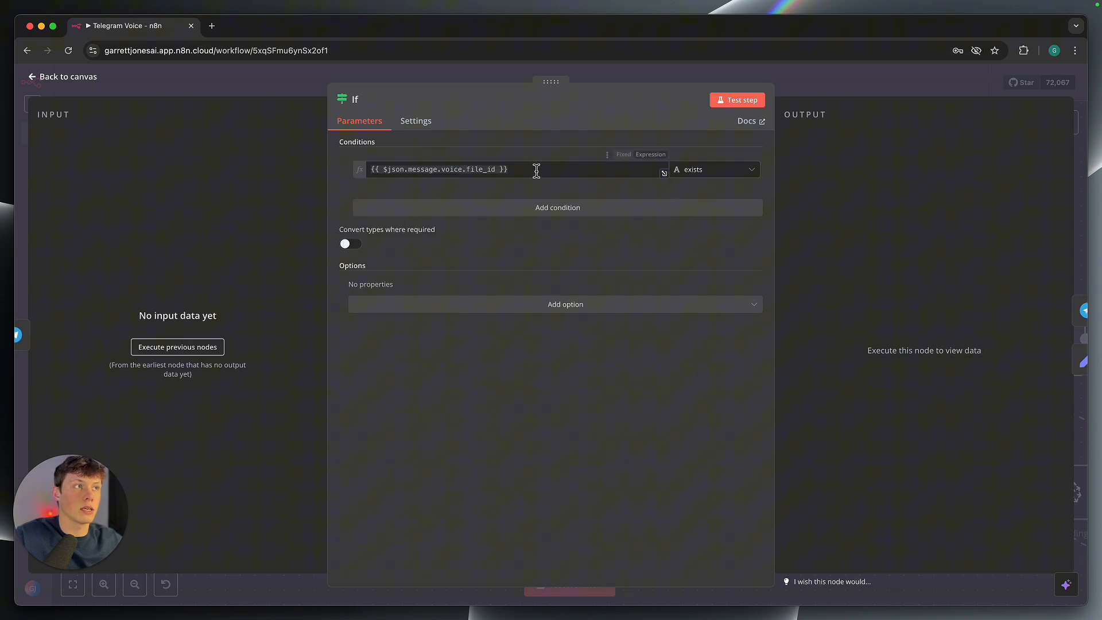
mouse_move(560, 154)
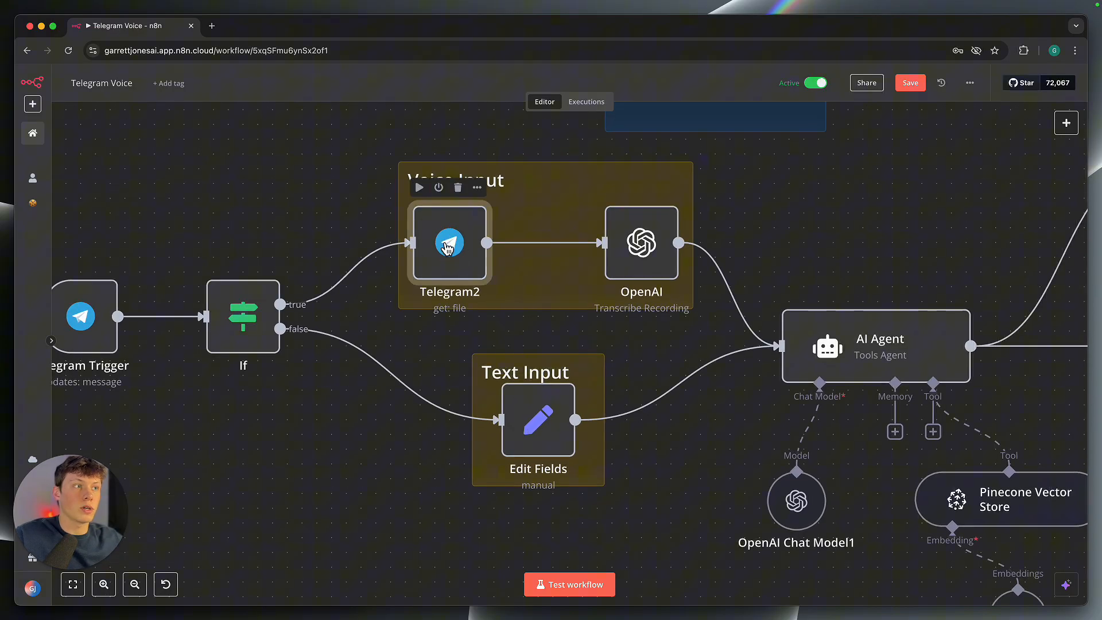
Open the Telegram2 node that gets the voice message file by its file ID.
double_click(448, 242)
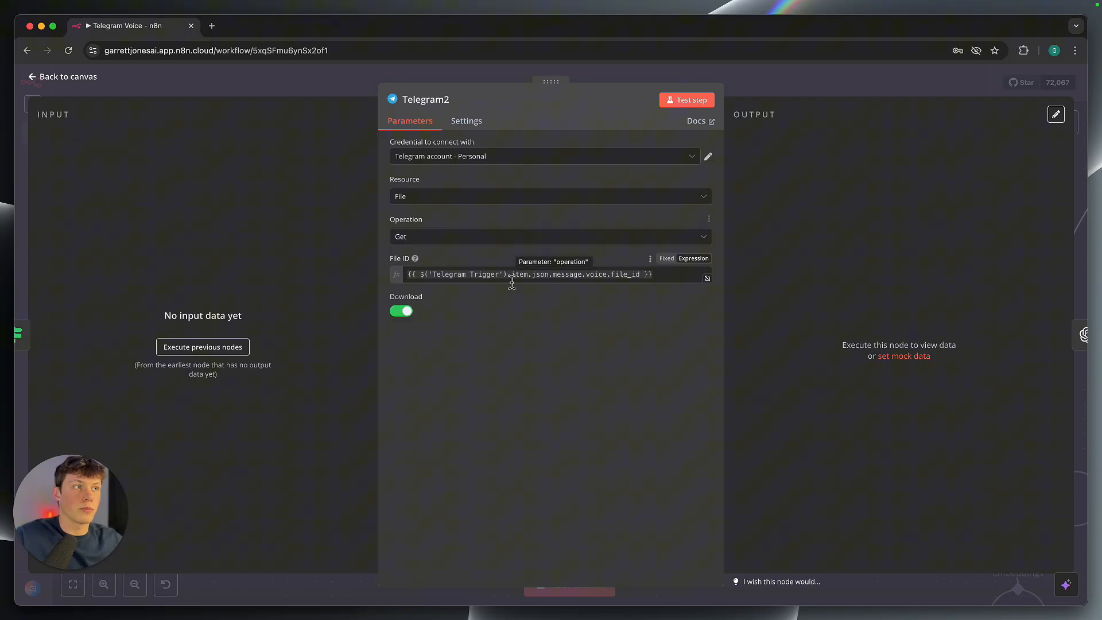
mouse_move(501, 265)
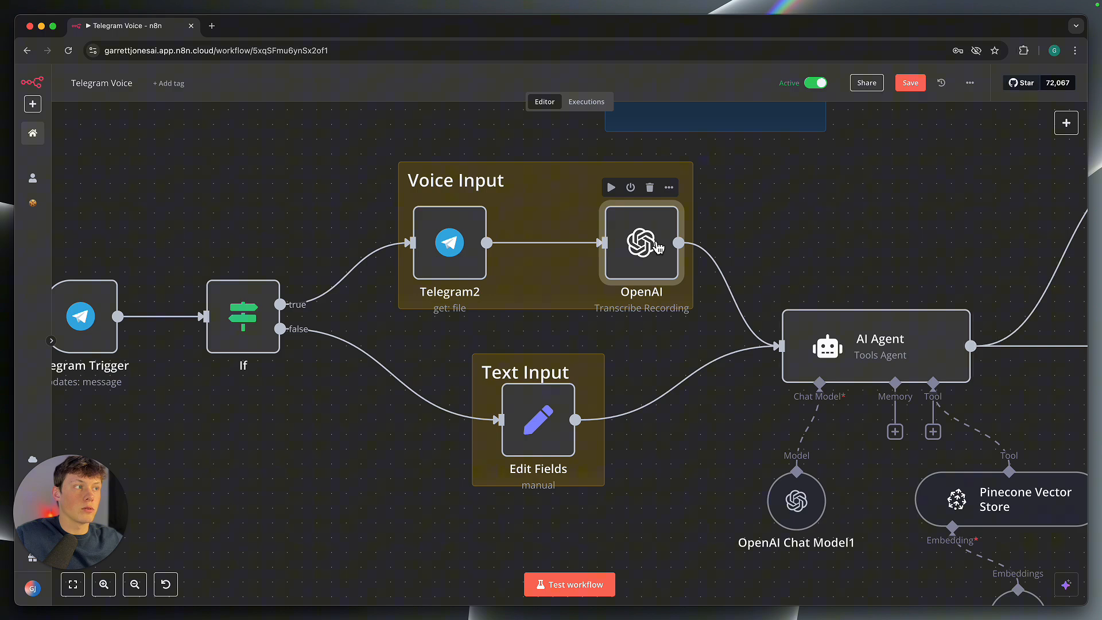
Review the OpenAI node's Audio > Transcribe a Recording settings and return to the canvas.
double_click(641, 241)
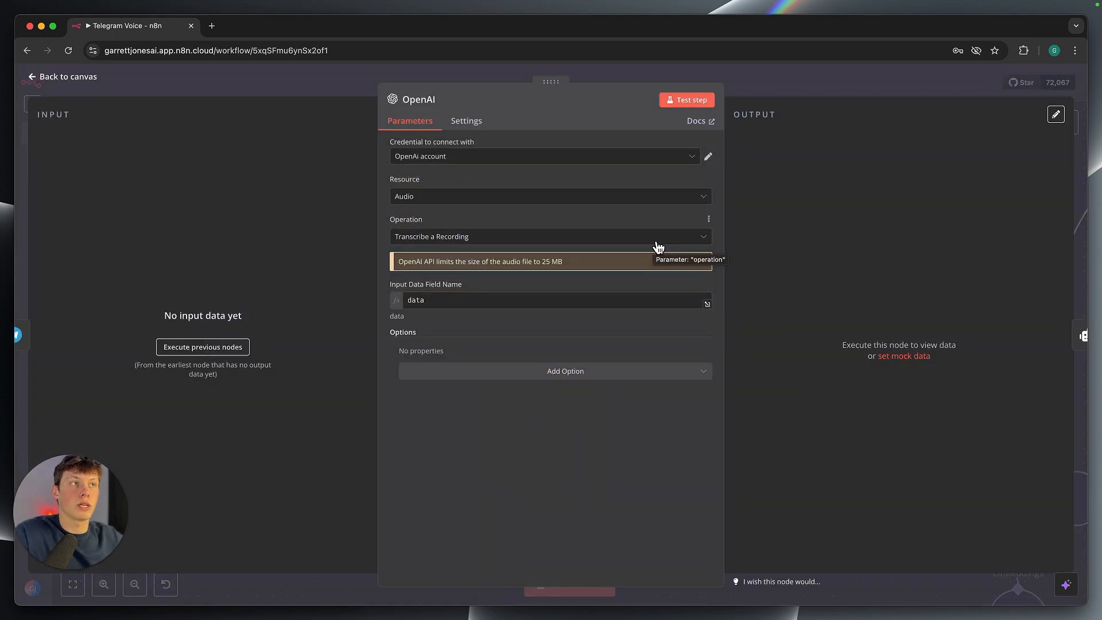
mouse_move(498, 204)
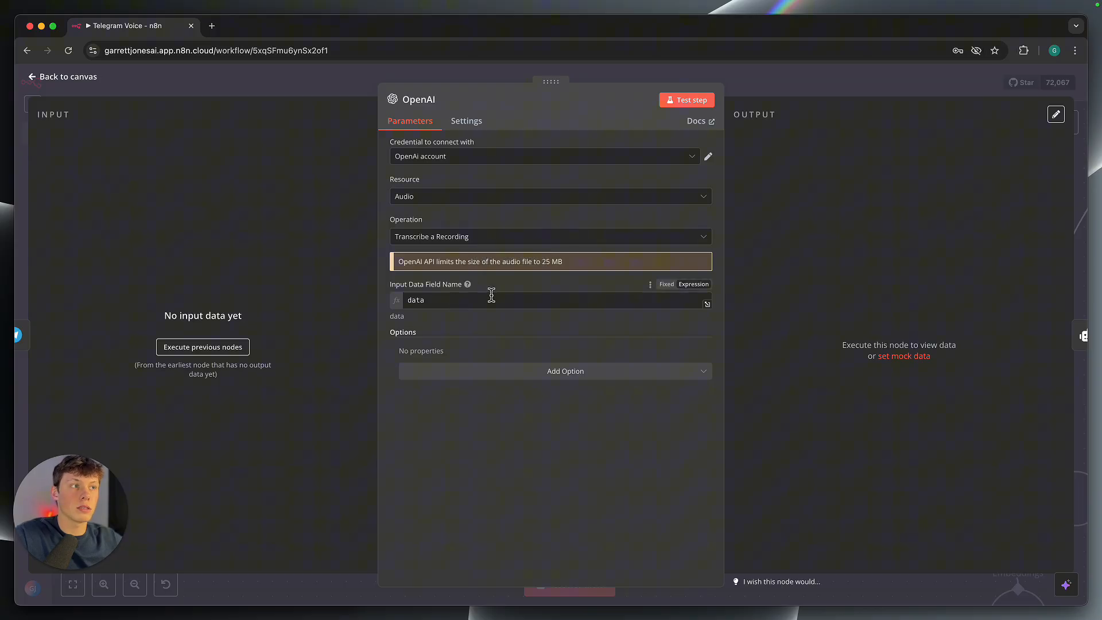
mouse_move(467, 302)
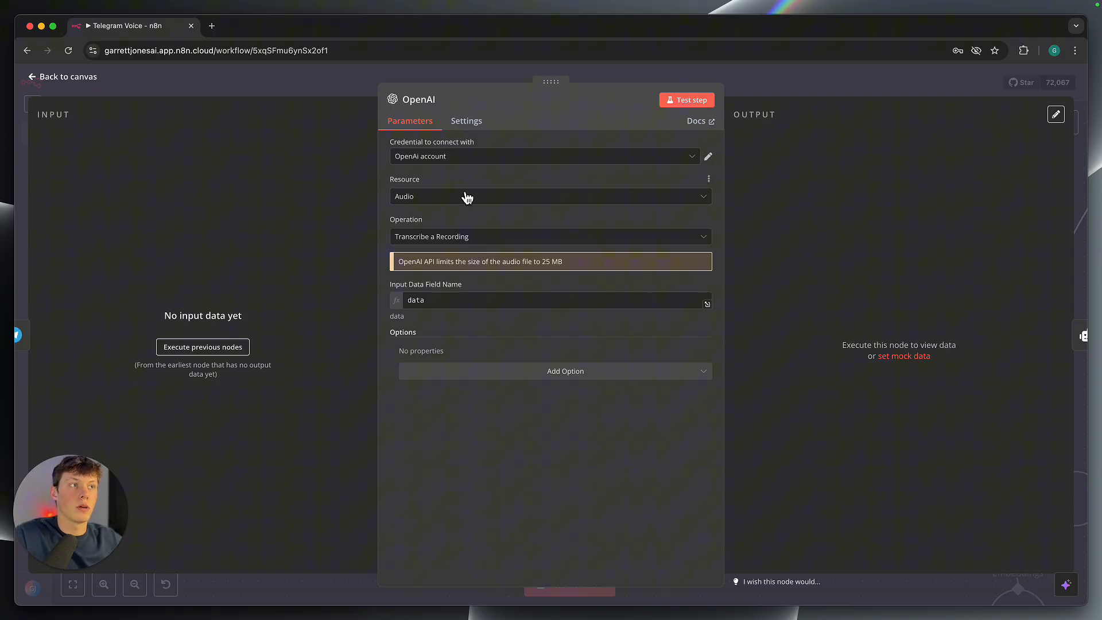
left_click(62, 77)
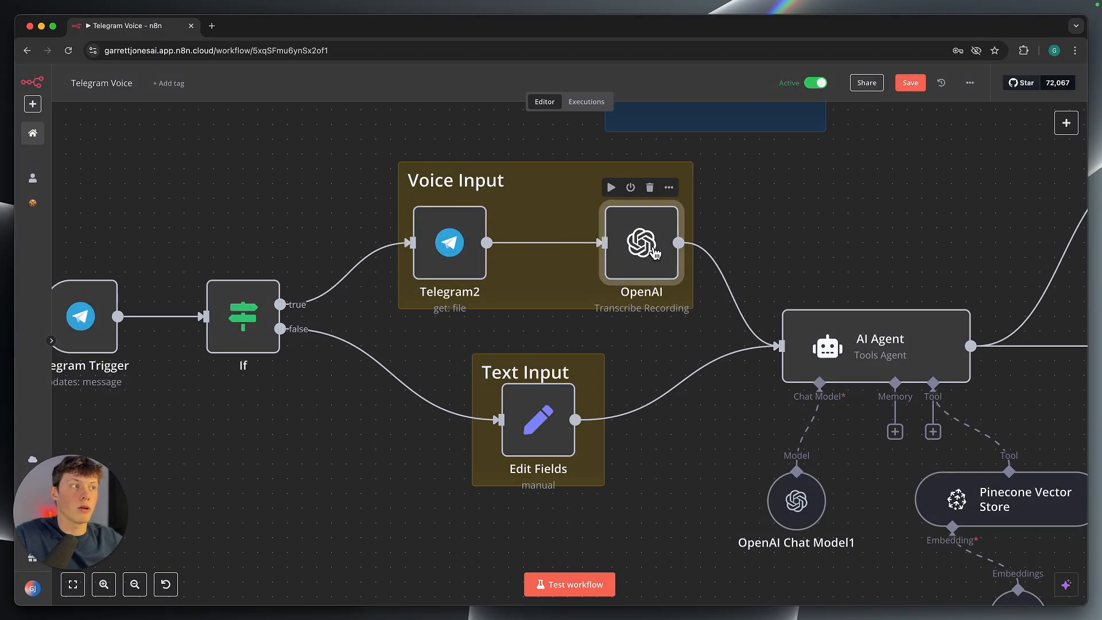
double_click(641, 242)
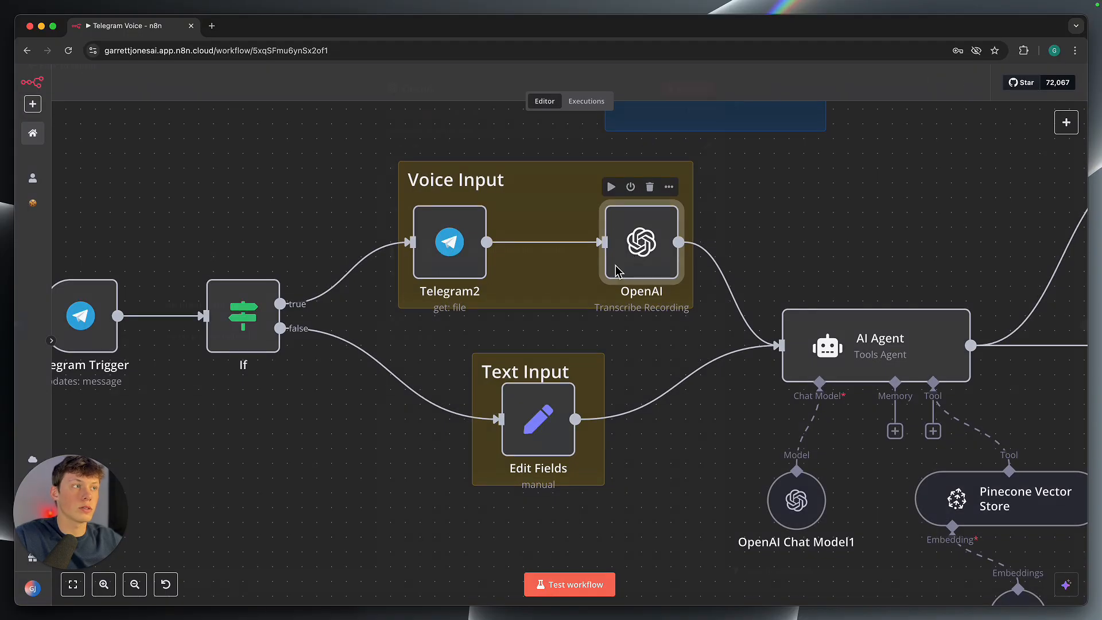
Copy a key from OpenAI Platform's API keys page into n8n's OpenAI credential.
double_click(640, 241)
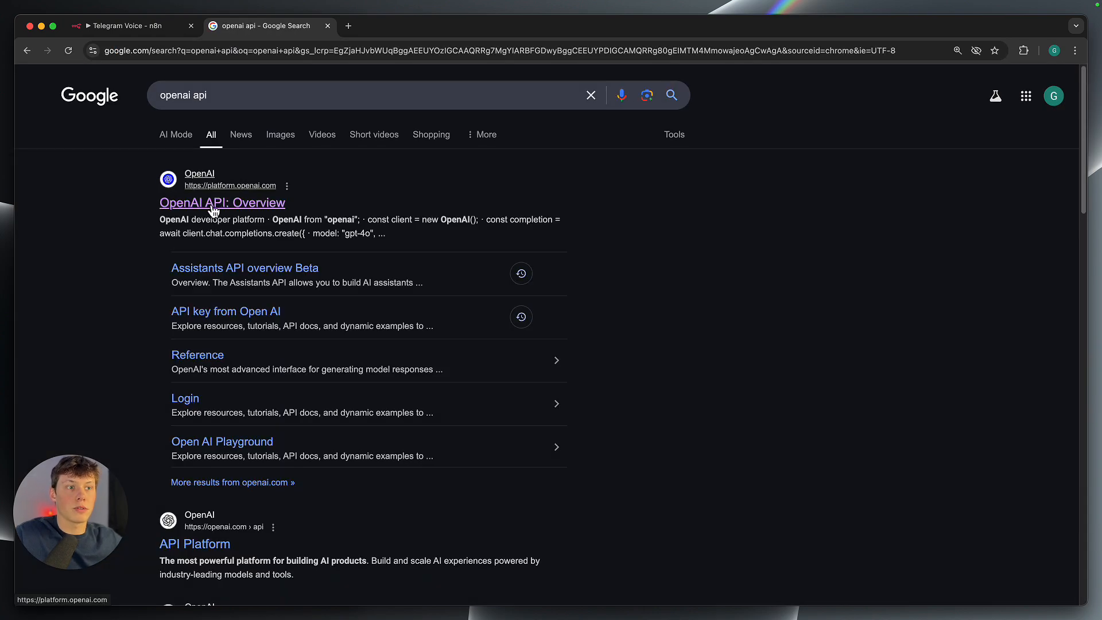
left_click(222, 203)
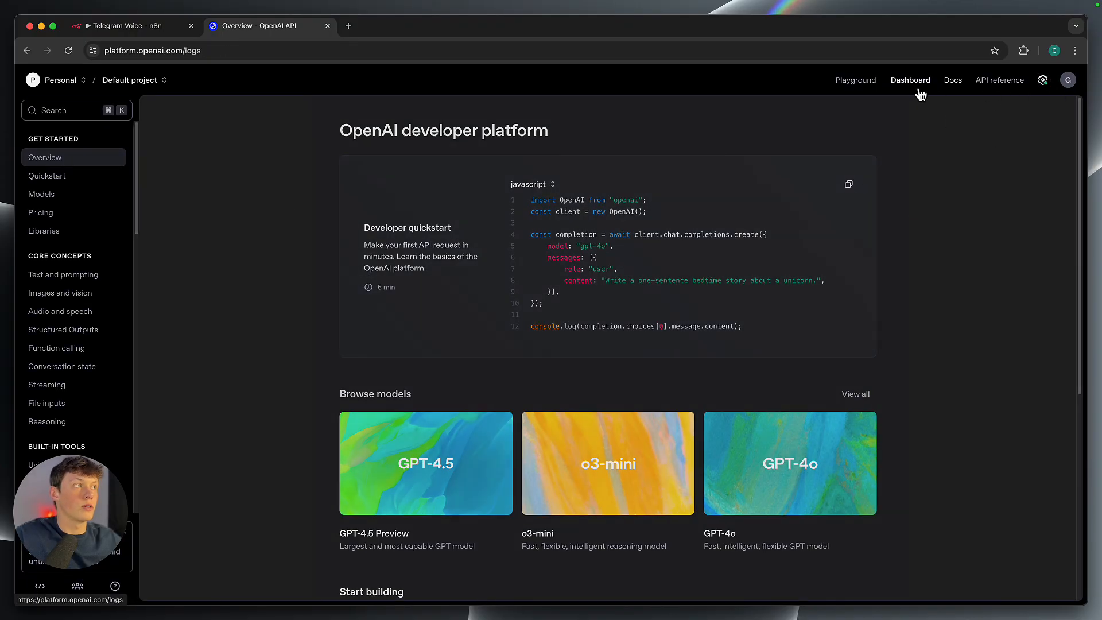
left_click(908, 79)
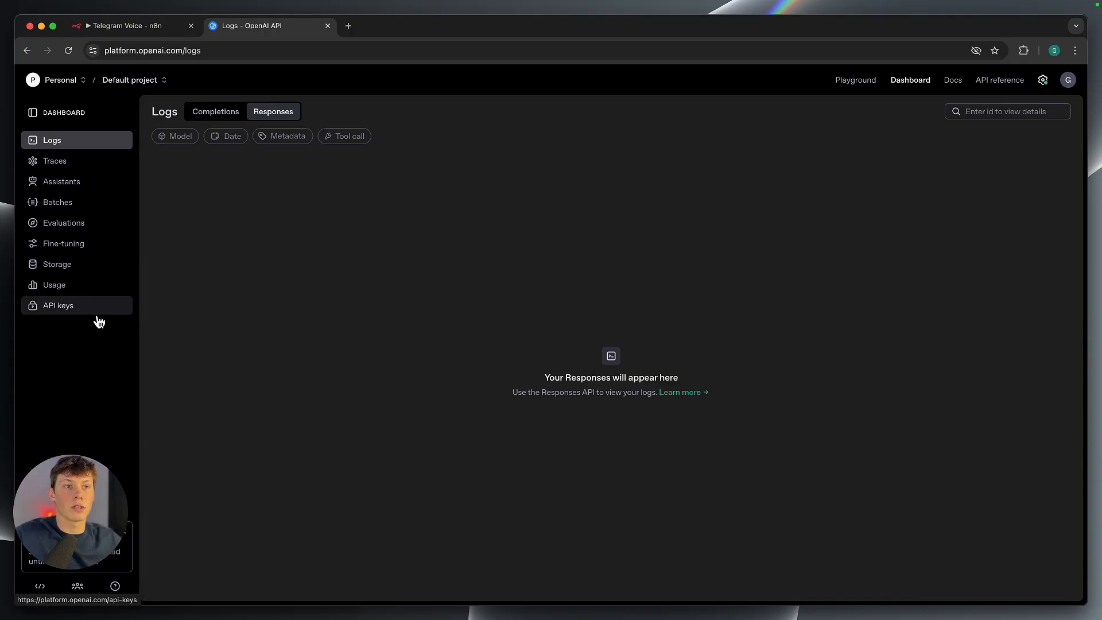
left_click(57, 305)
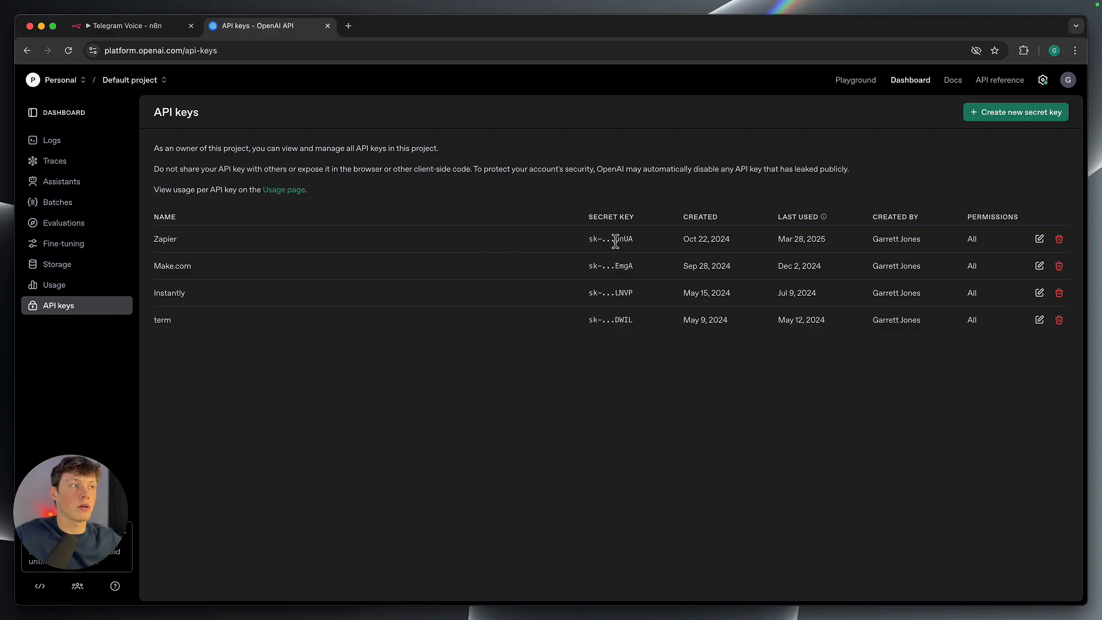
double_click(610, 239)
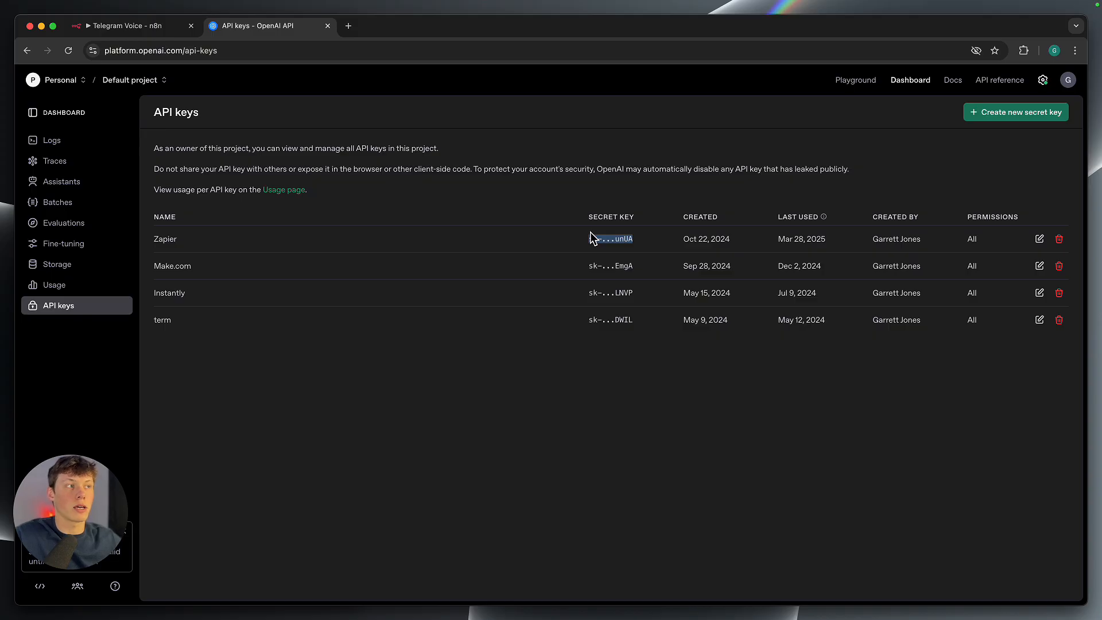
left_click(610, 239)
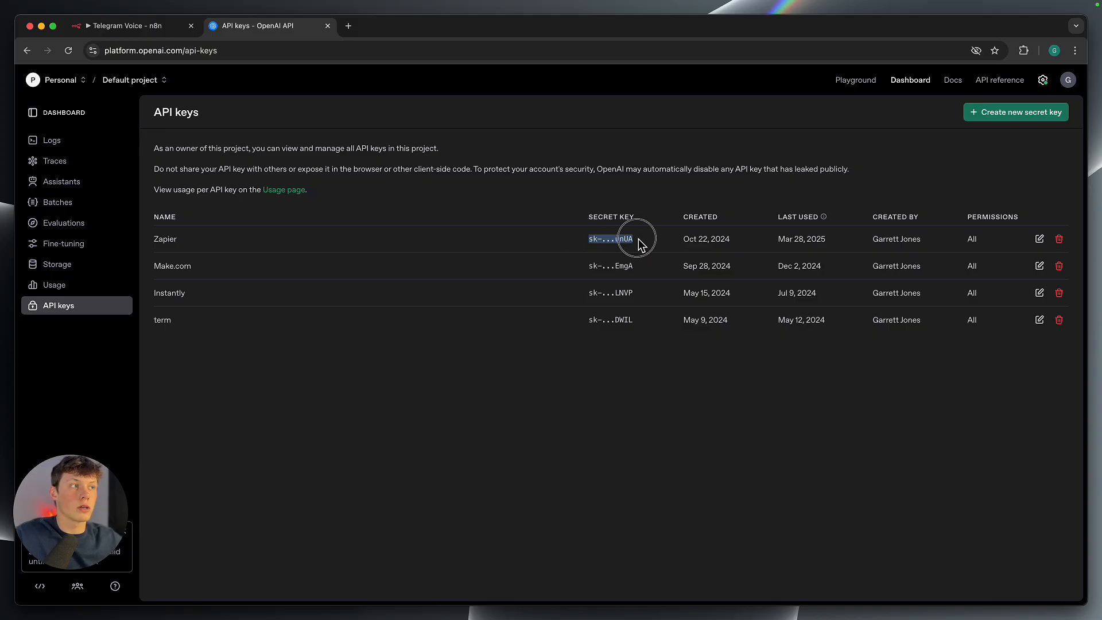
left_click(126, 26)
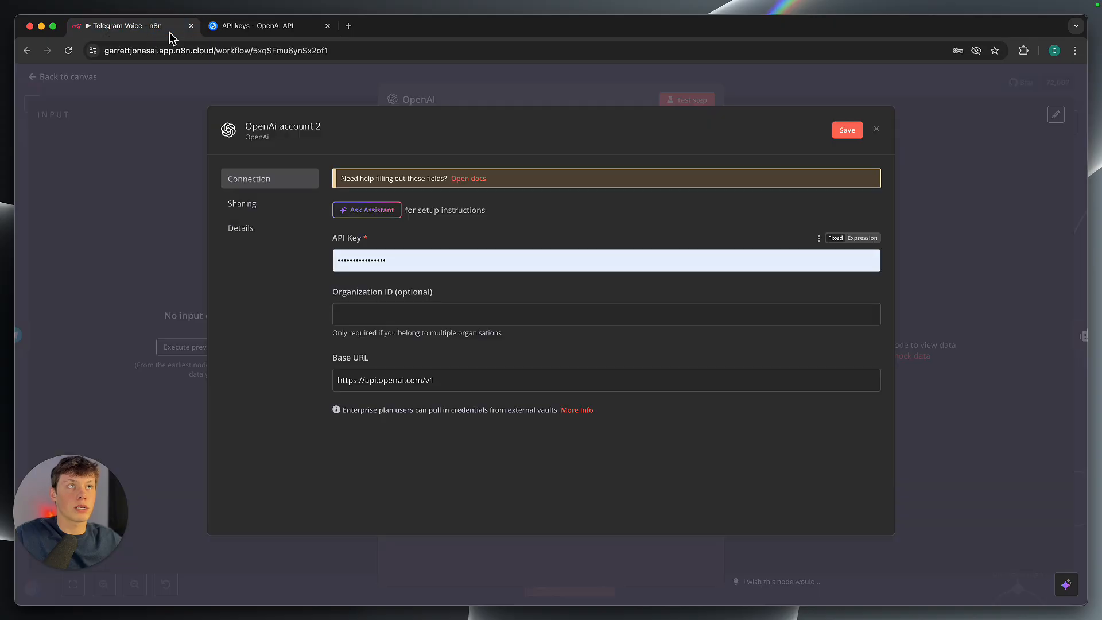
Dismiss the 'OpenAi account 2' credential dialog and go back to the Telegram Voice canvas.
left_click(604, 260)
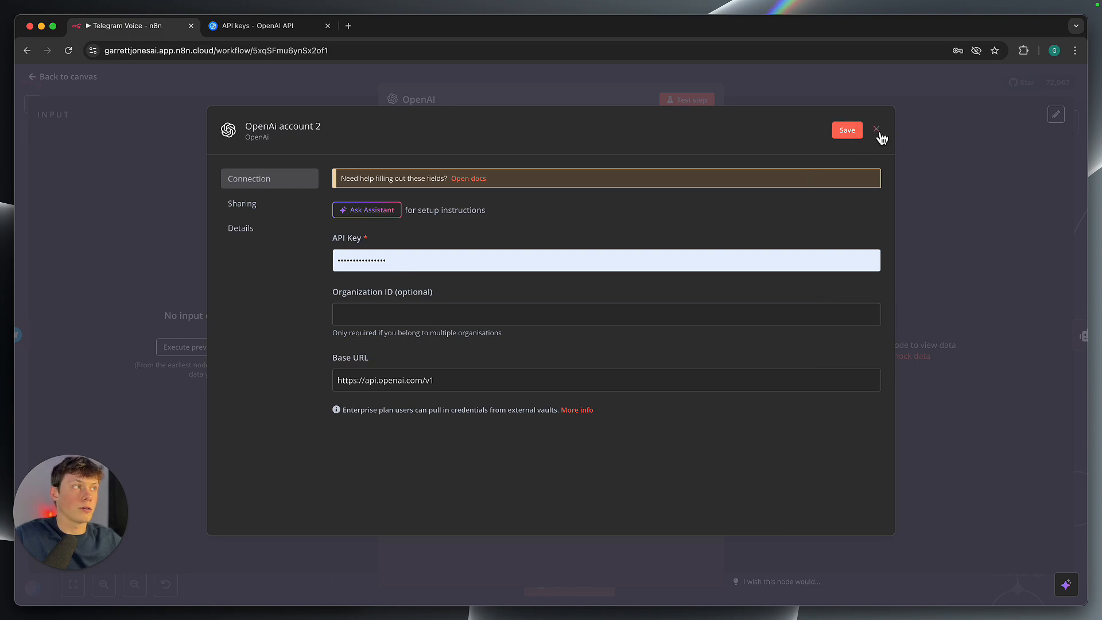
left_click(876, 131)
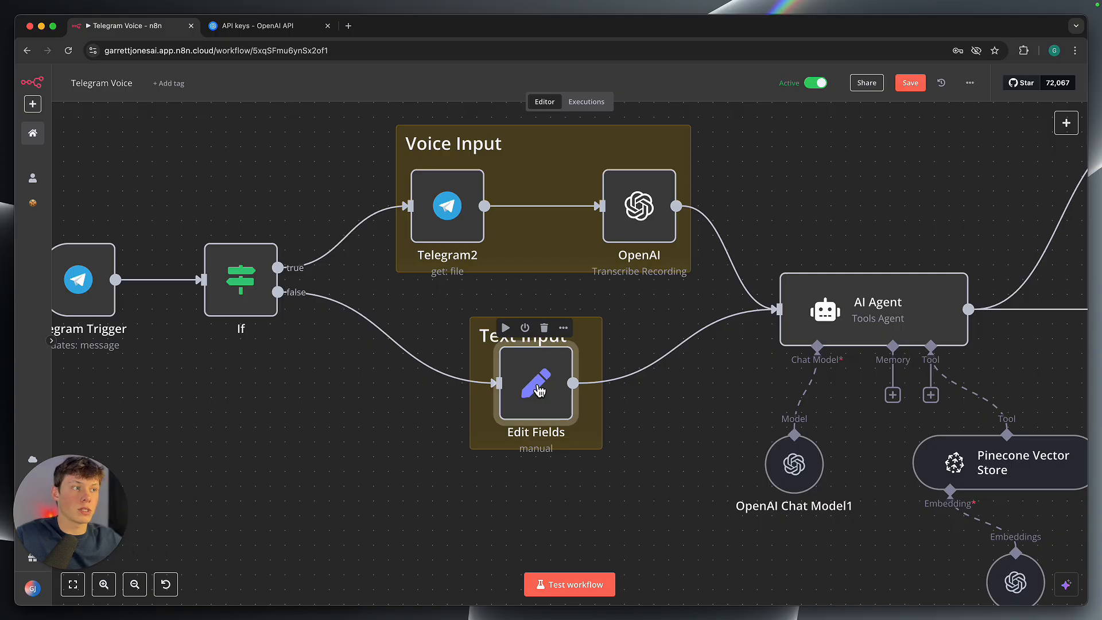
Inspect the Edit Fields 'text' field set to {{ $json.message.text }}, then go back to canvas.
double_click(536, 384)
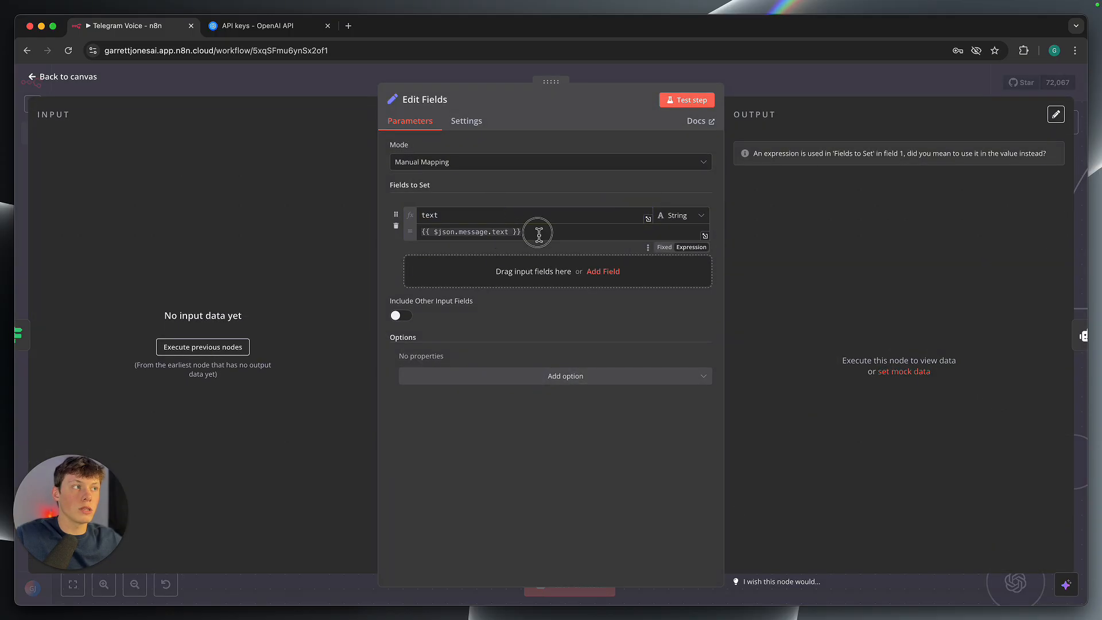
left_click(470, 231)
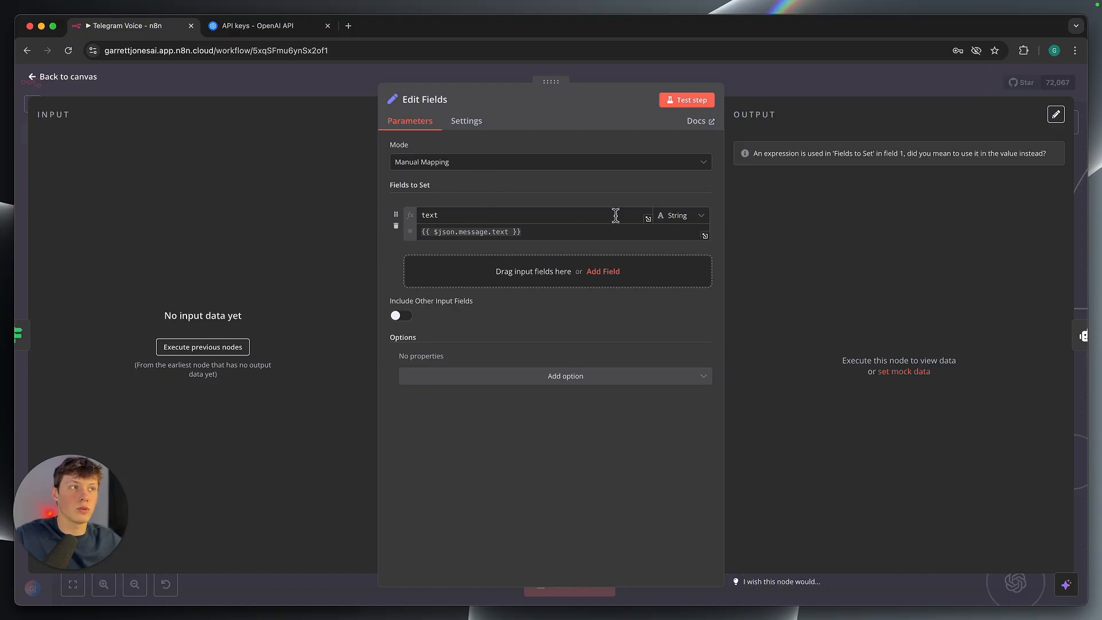
left_click(470, 231)
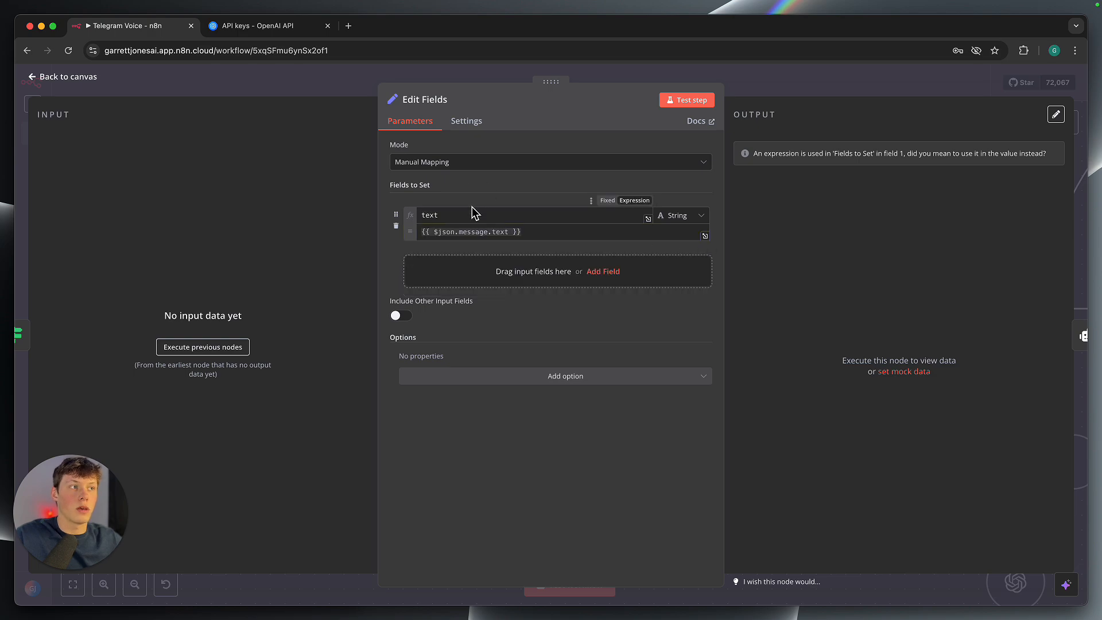
mouse_move(753, 95)
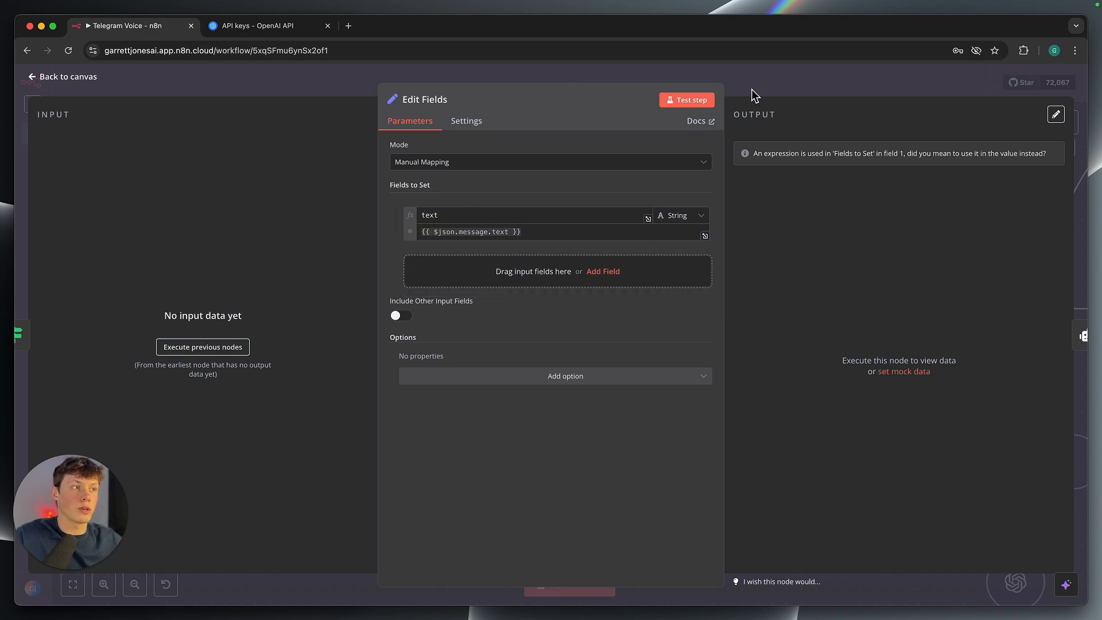
left_click(62, 77)
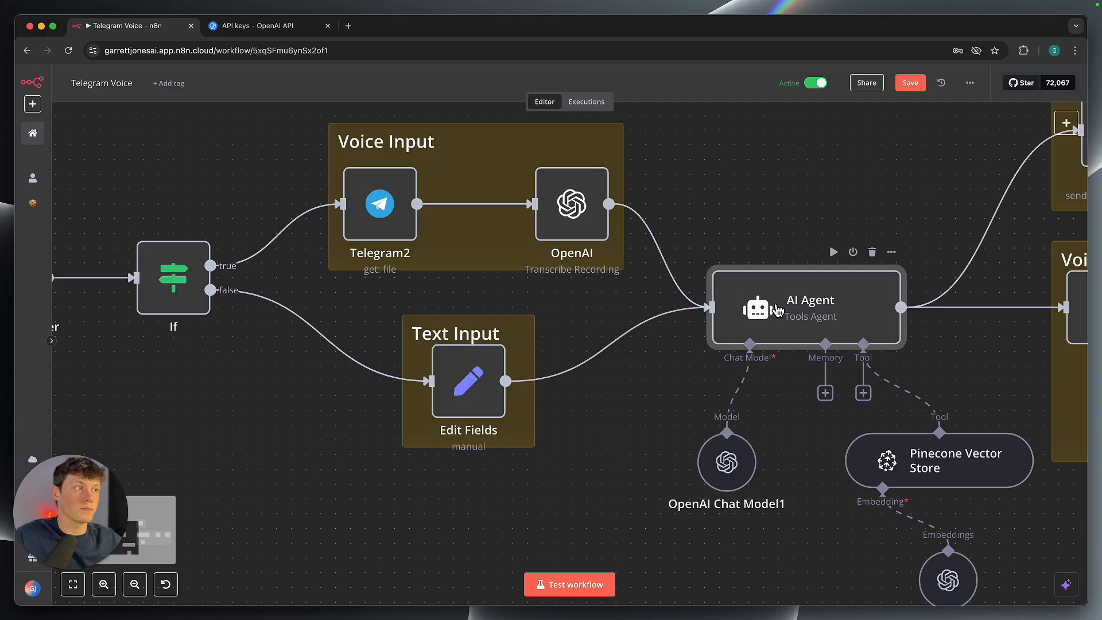
Inspect the AI Agent's Text prompt expression carrying the guest's question, then return to canvas.
double_click(804, 307)
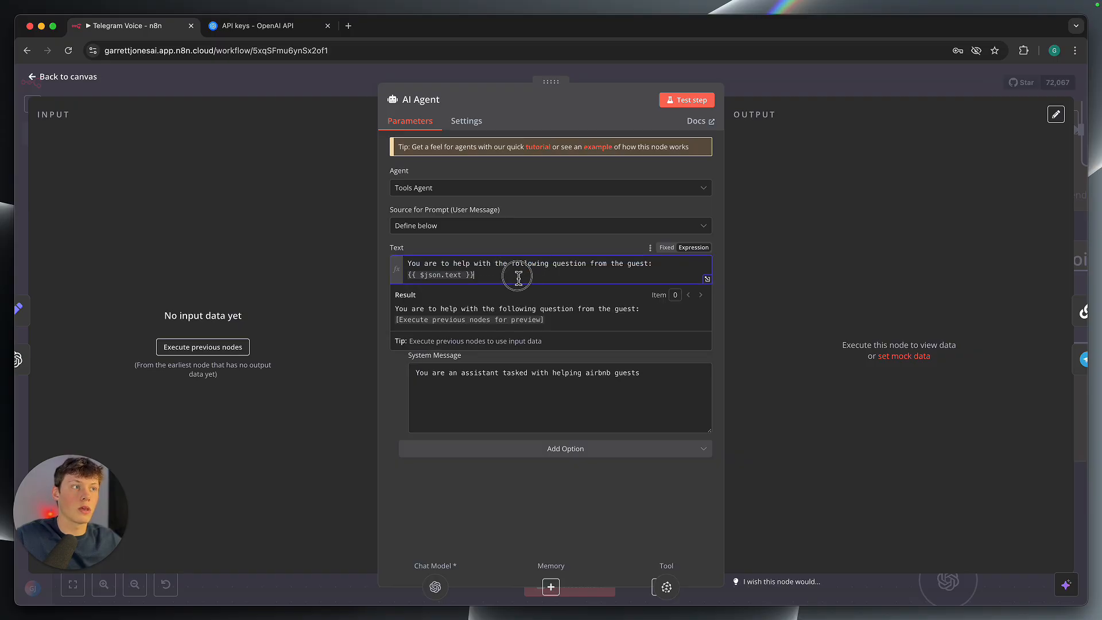
double_click(439, 275)
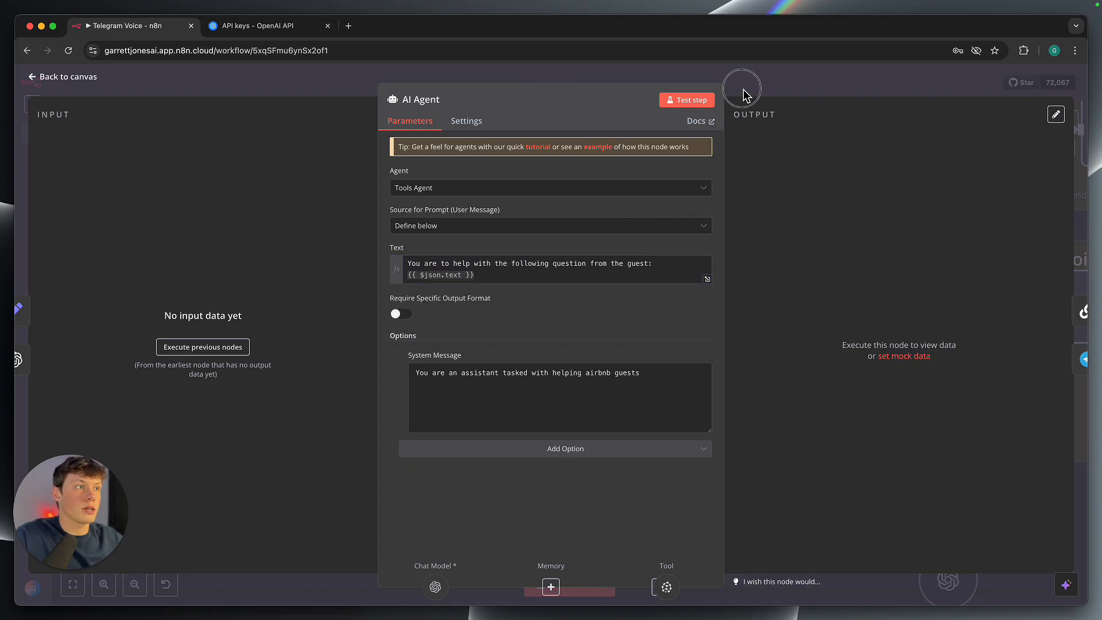
left_click(61, 76)
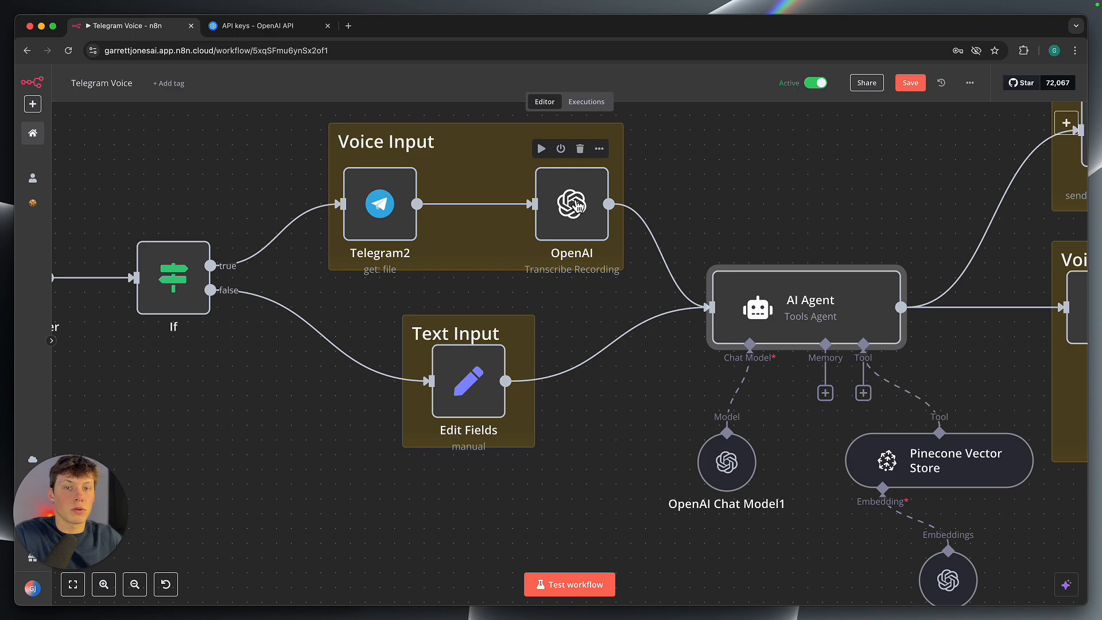
mouse_move(494, 362)
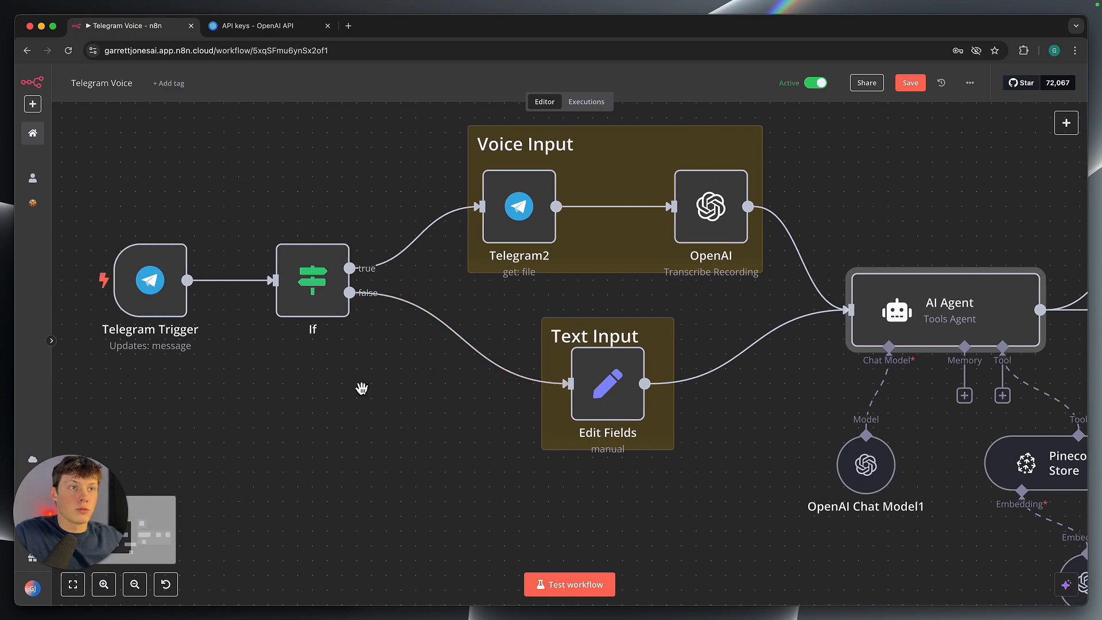
mouse_move(606, 385)
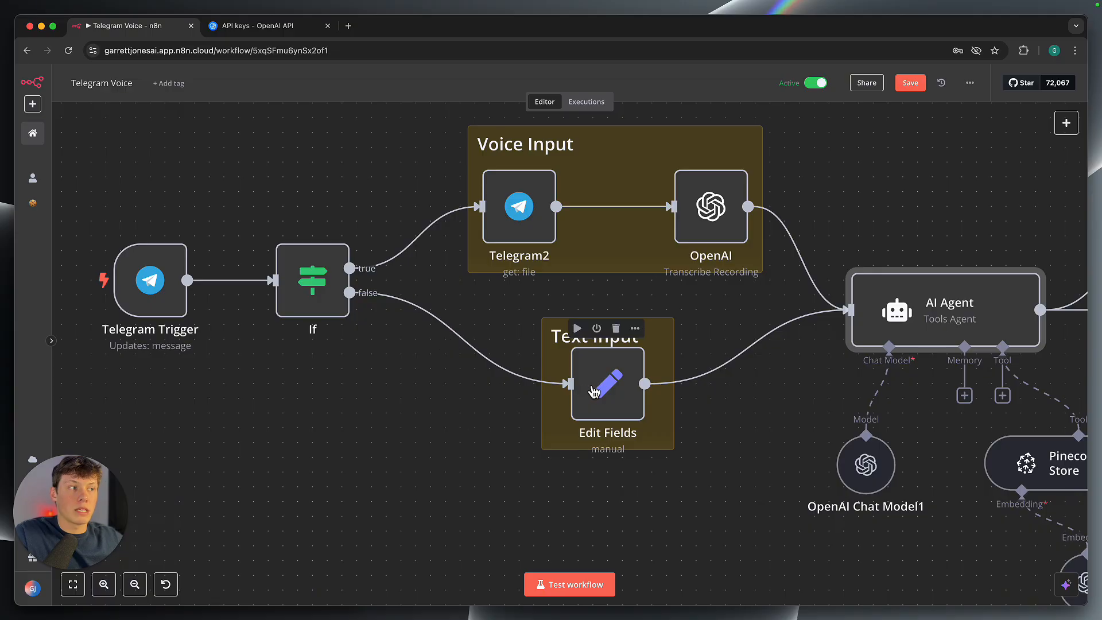
mouse_move(567, 404)
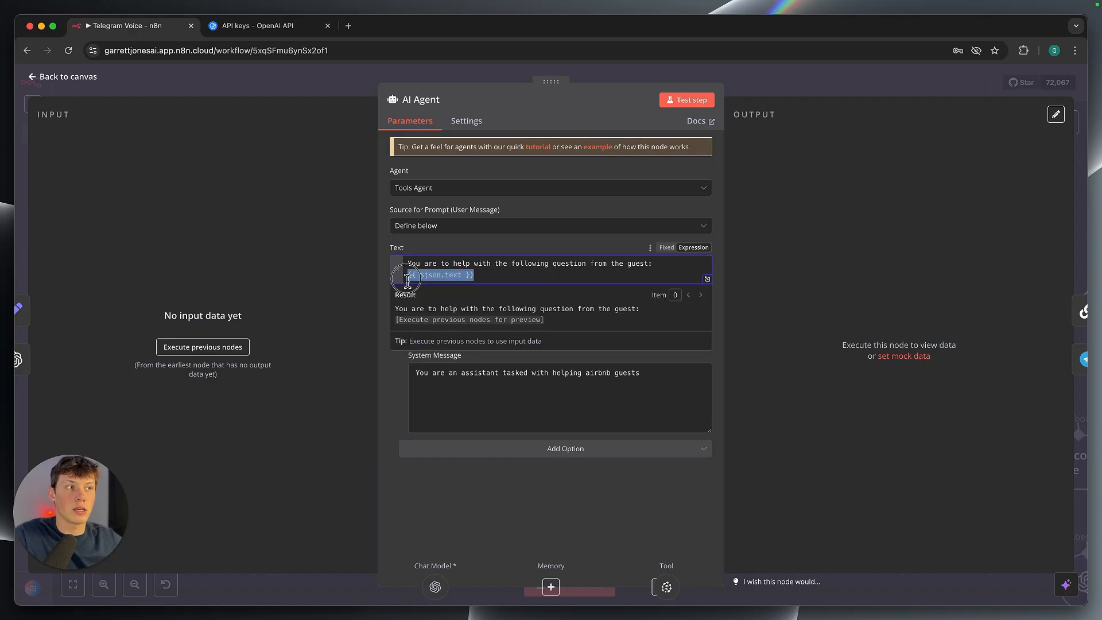
Reopen the AI Agent and check its Airbnb guest assistant system message.
left_click(61, 75)
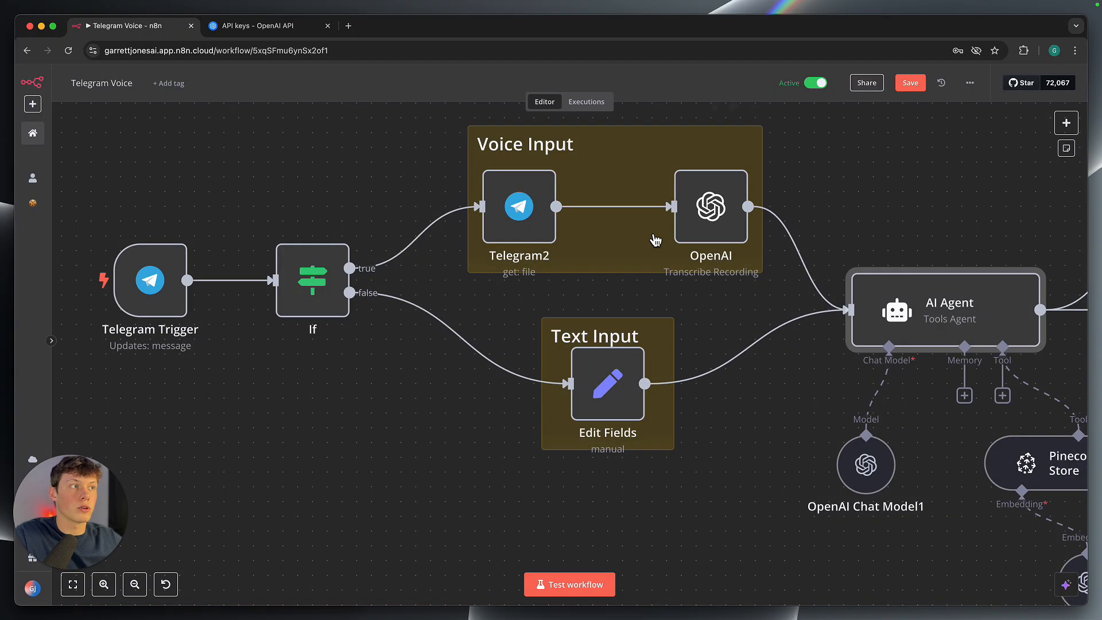
mouse_move(710, 216)
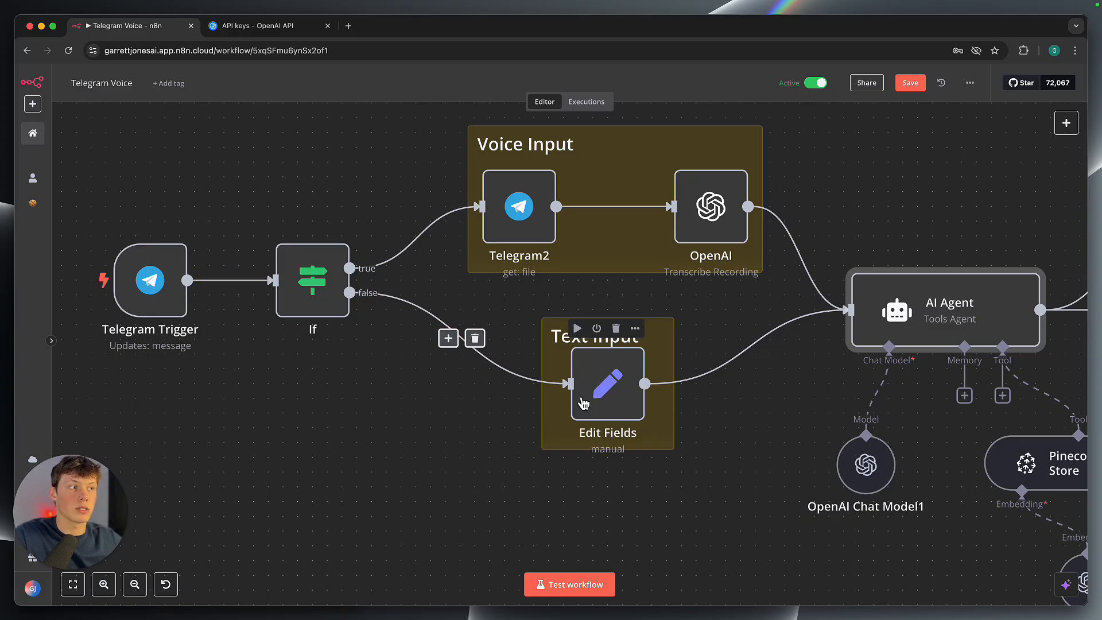
double_click(943, 310)
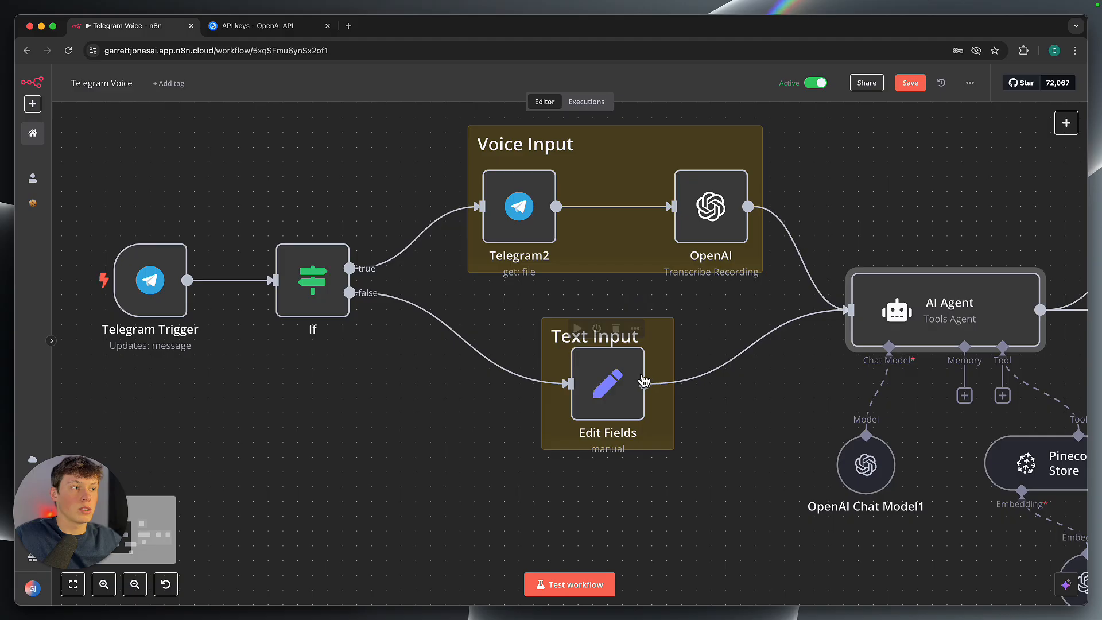
mouse_move(426, 323)
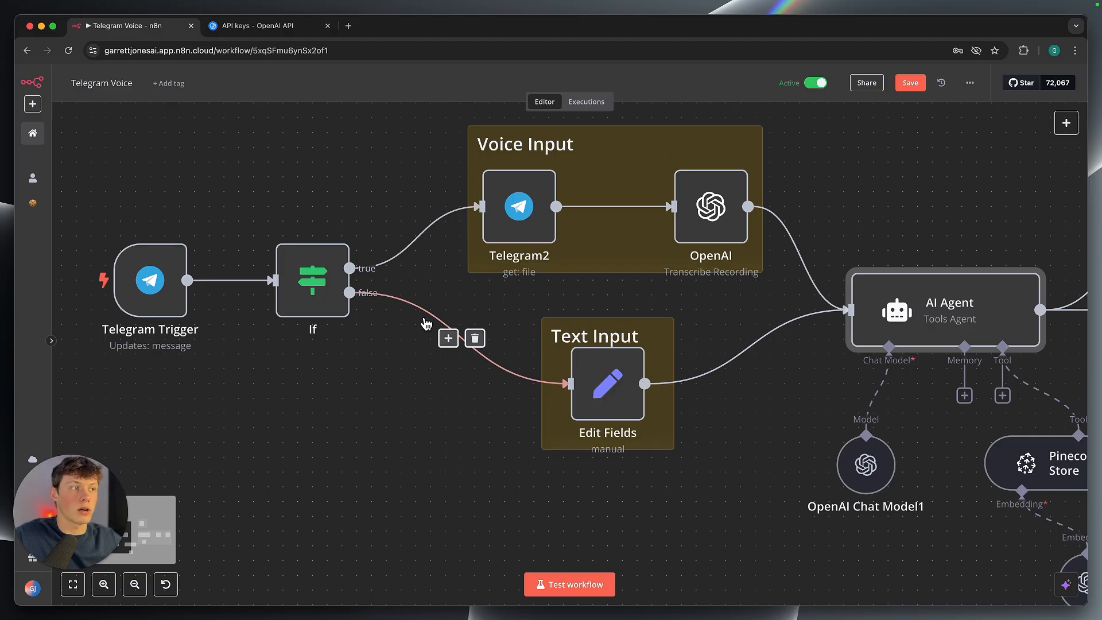
double_click(944, 310)
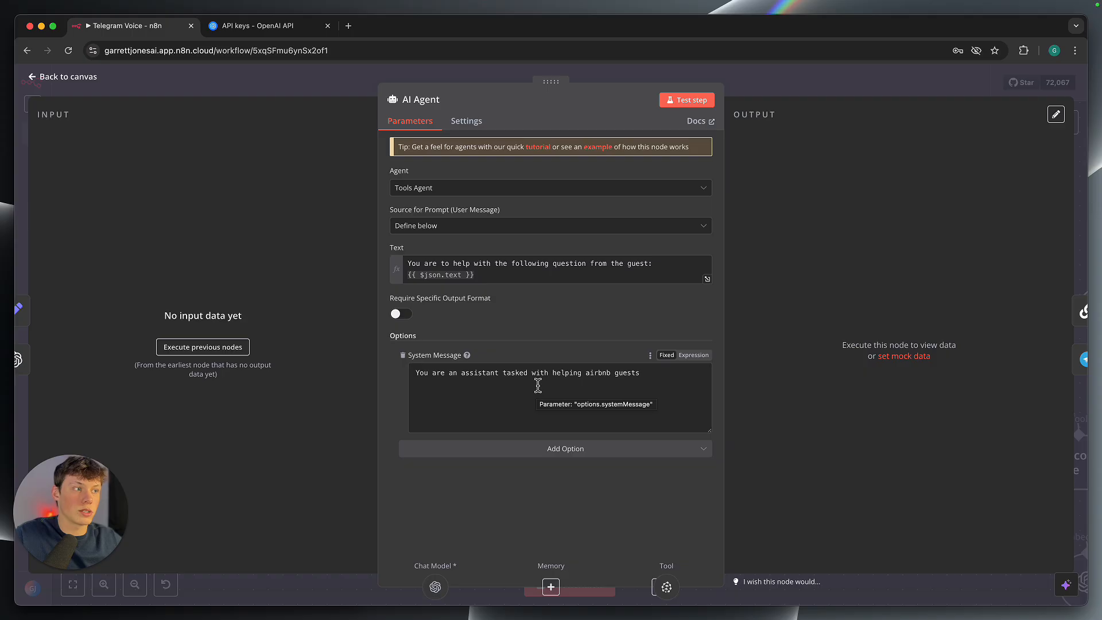
left_click(555, 398)
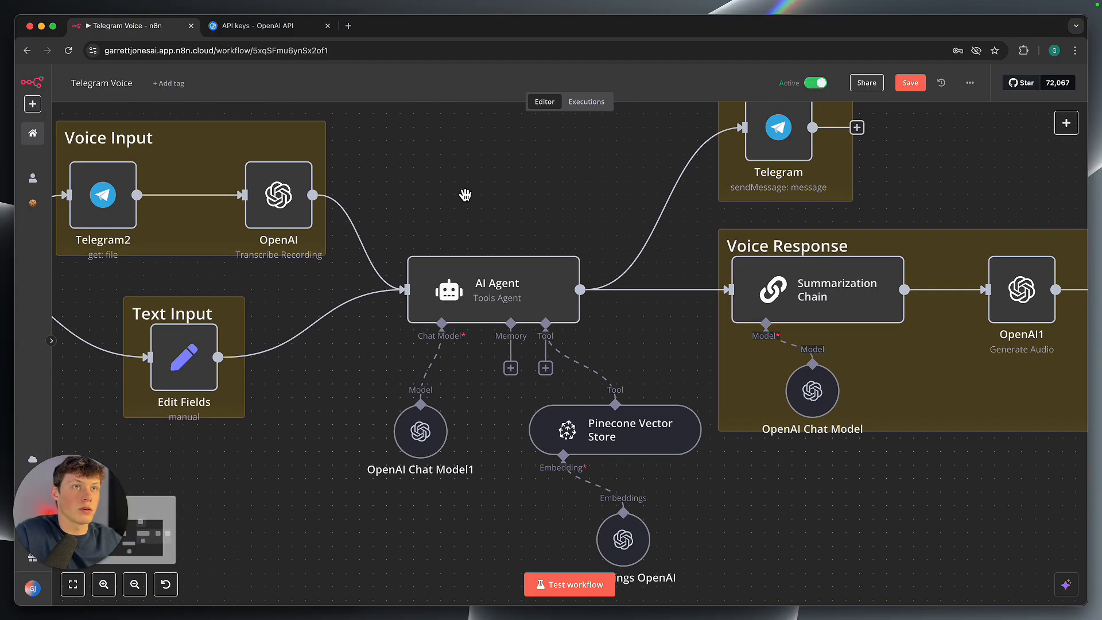
Pan the canvas to the Pinecone Vector Store and Embeddings OpenAI nodes.
left_click_drag(465, 195, 374, 309)
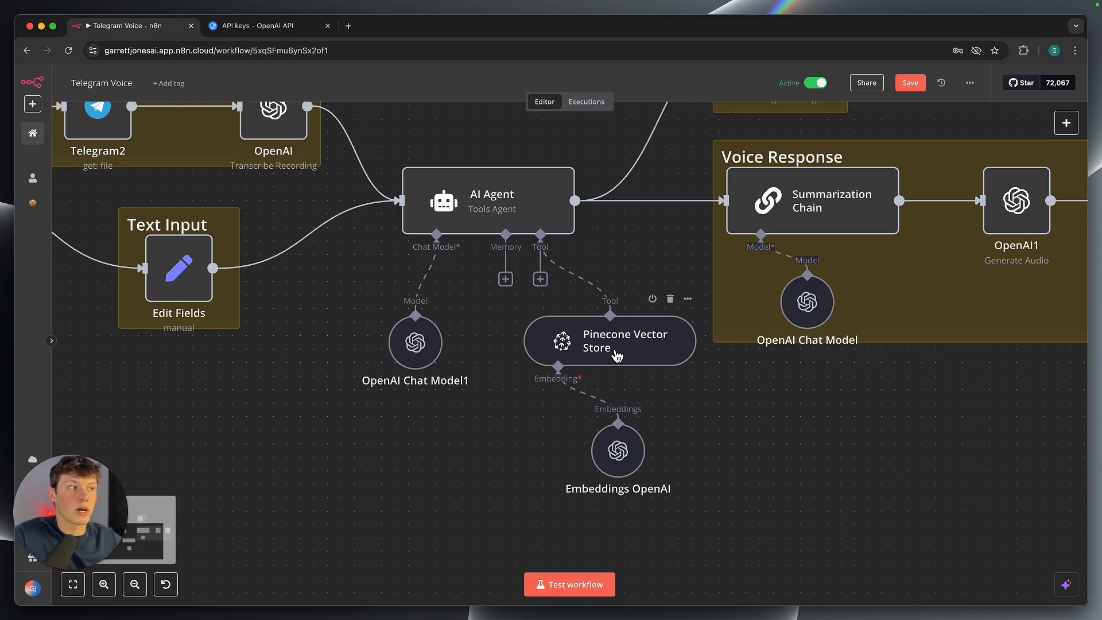
mouse_move(550, 430)
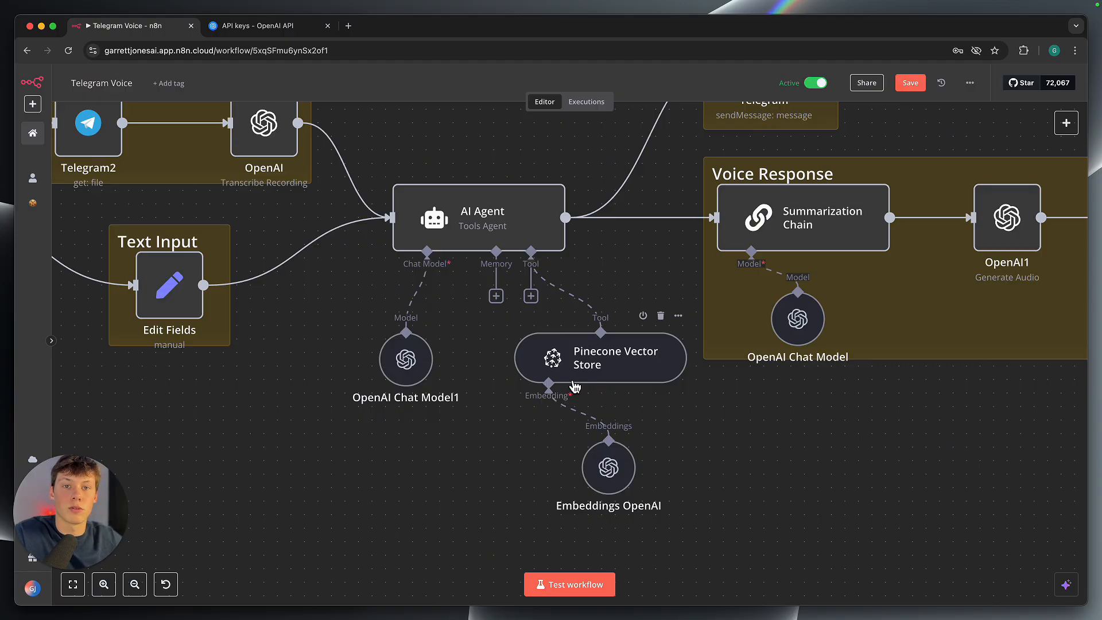
mouse_move(638, 372)
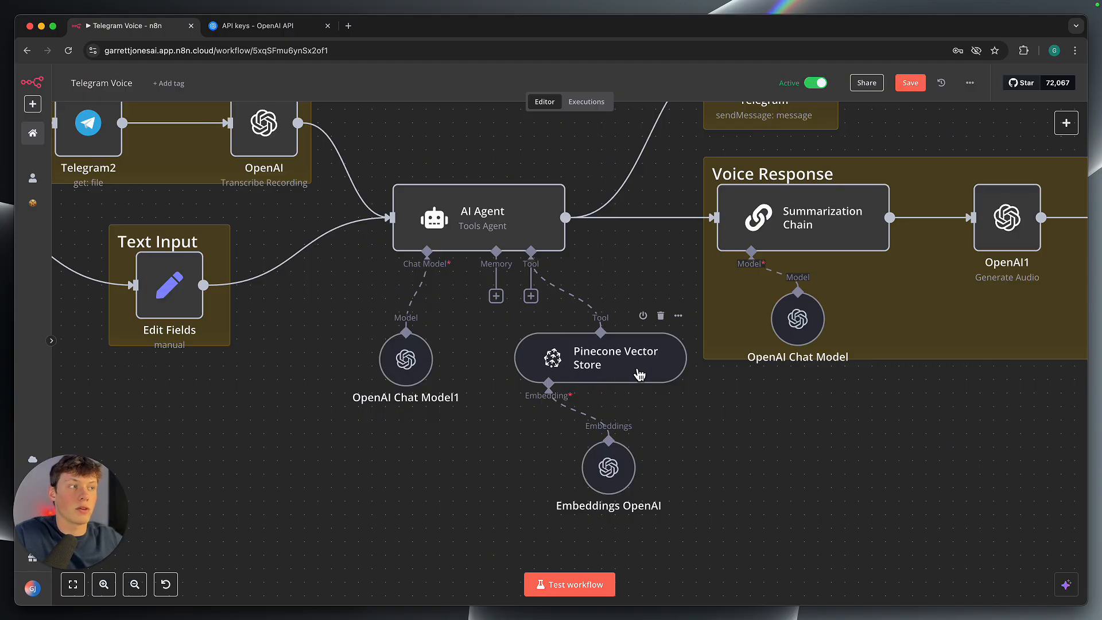
mouse_move(632, 383)
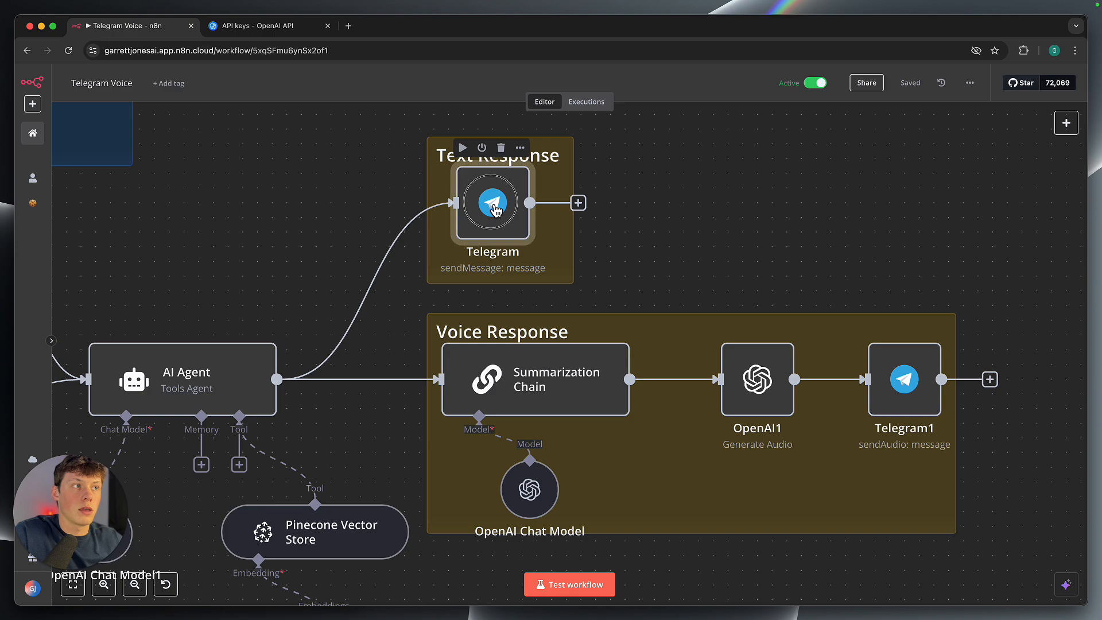
Review the Text Response Telegram node's Chat ID and Text expressions.
double_click(492, 202)
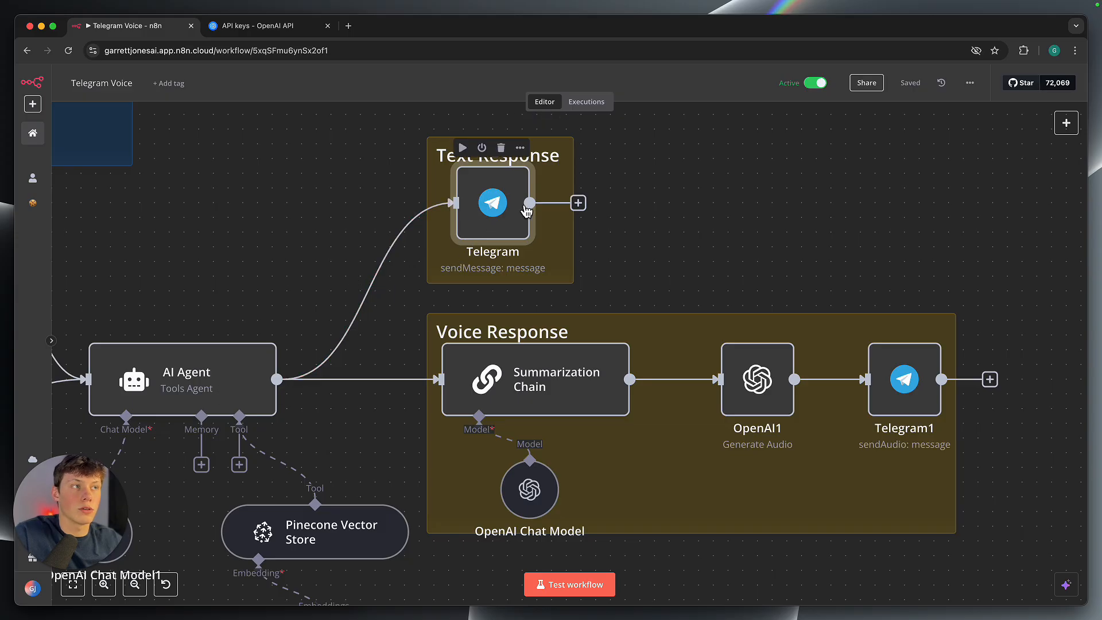
mouse_move(510, 213)
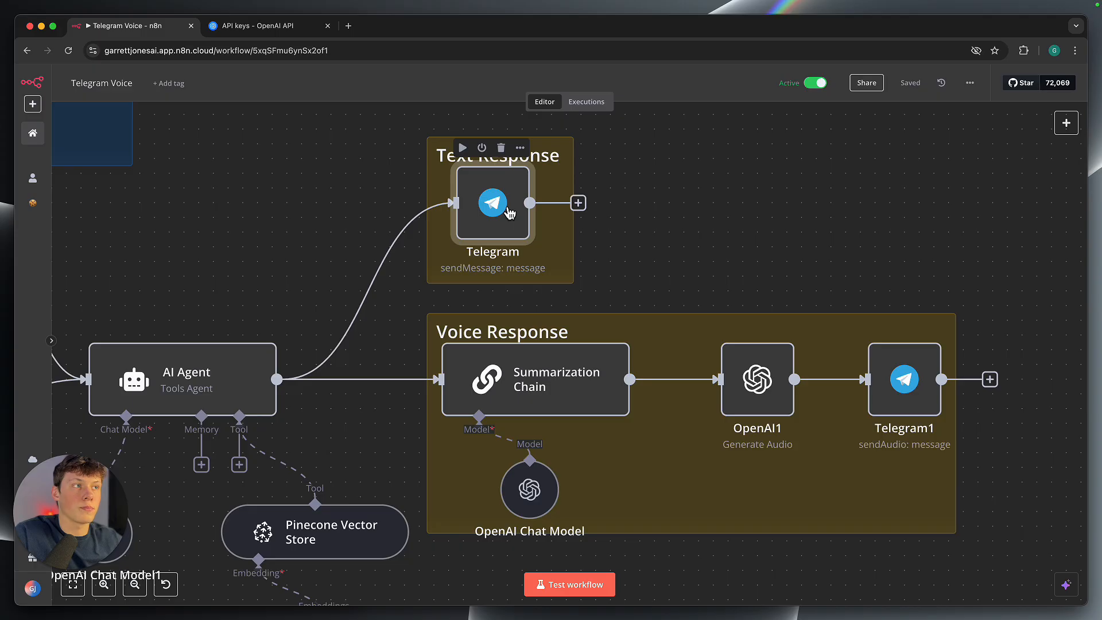
double_click(492, 202)
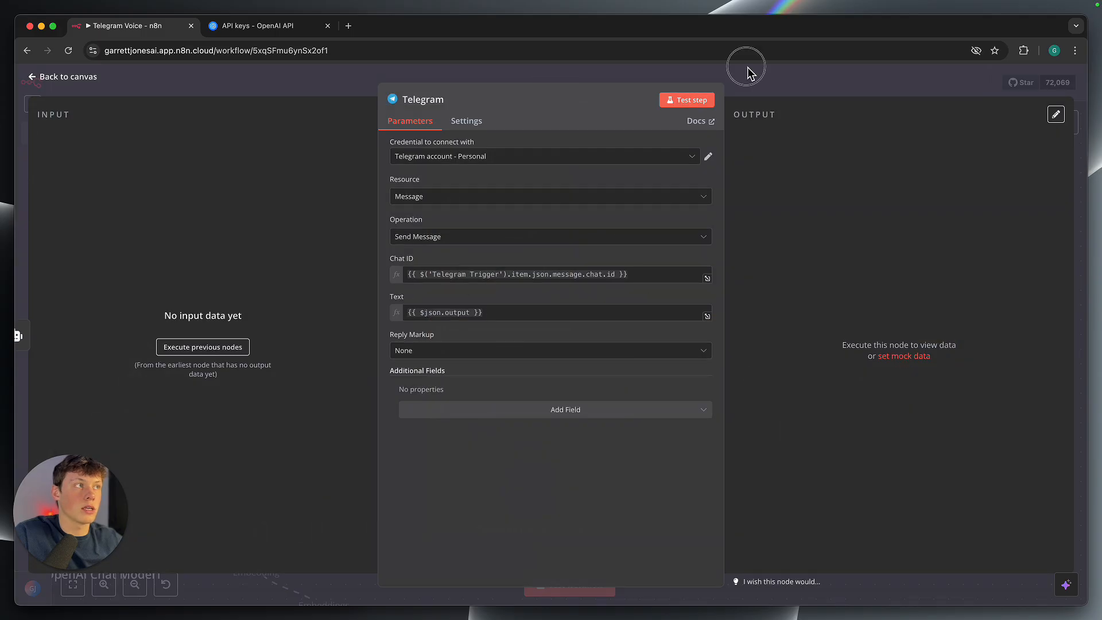
left_click(62, 77)
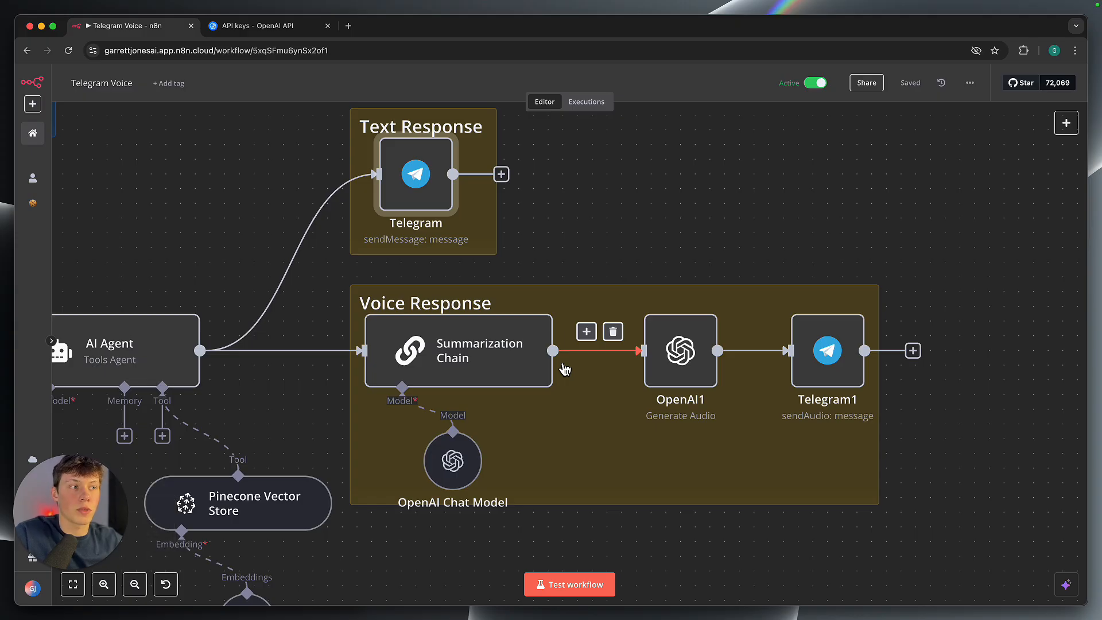
mouse_move(415, 173)
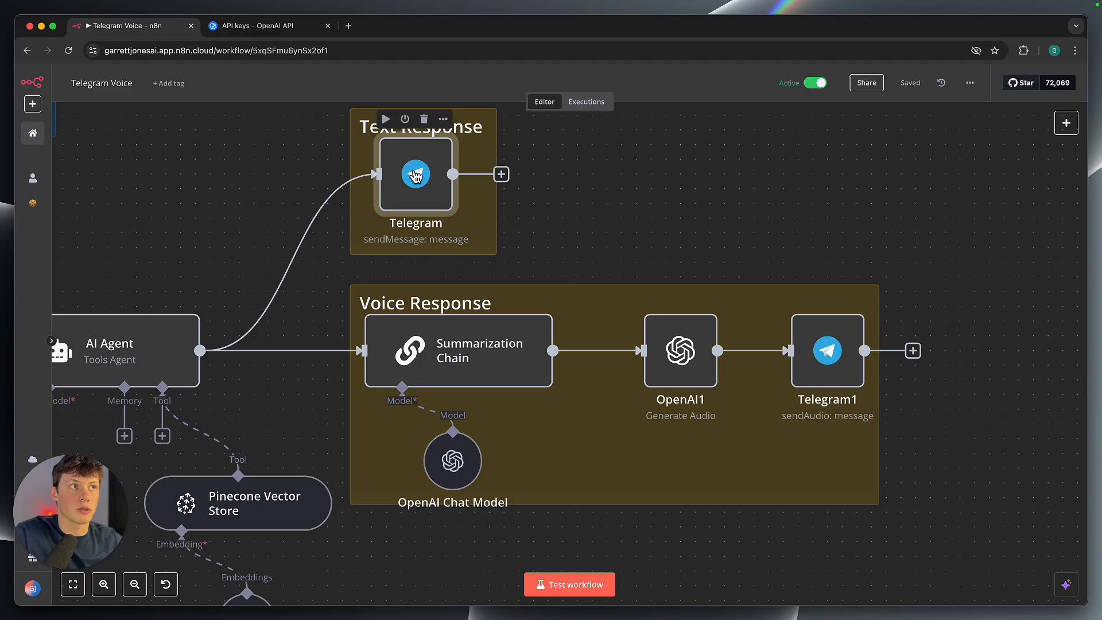
mouse_move(677, 358)
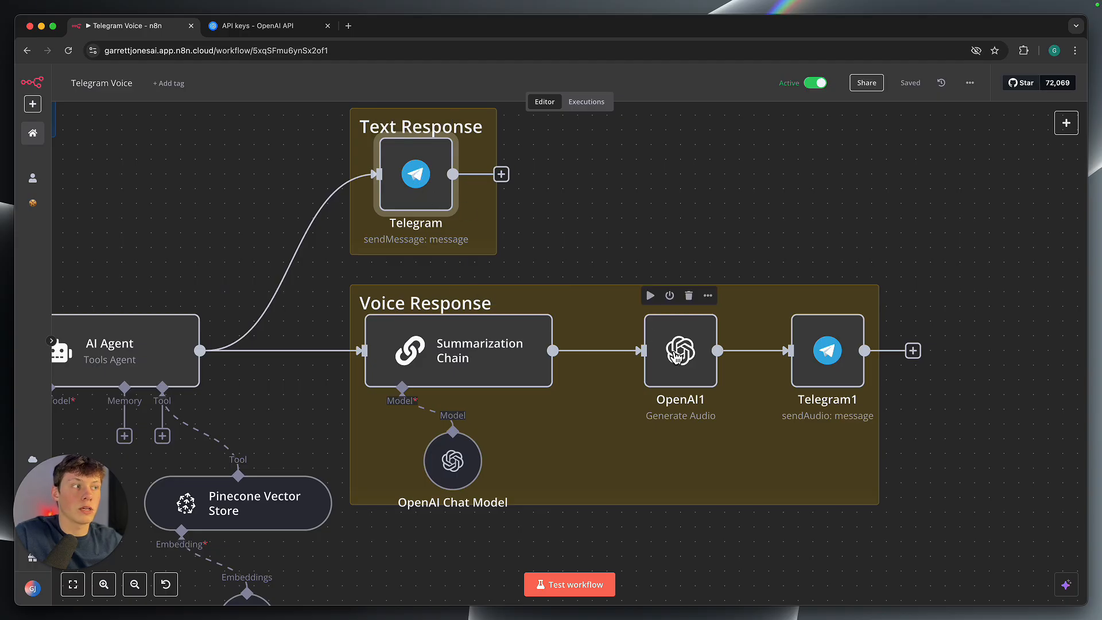
mouse_move(676, 358)
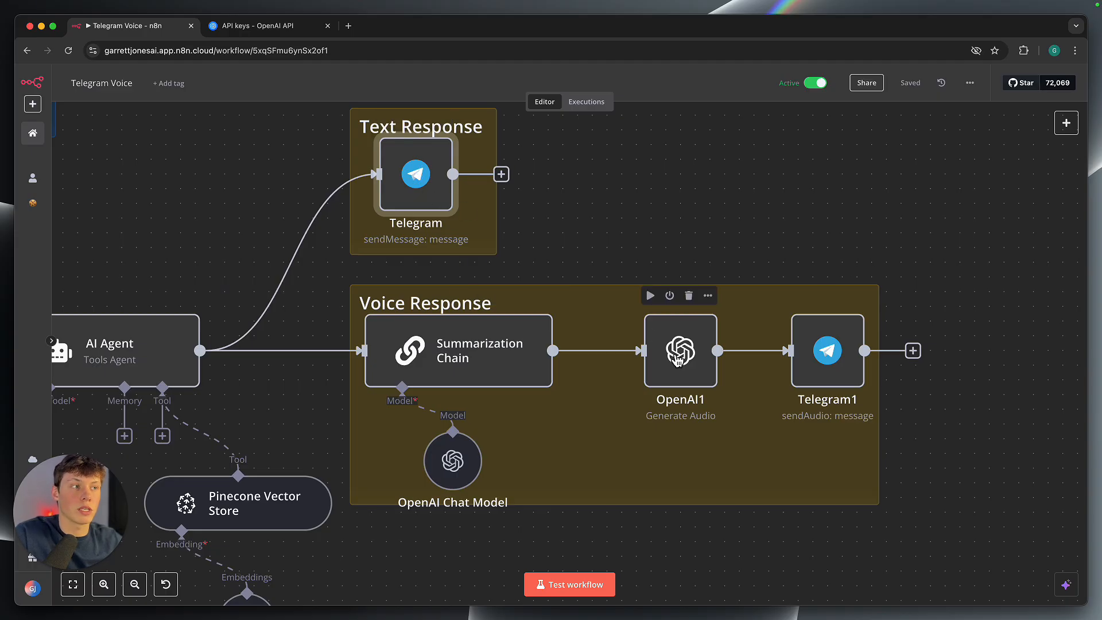
mouse_move(526, 372)
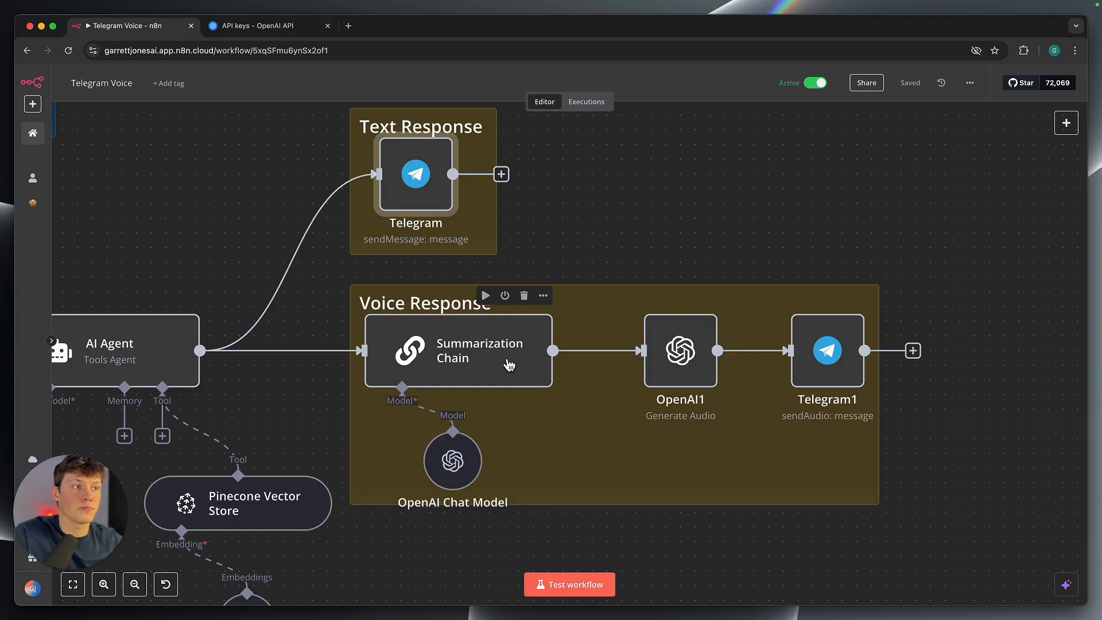
Confirm the Summarization Chain summarizes JSON data with the simple chunking strategy.
double_click(458, 351)
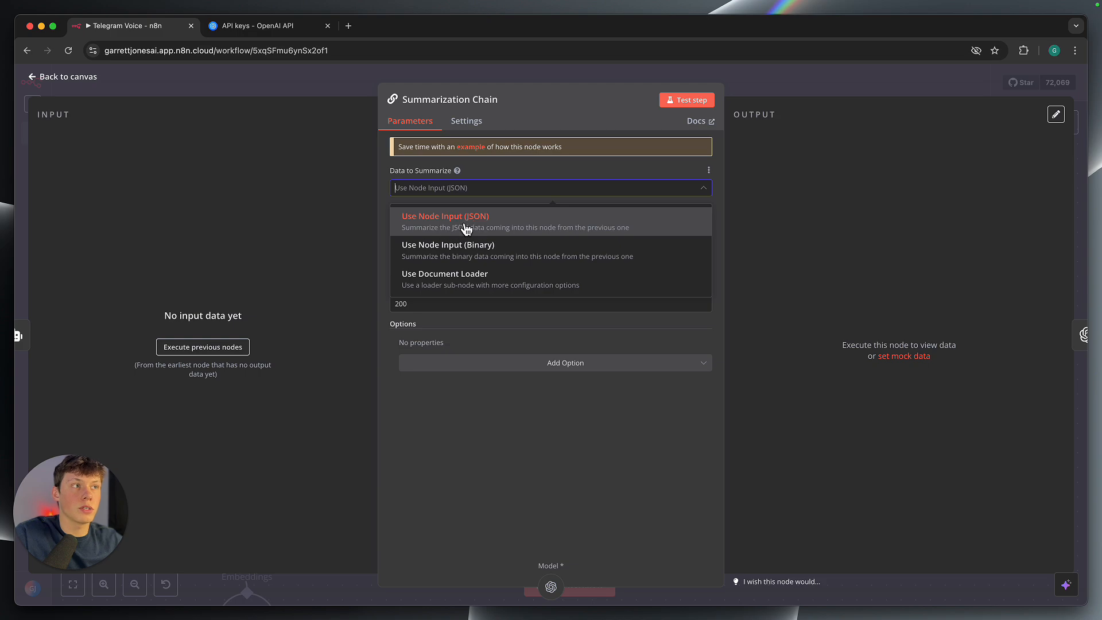
mouse_move(498, 225)
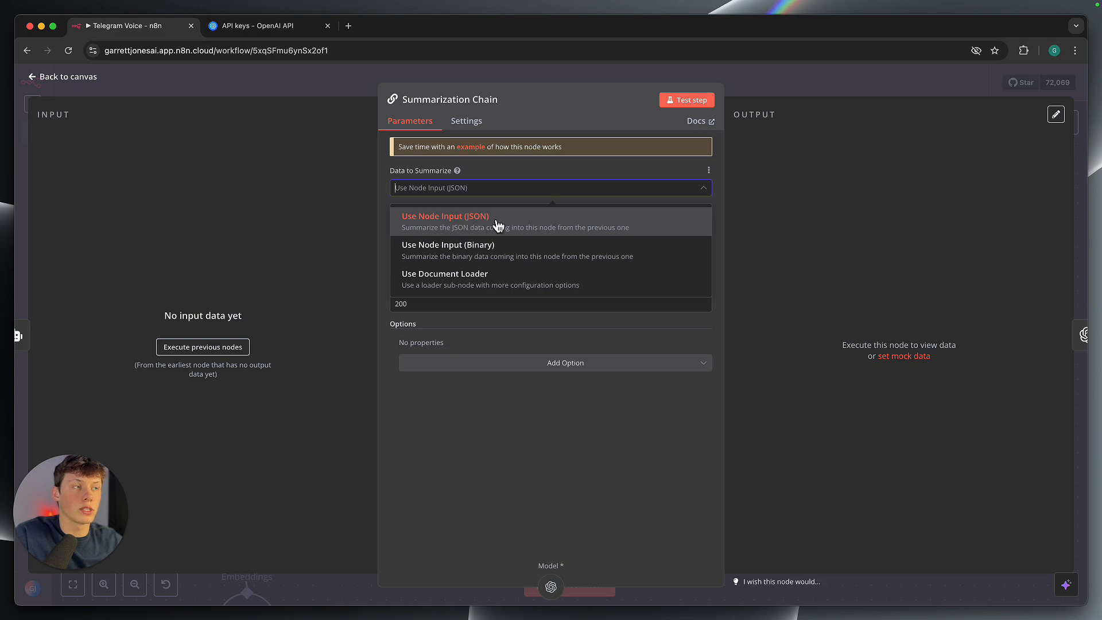
mouse_move(515, 206)
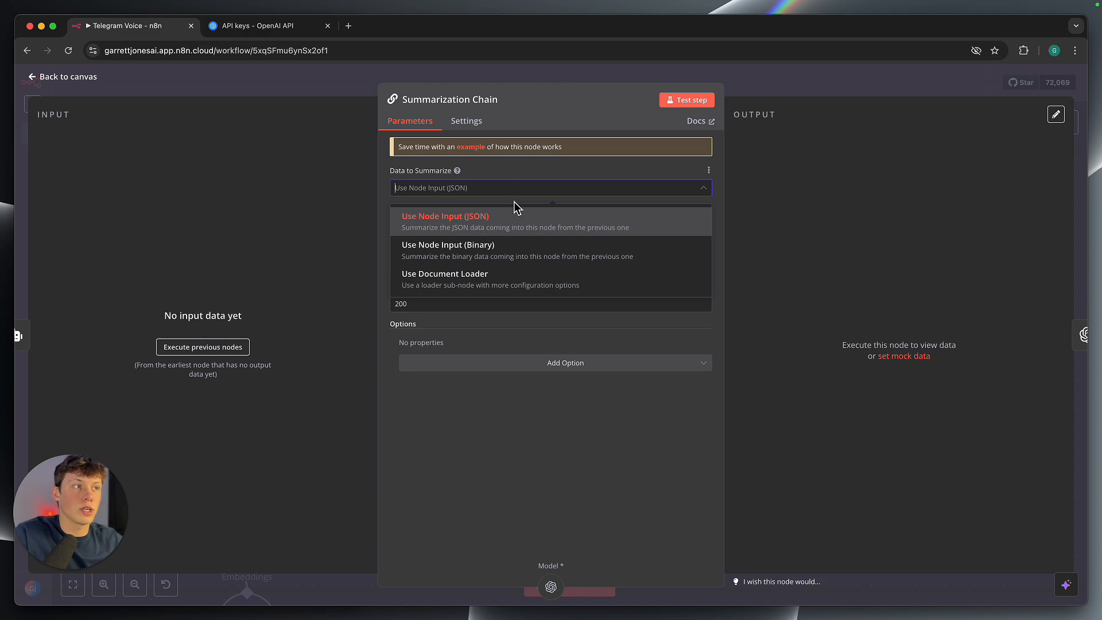
left_click(444, 215)
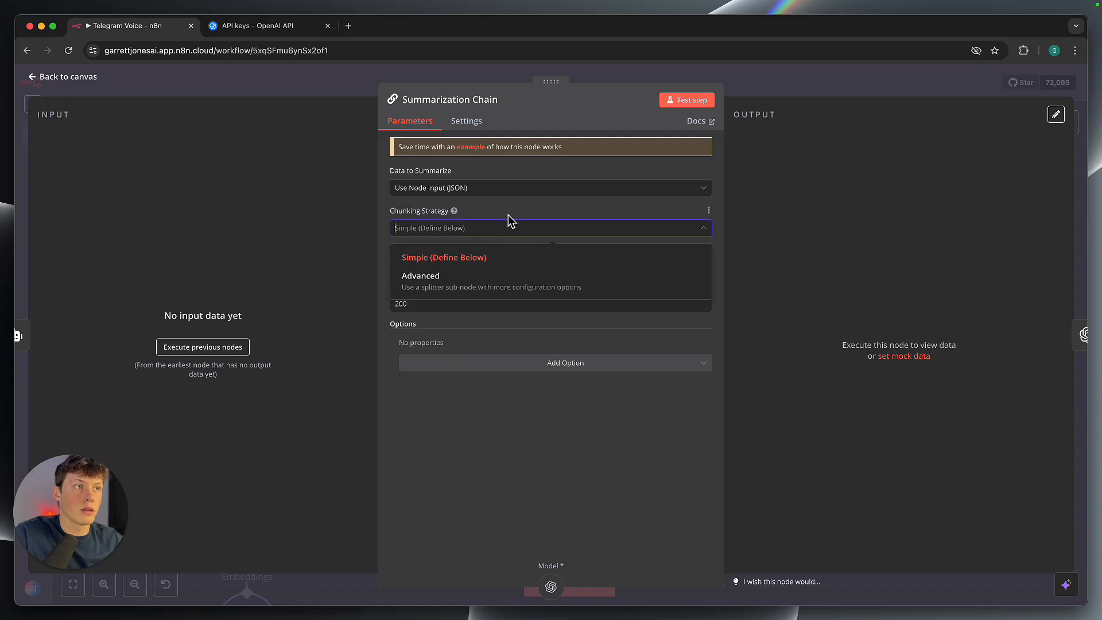
left_click(444, 257)
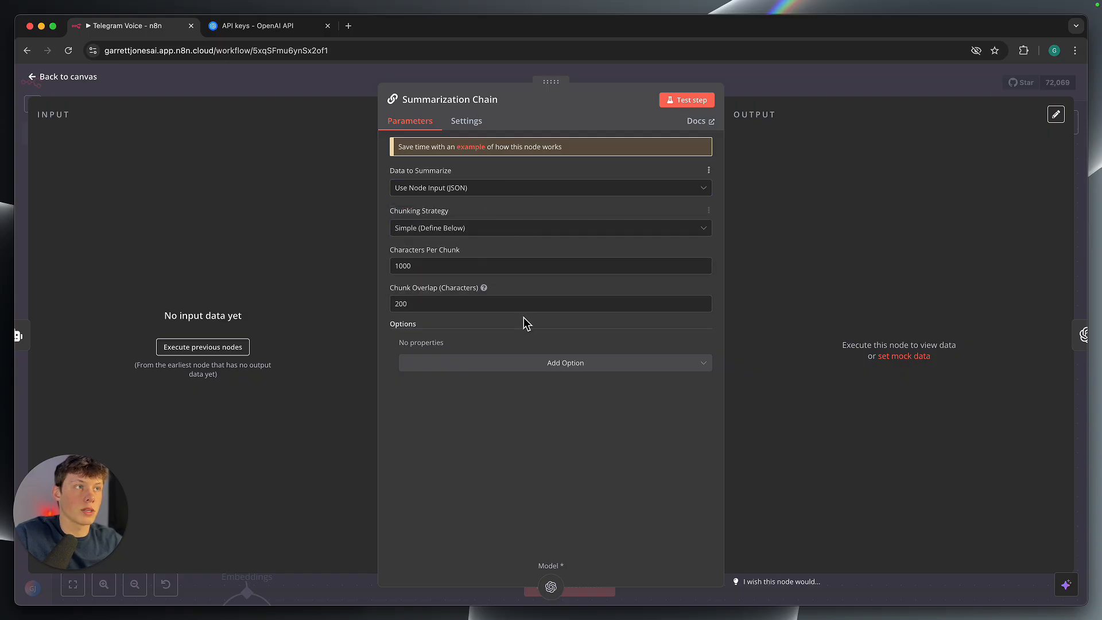
left_click(62, 76)
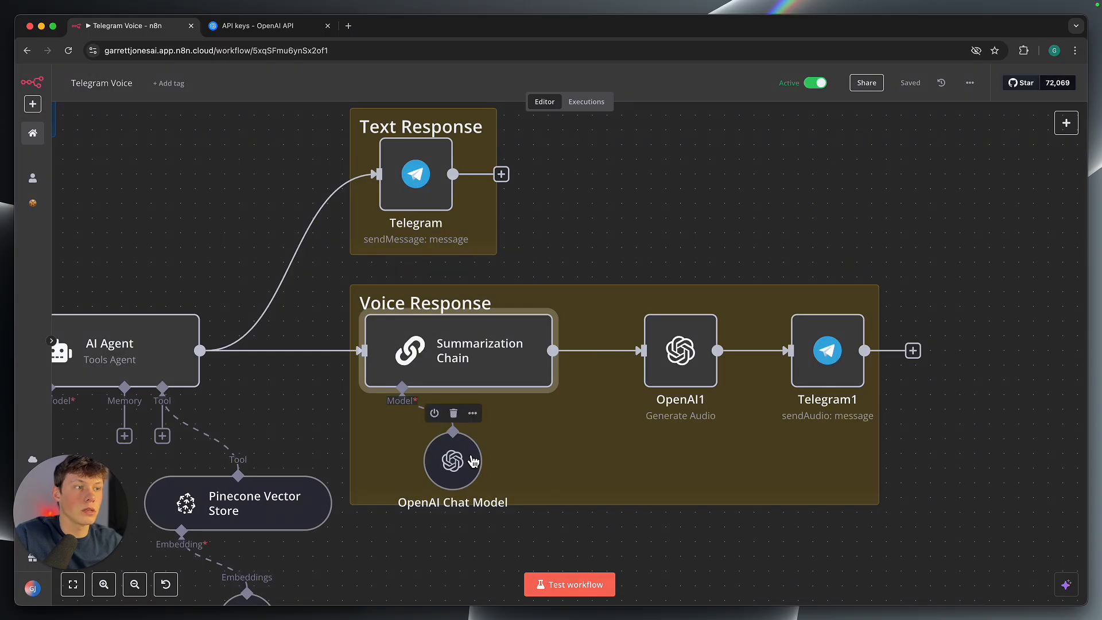
Check the OpenAI Chat Model settings and nudge the OpenAI1 node slightly left.
double_click(451, 460)
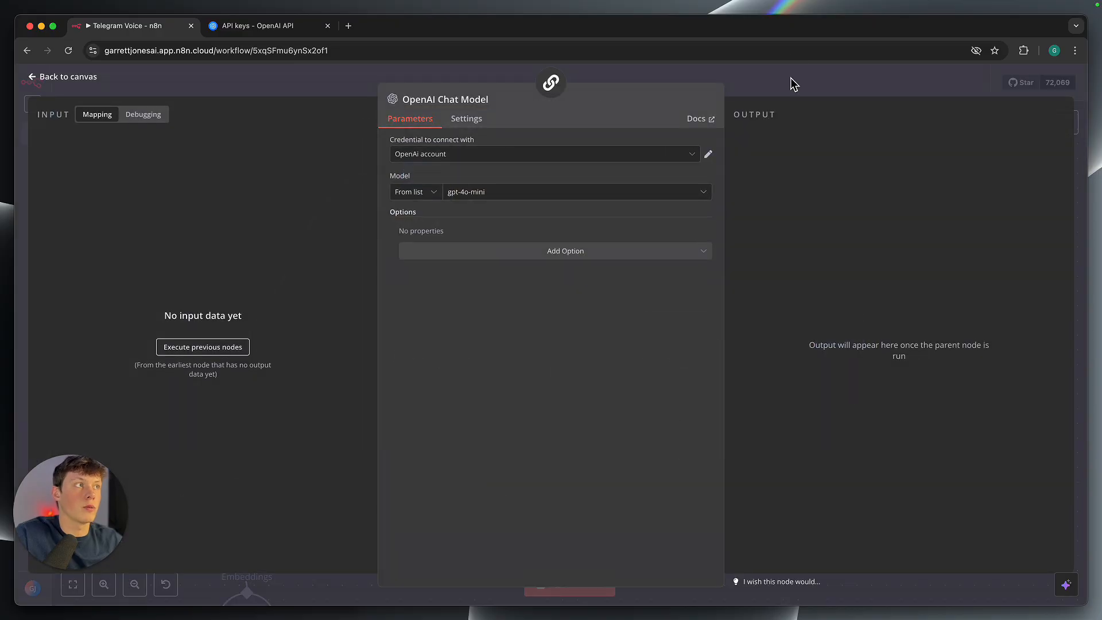
left_click(62, 76)
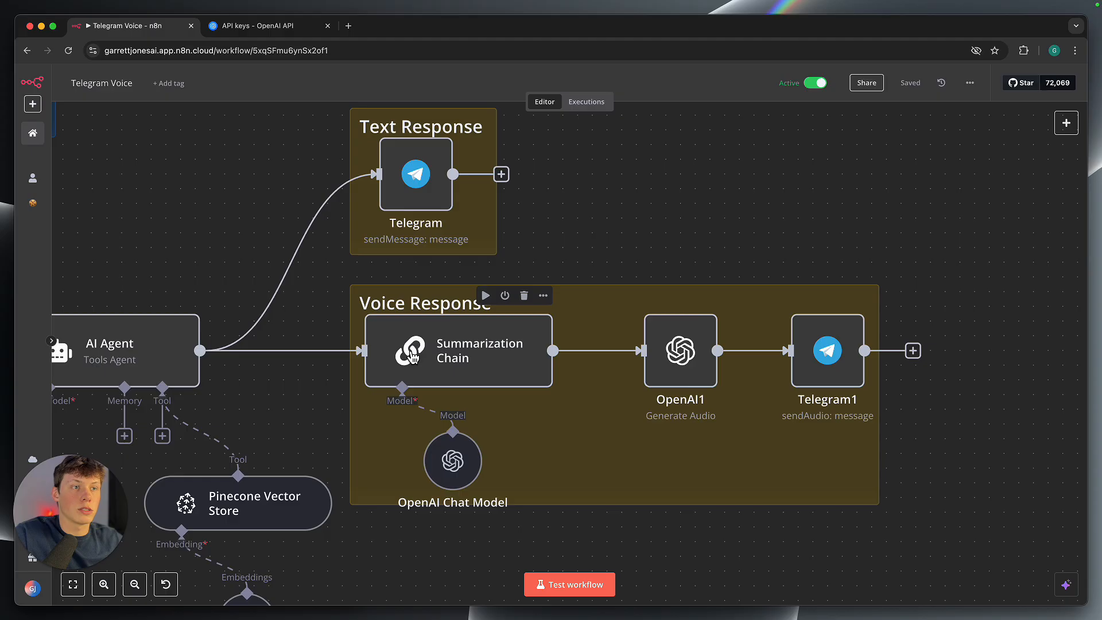
mouse_move(464, 362)
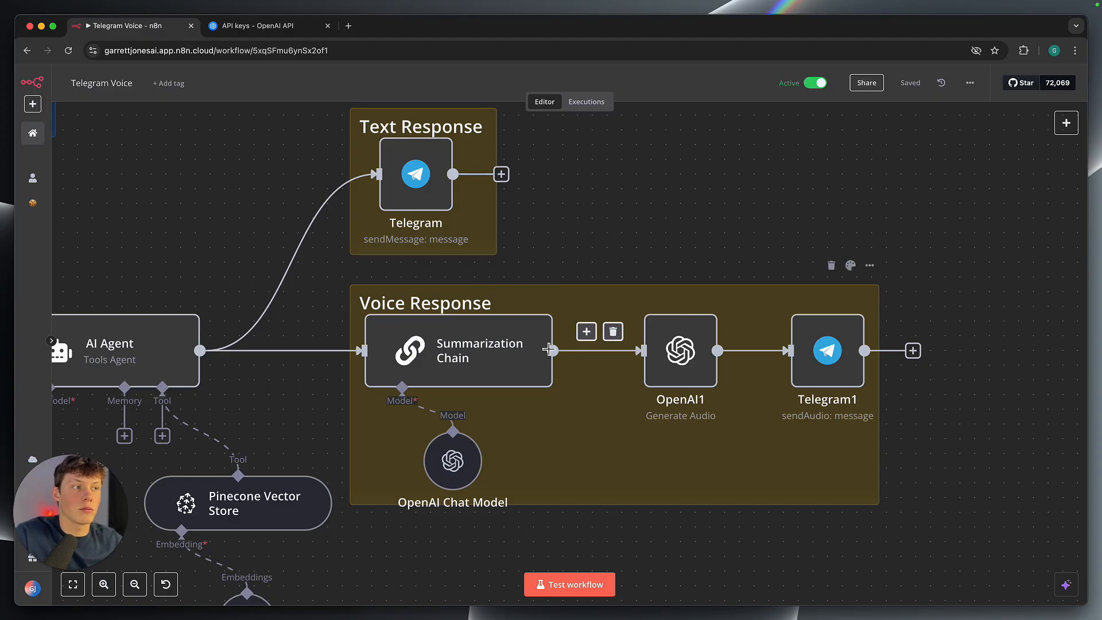
mouse_move(679, 366)
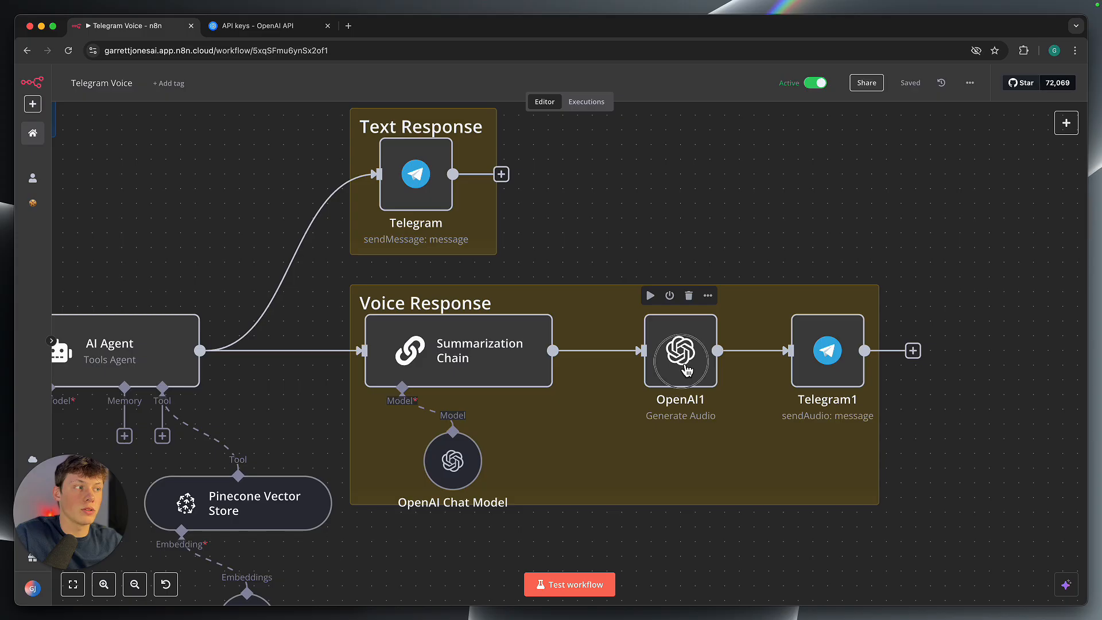
left_click_drag(680, 350, 665, 350)
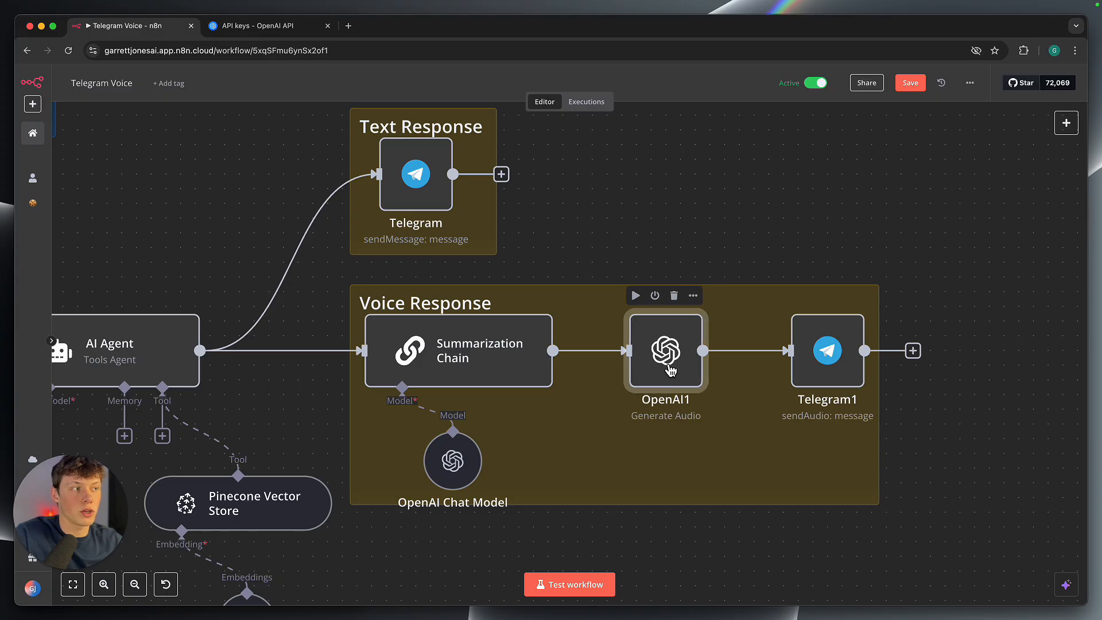
double_click(665, 351)
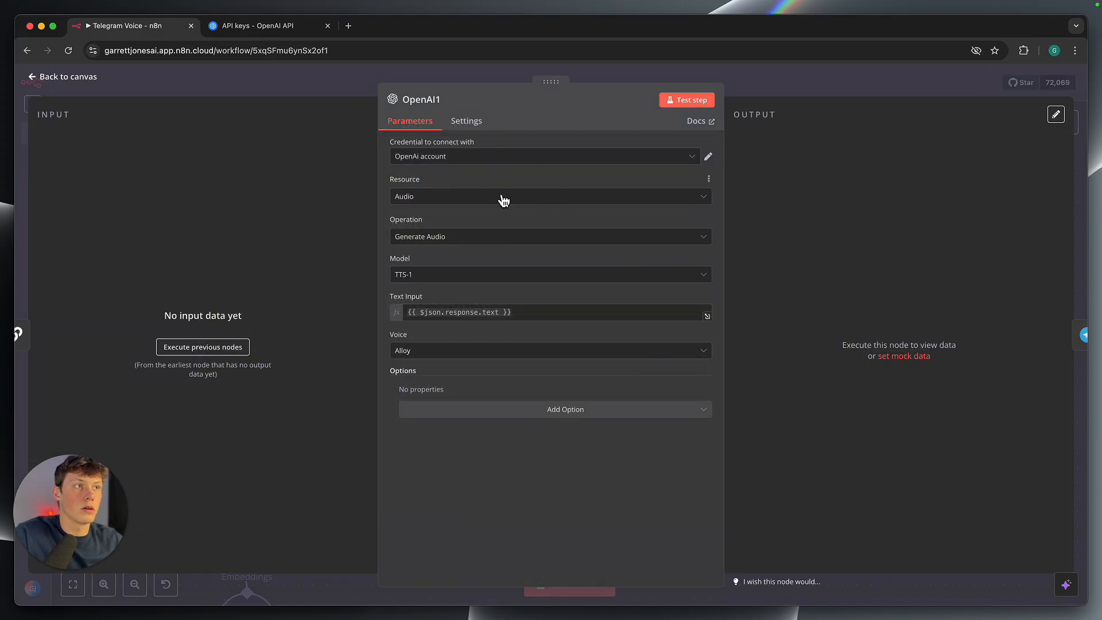
mouse_move(472, 214)
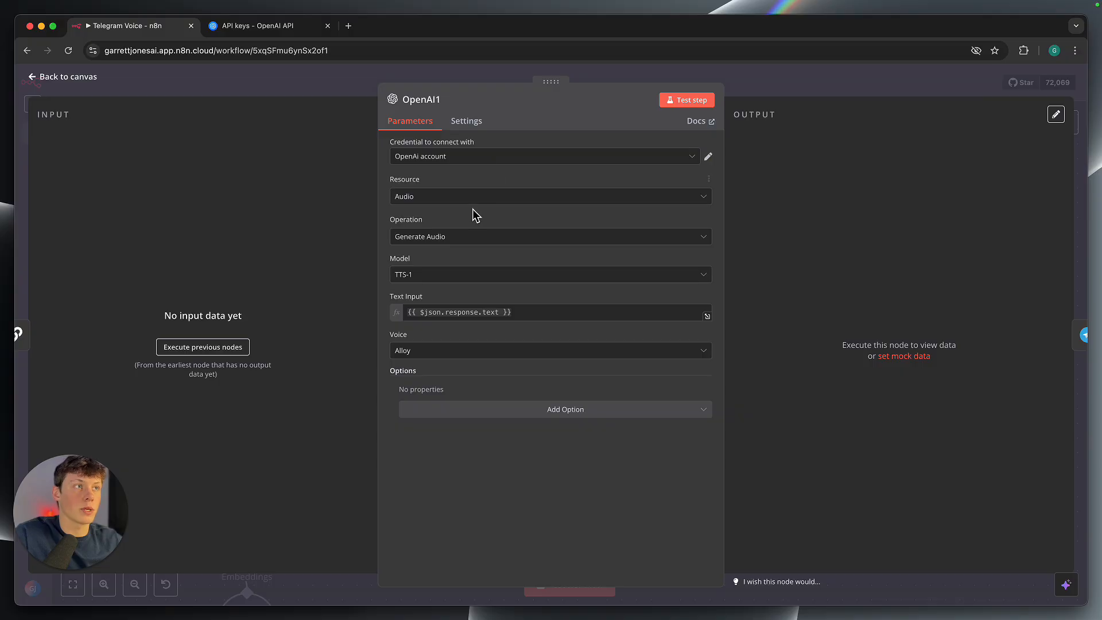
mouse_move(475, 266)
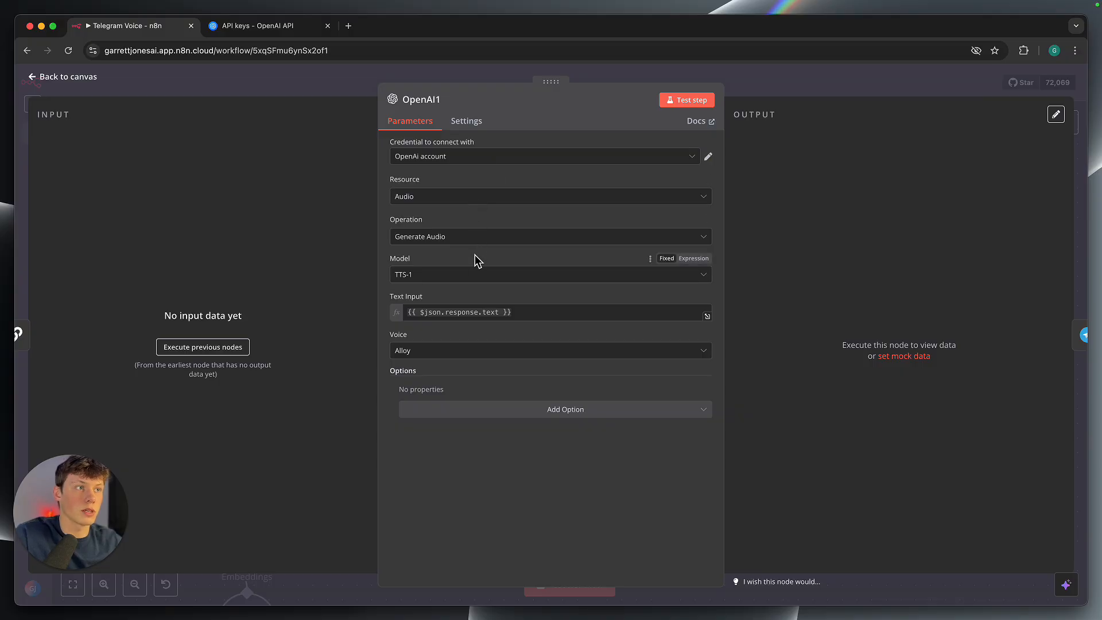
mouse_move(492, 269)
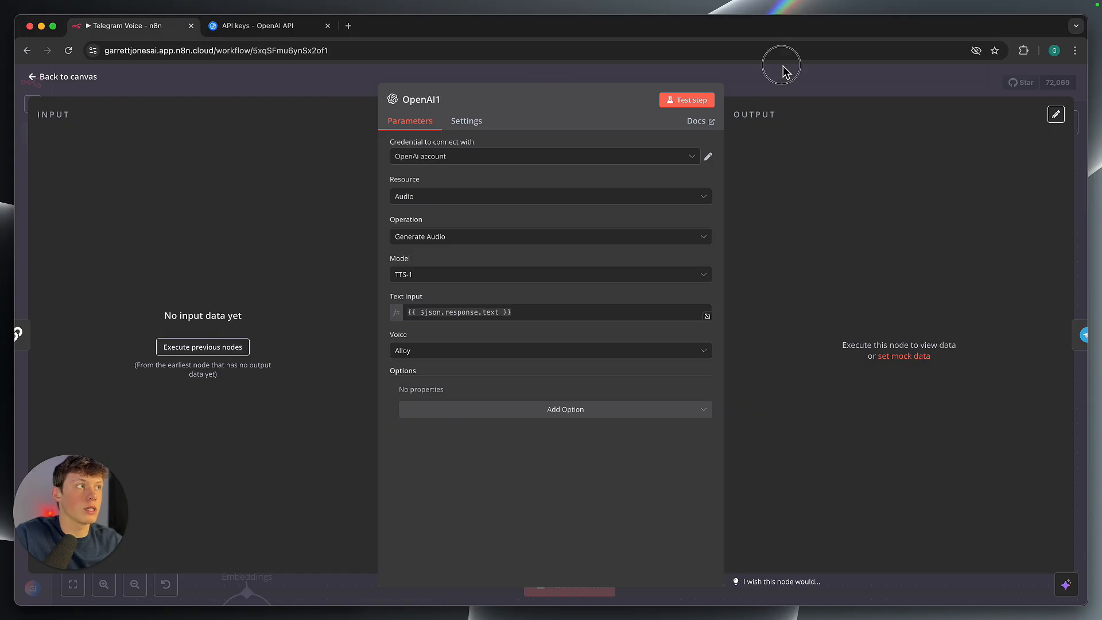
left_click(62, 76)
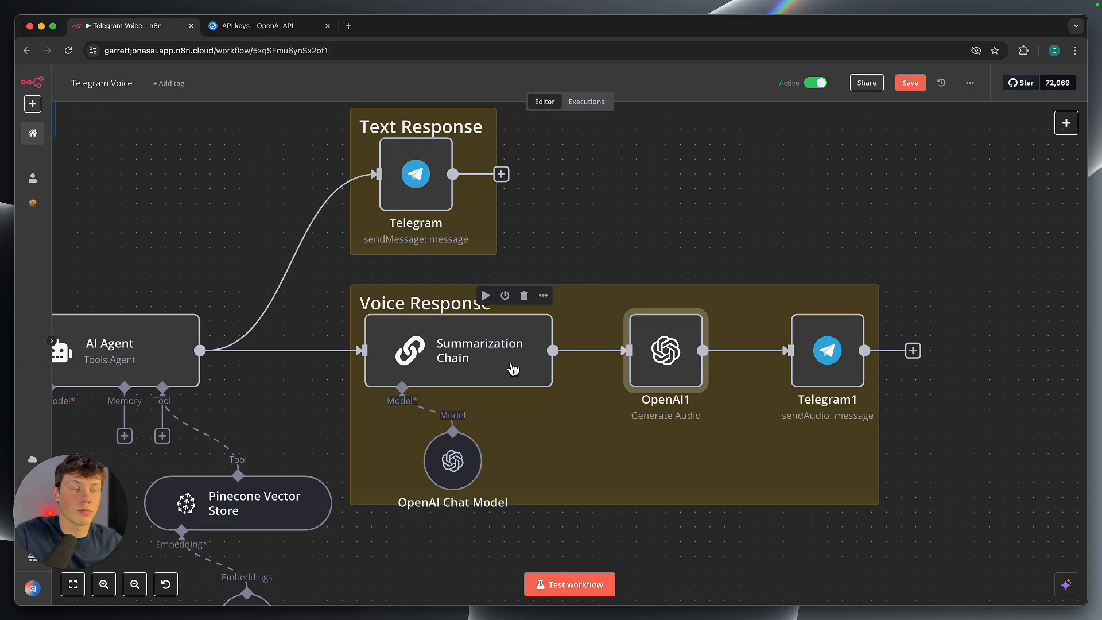
double_click(665, 350)
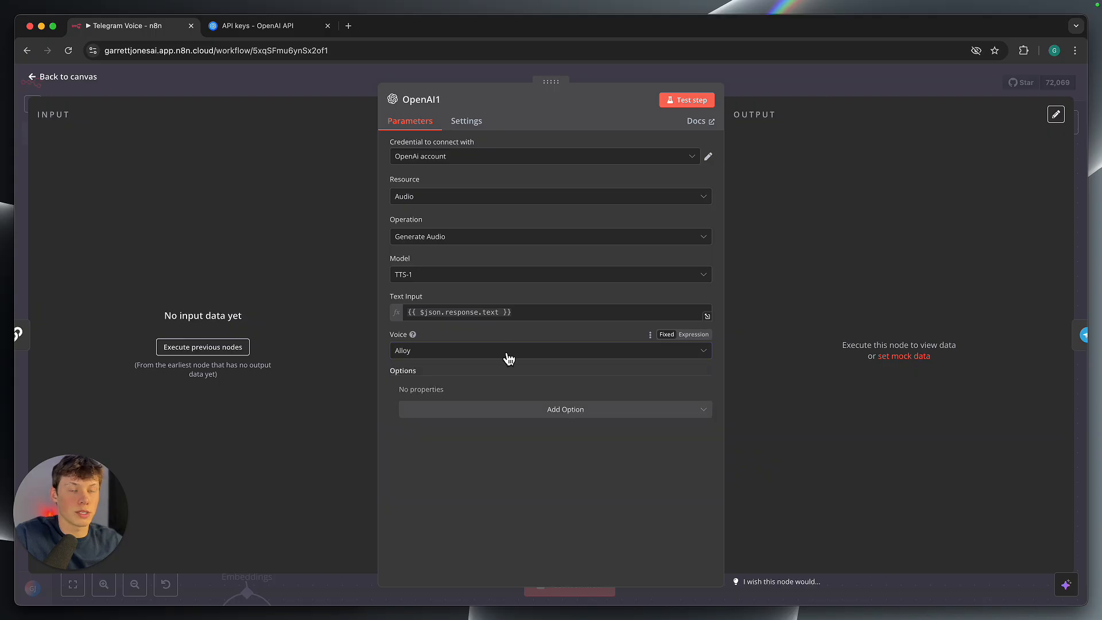
mouse_move(738, 270)
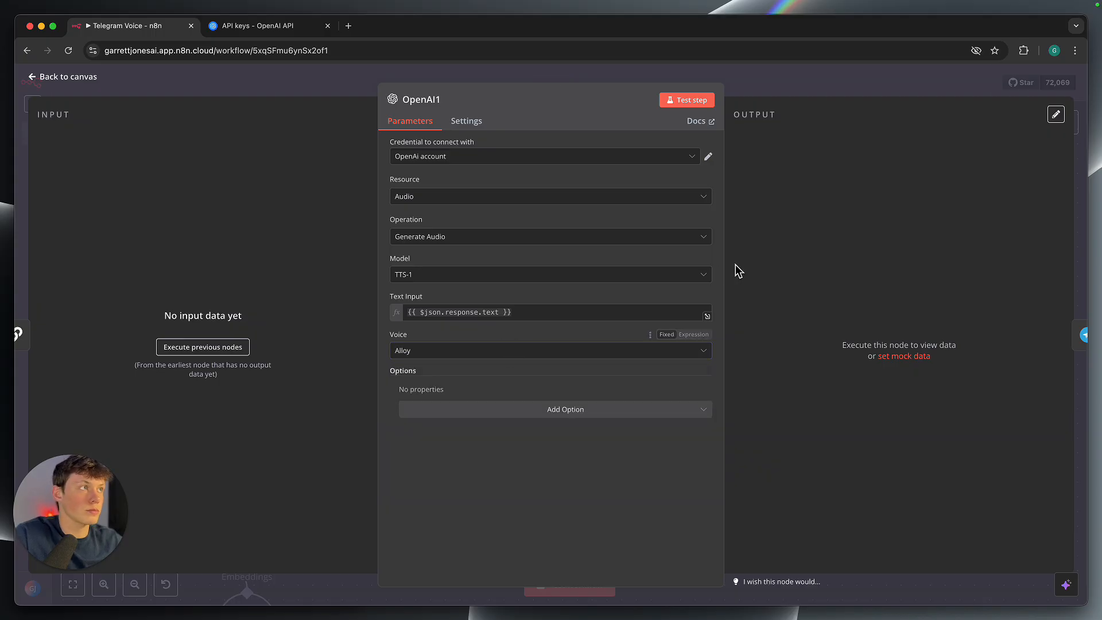
left_click(550, 350)
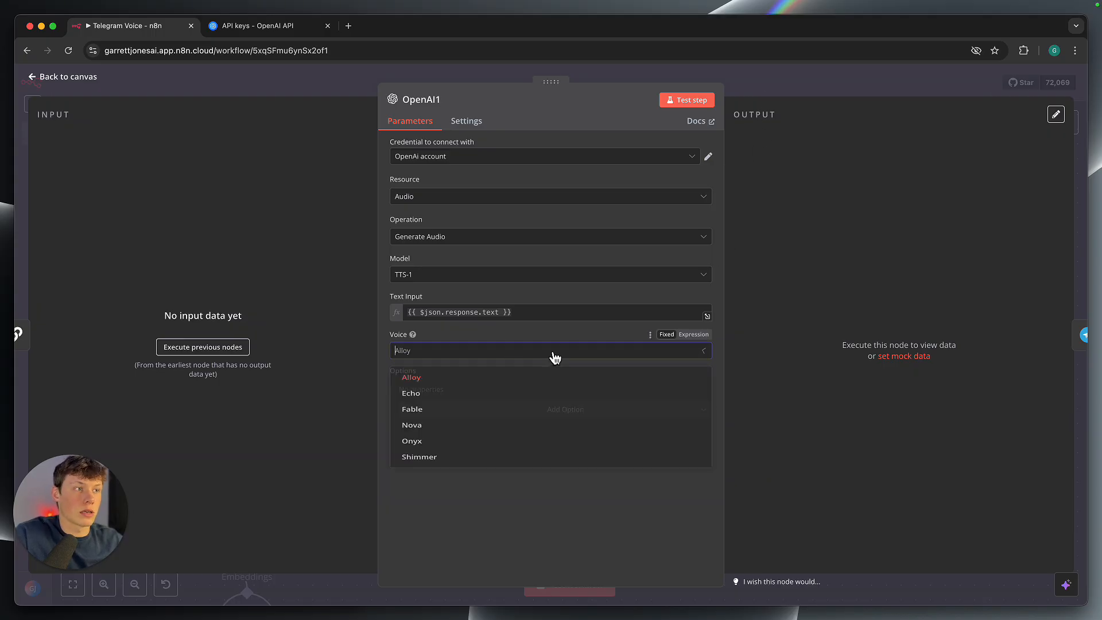
left_click(61, 77)
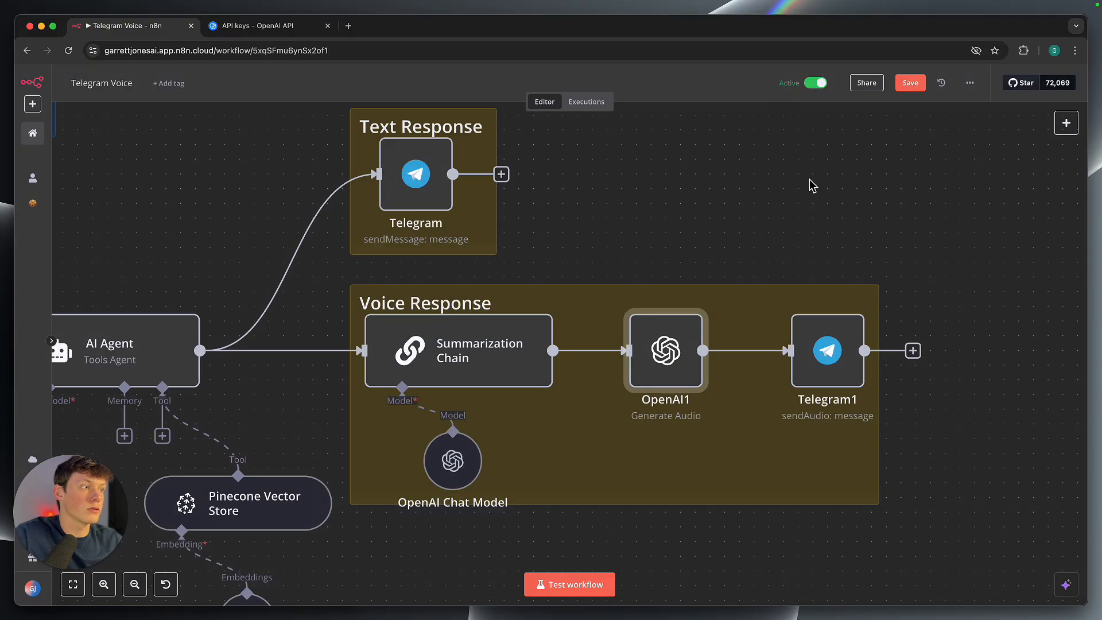
Inspect Telegram1's send-audio settings, previewing the Chat ID expression and file name.
double_click(827, 350)
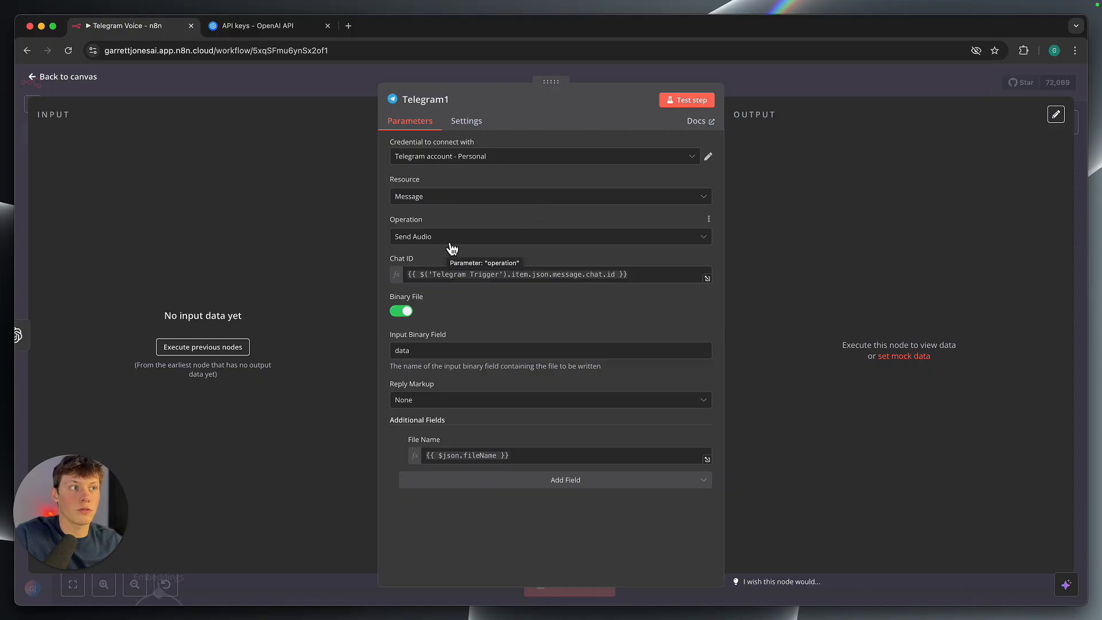
left_click(517, 274)
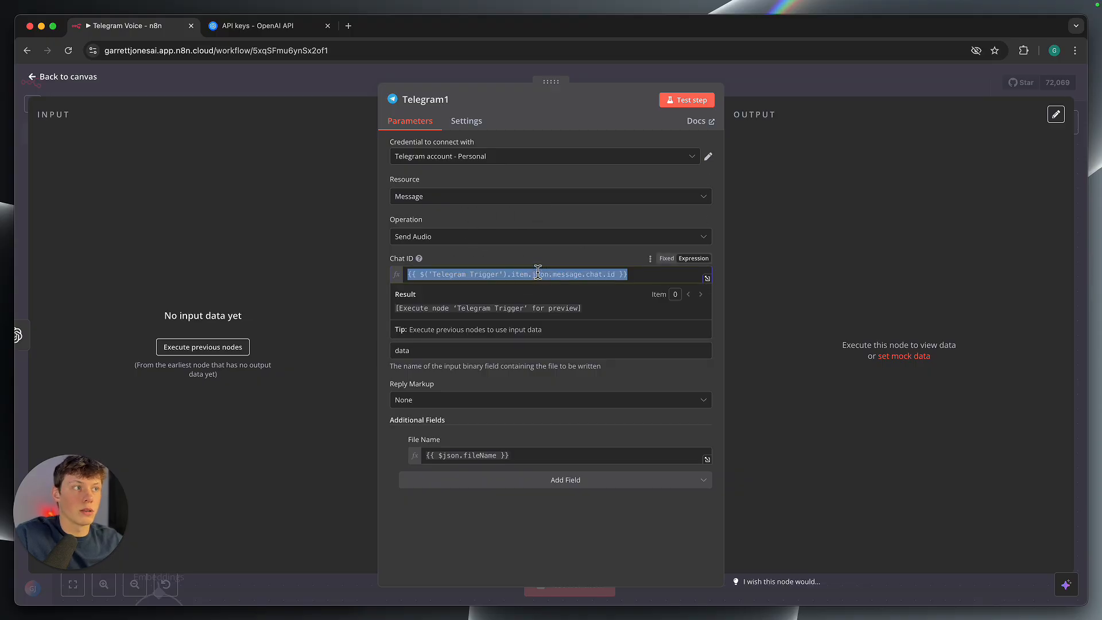
left_click(400, 310)
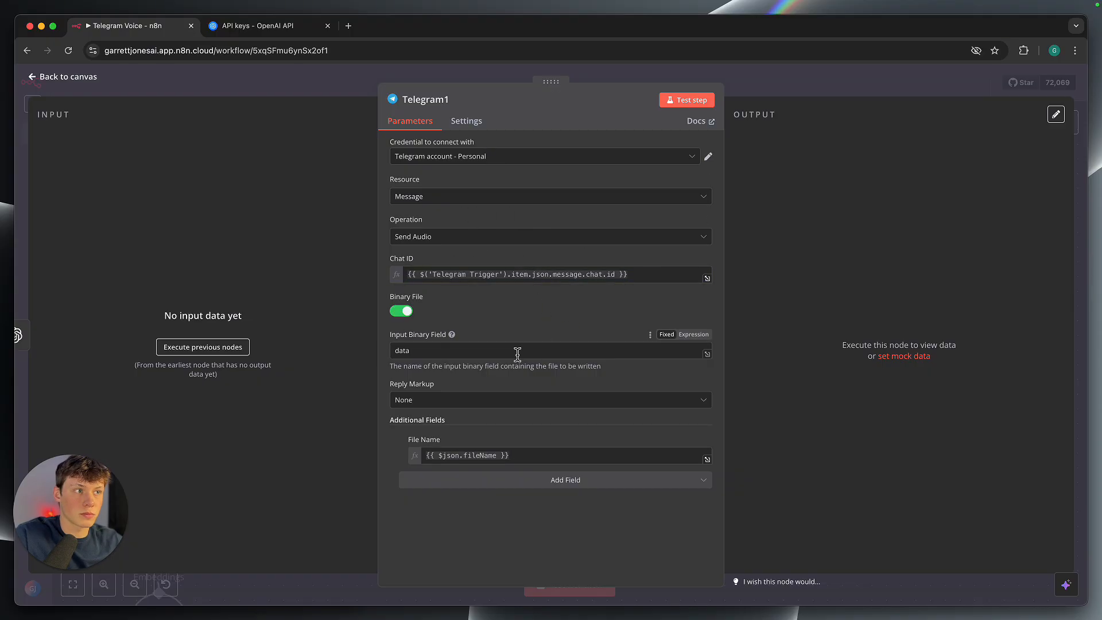
mouse_move(501, 338)
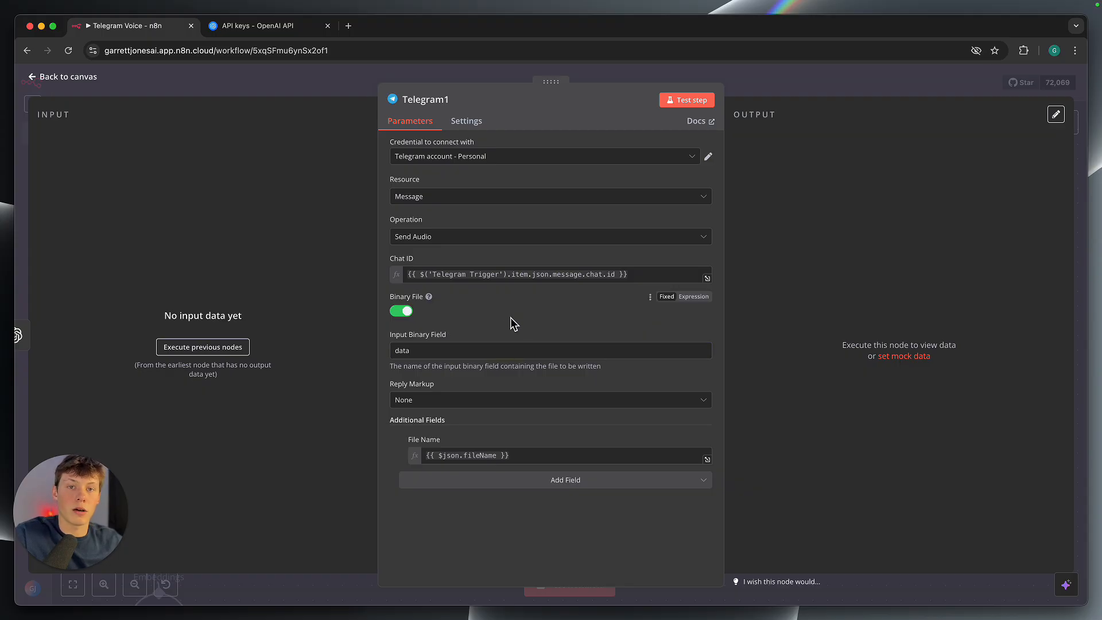
left_click(550, 350)
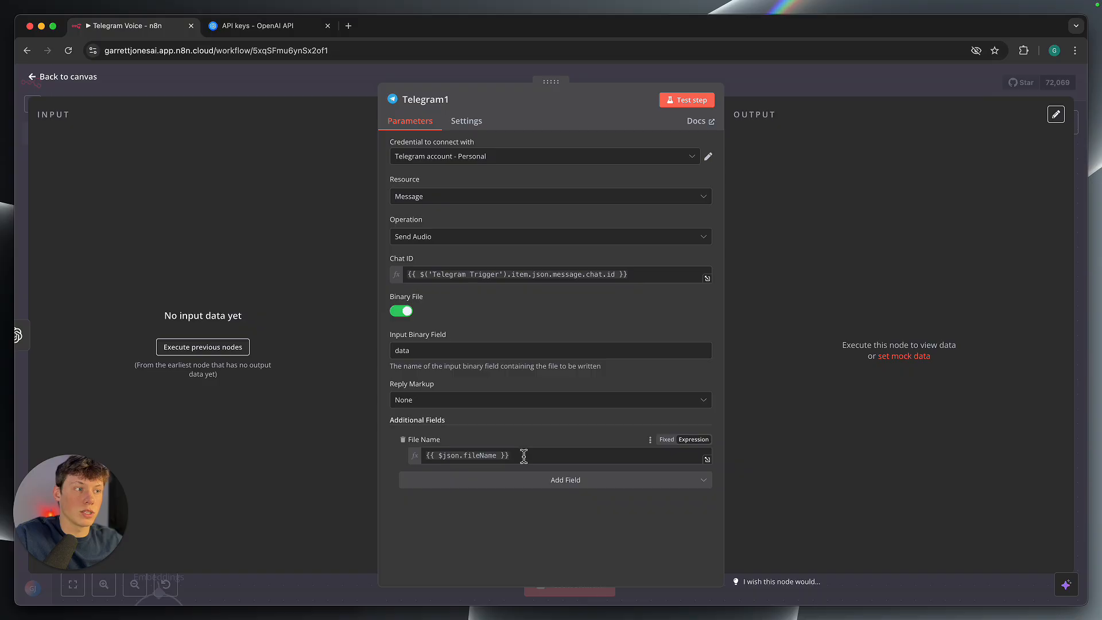
mouse_move(801, 100)
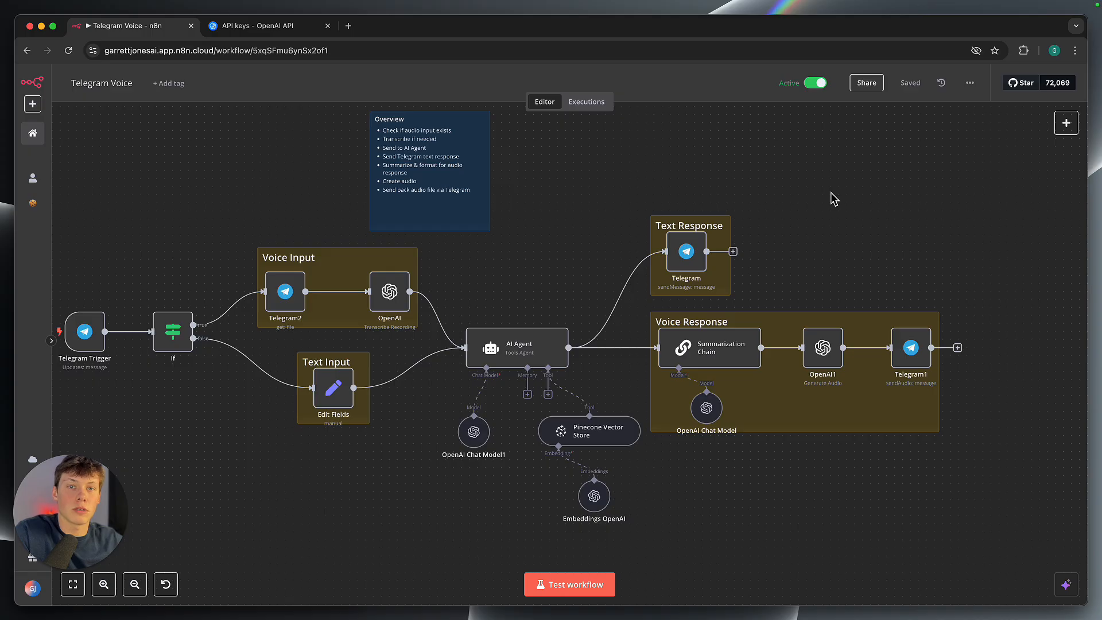
mouse_move(817, 204)
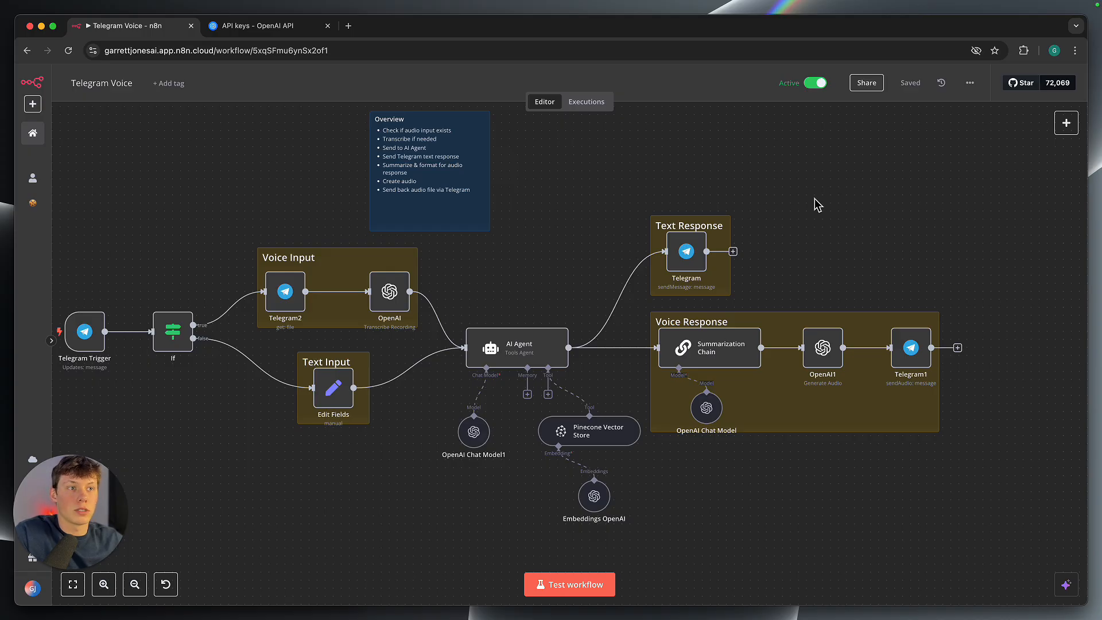